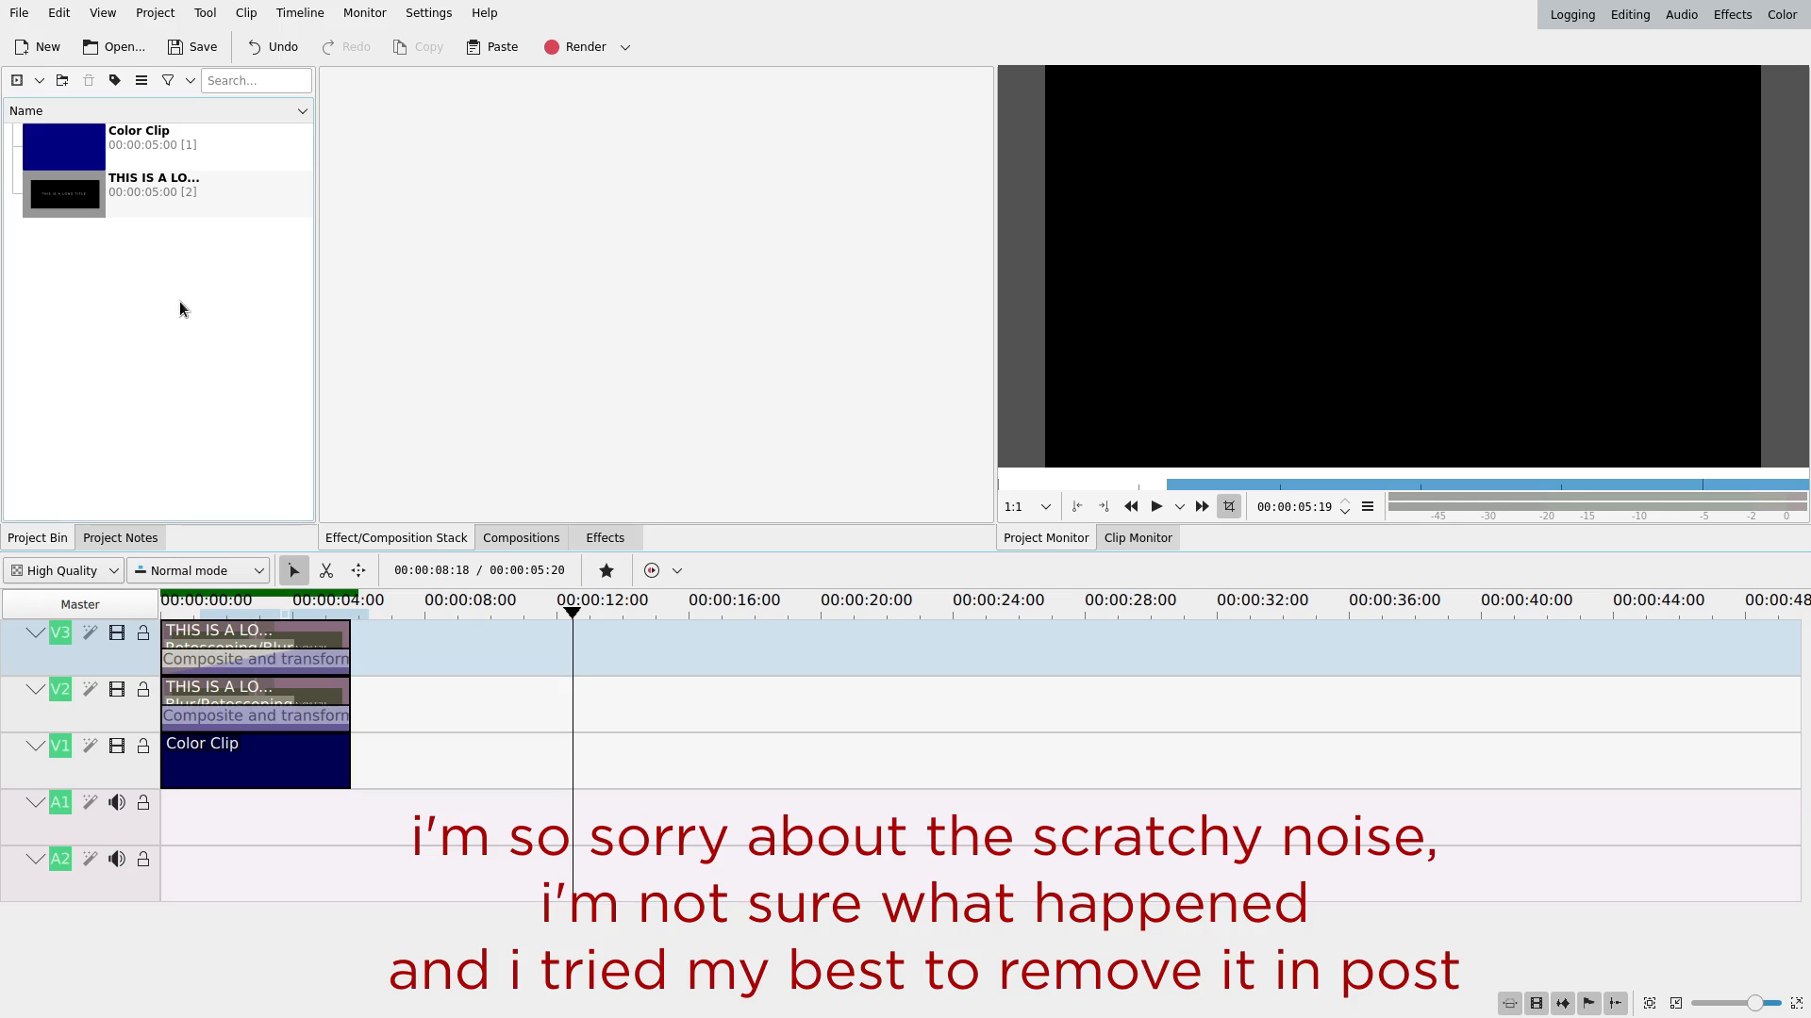
Start a new title clip from the Project menu and type HELLO I'M A LONG TITLE CLIP.
left_click(154, 12)
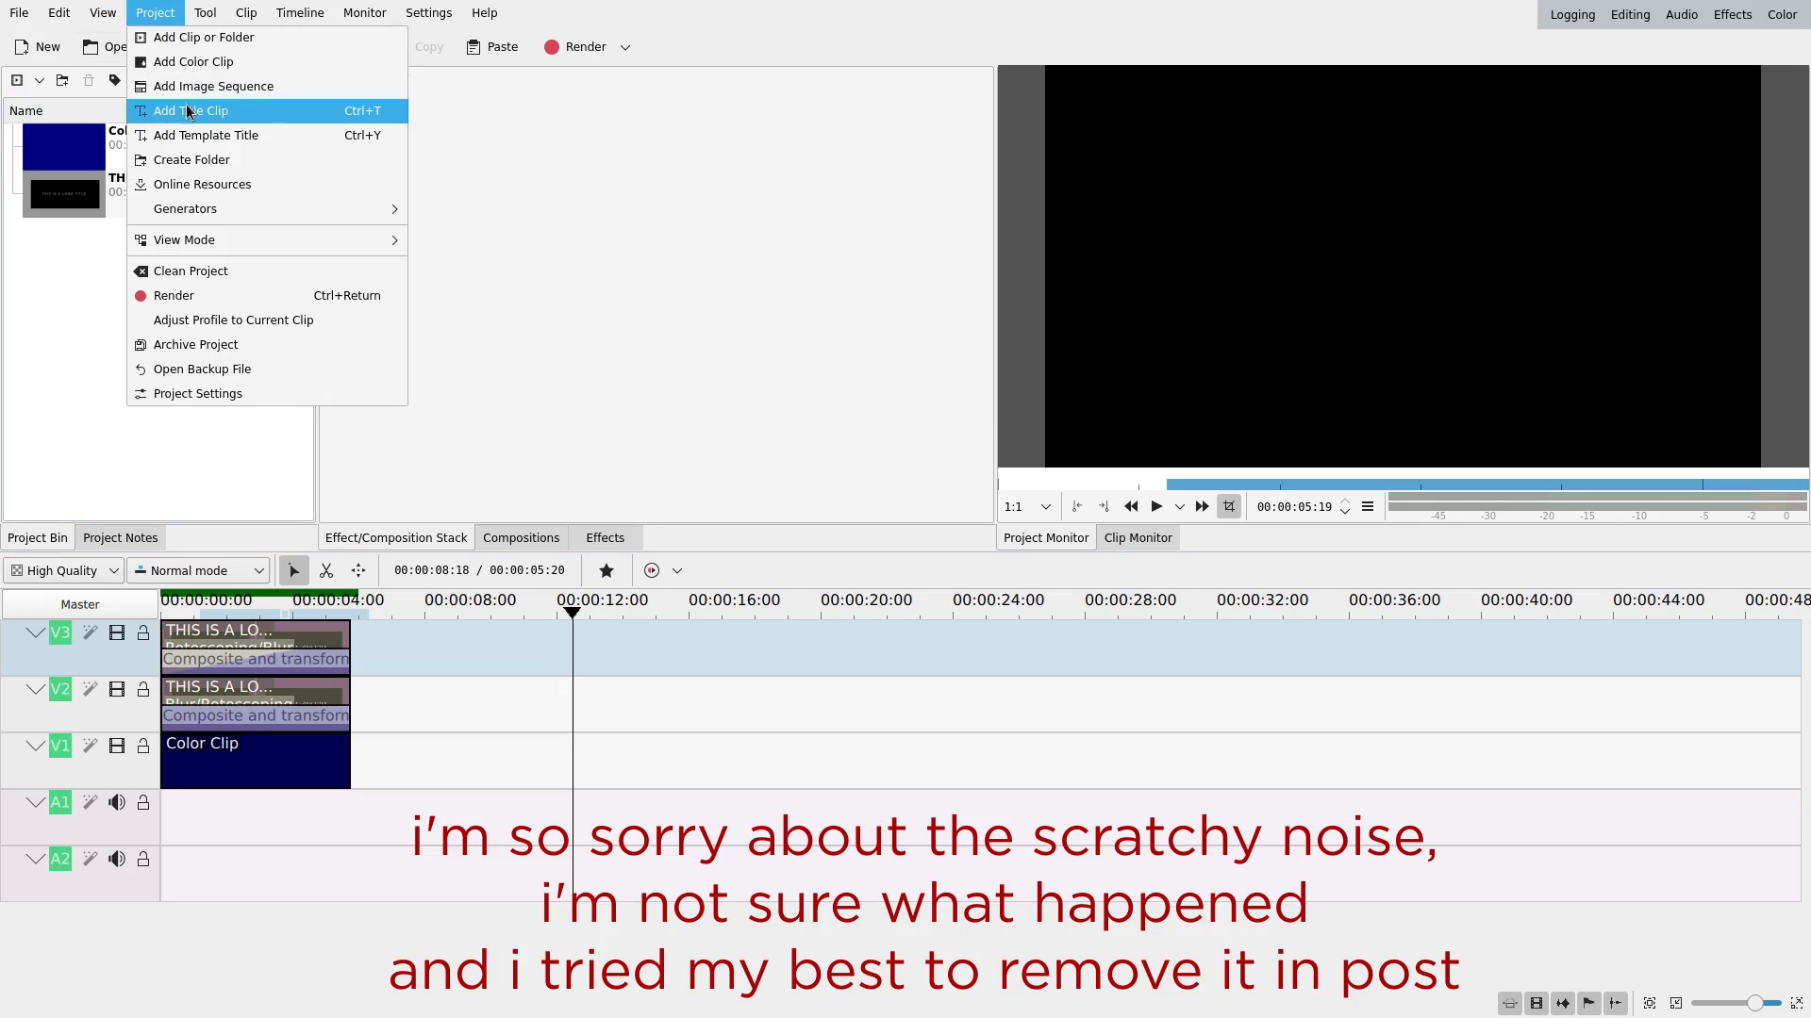
left_click(194, 111)
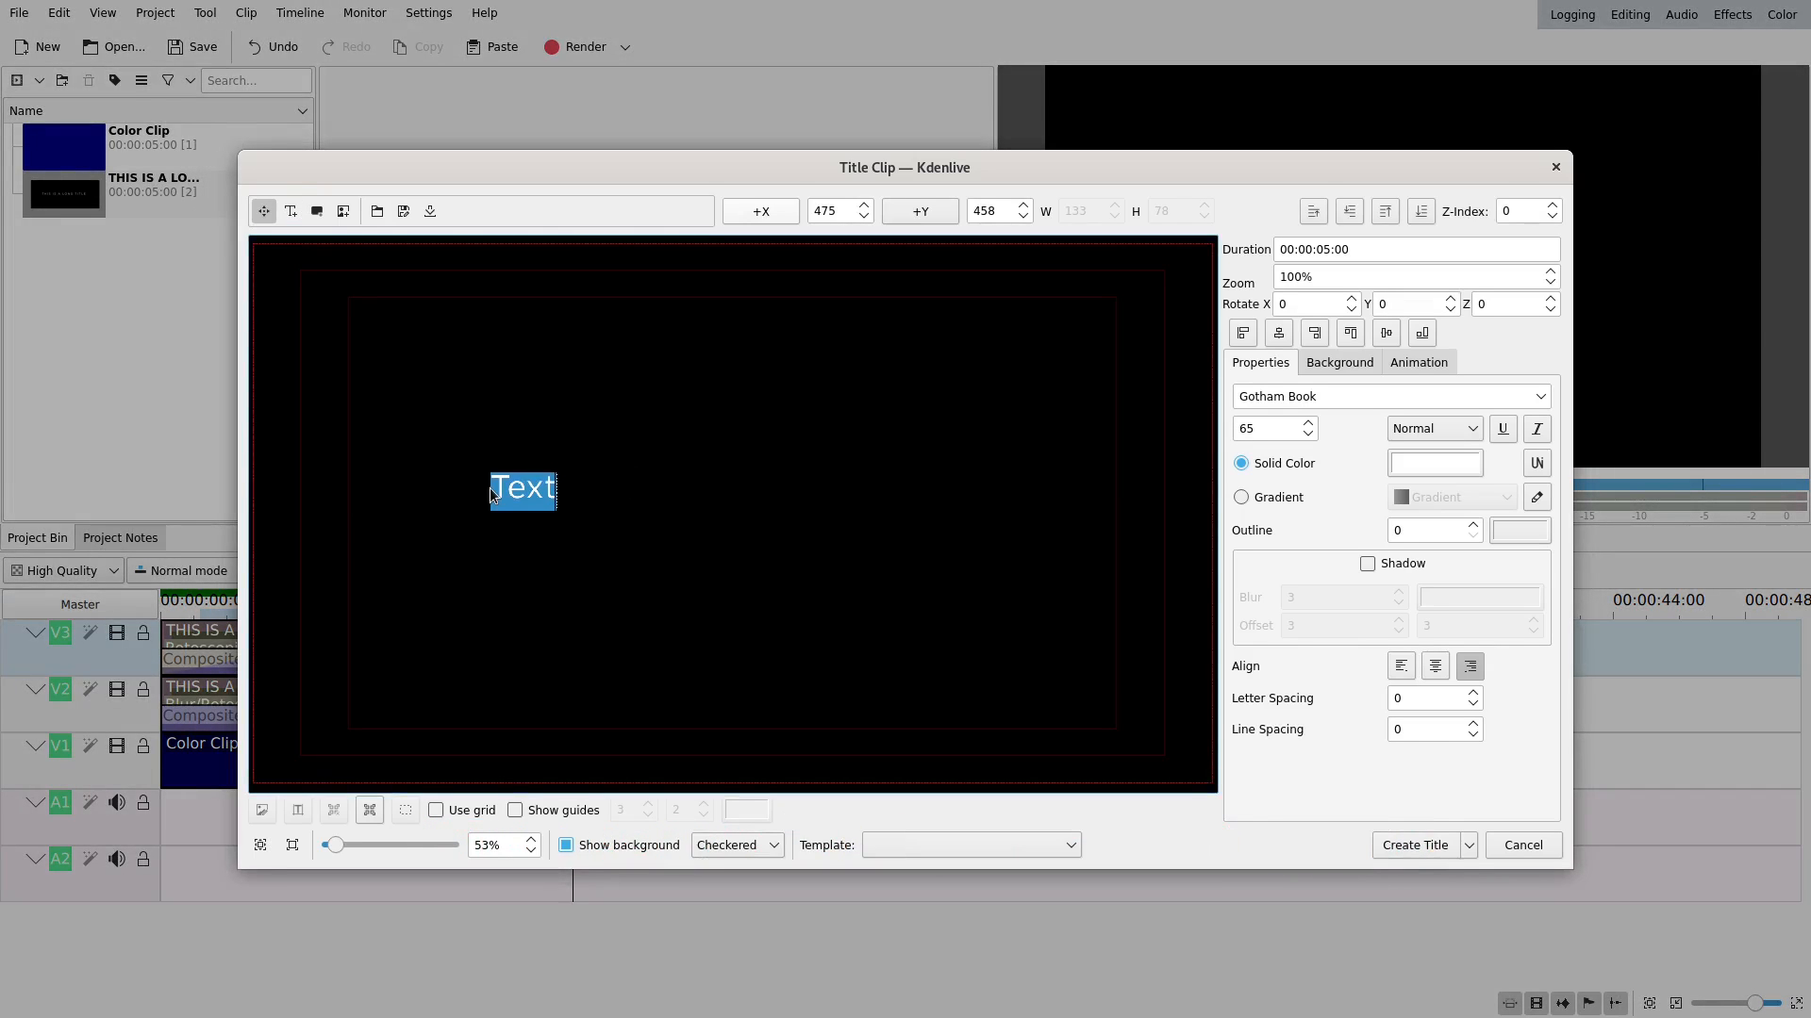
type("HELLO I'M A LONG TITLE CLIP")
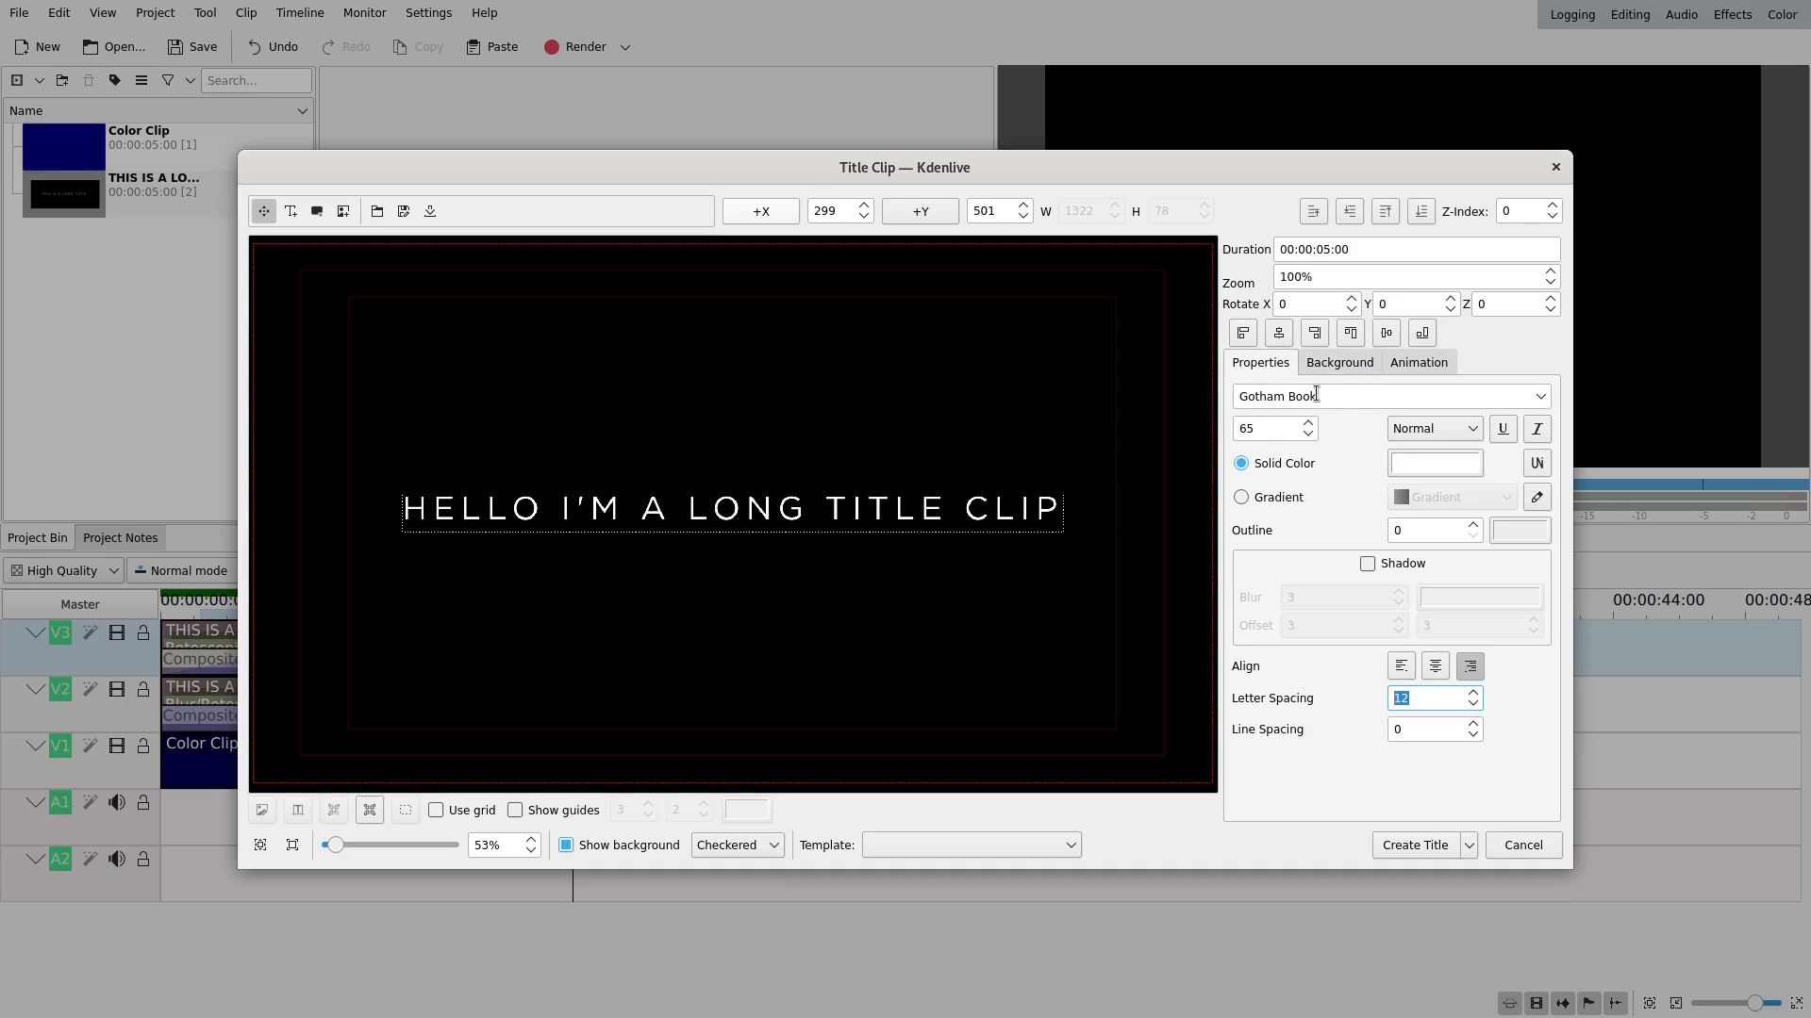
mouse_move(1313, 669)
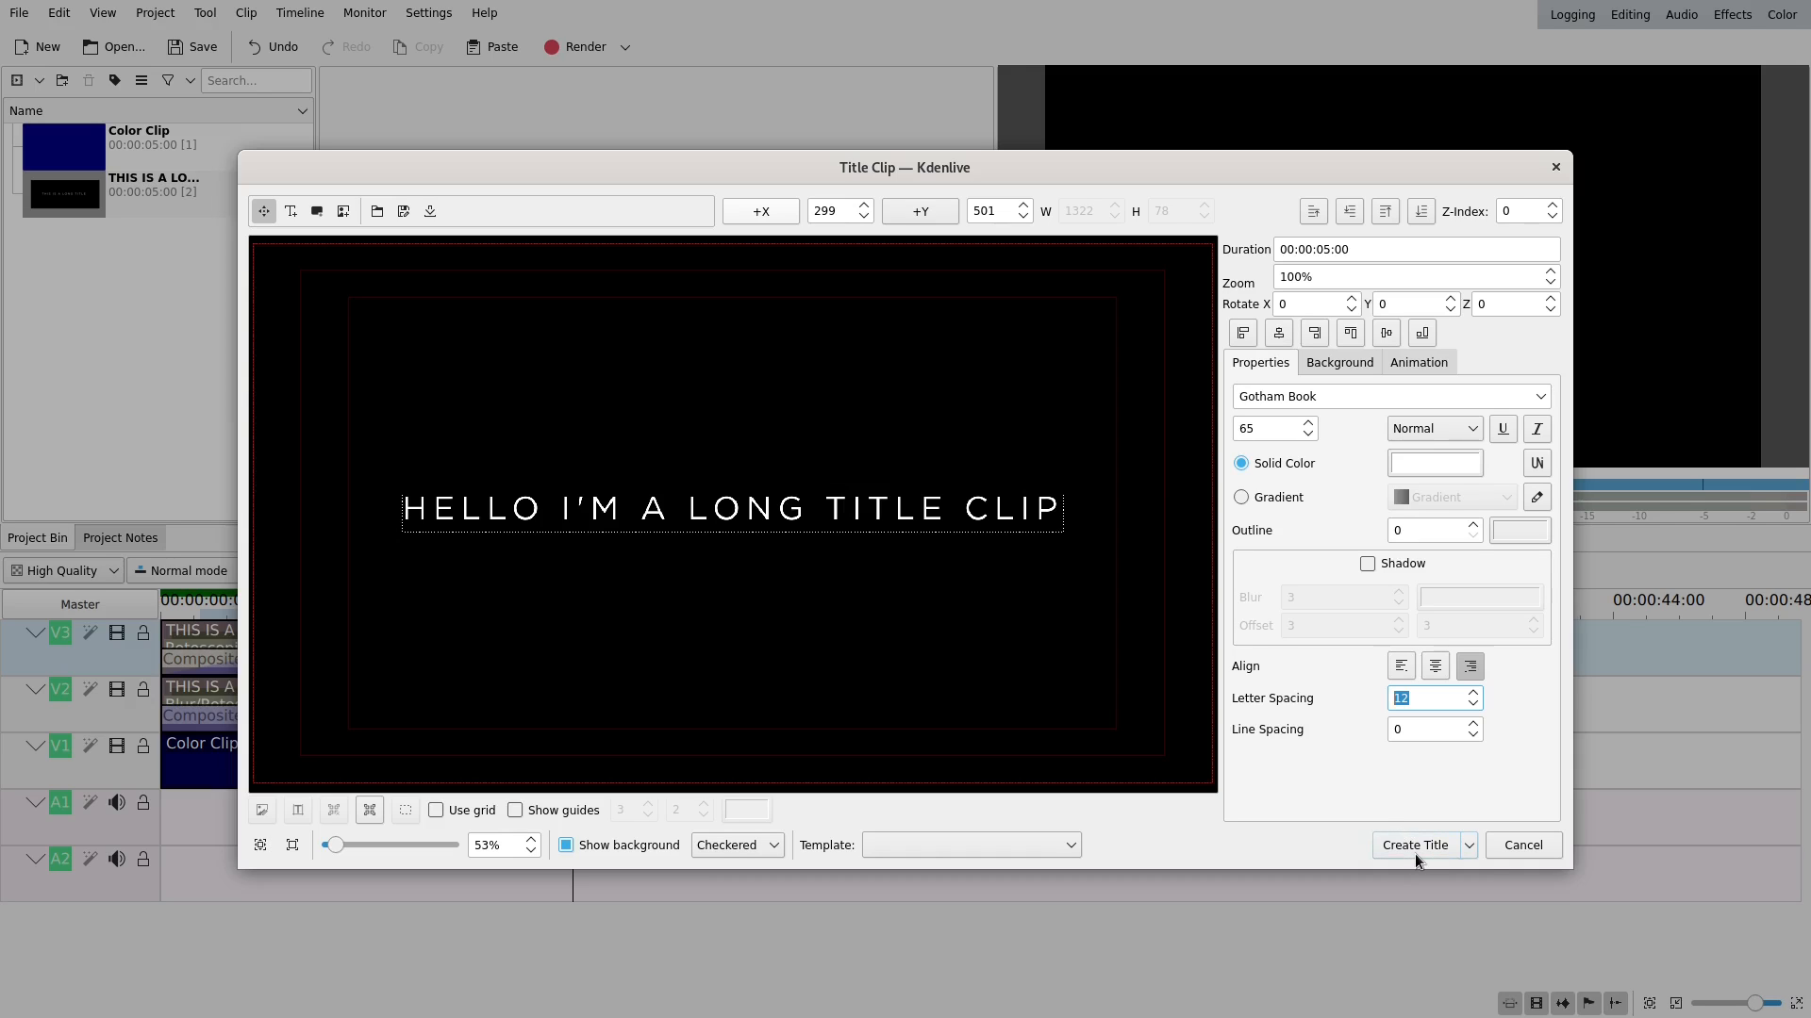
mouse_move(1415, 844)
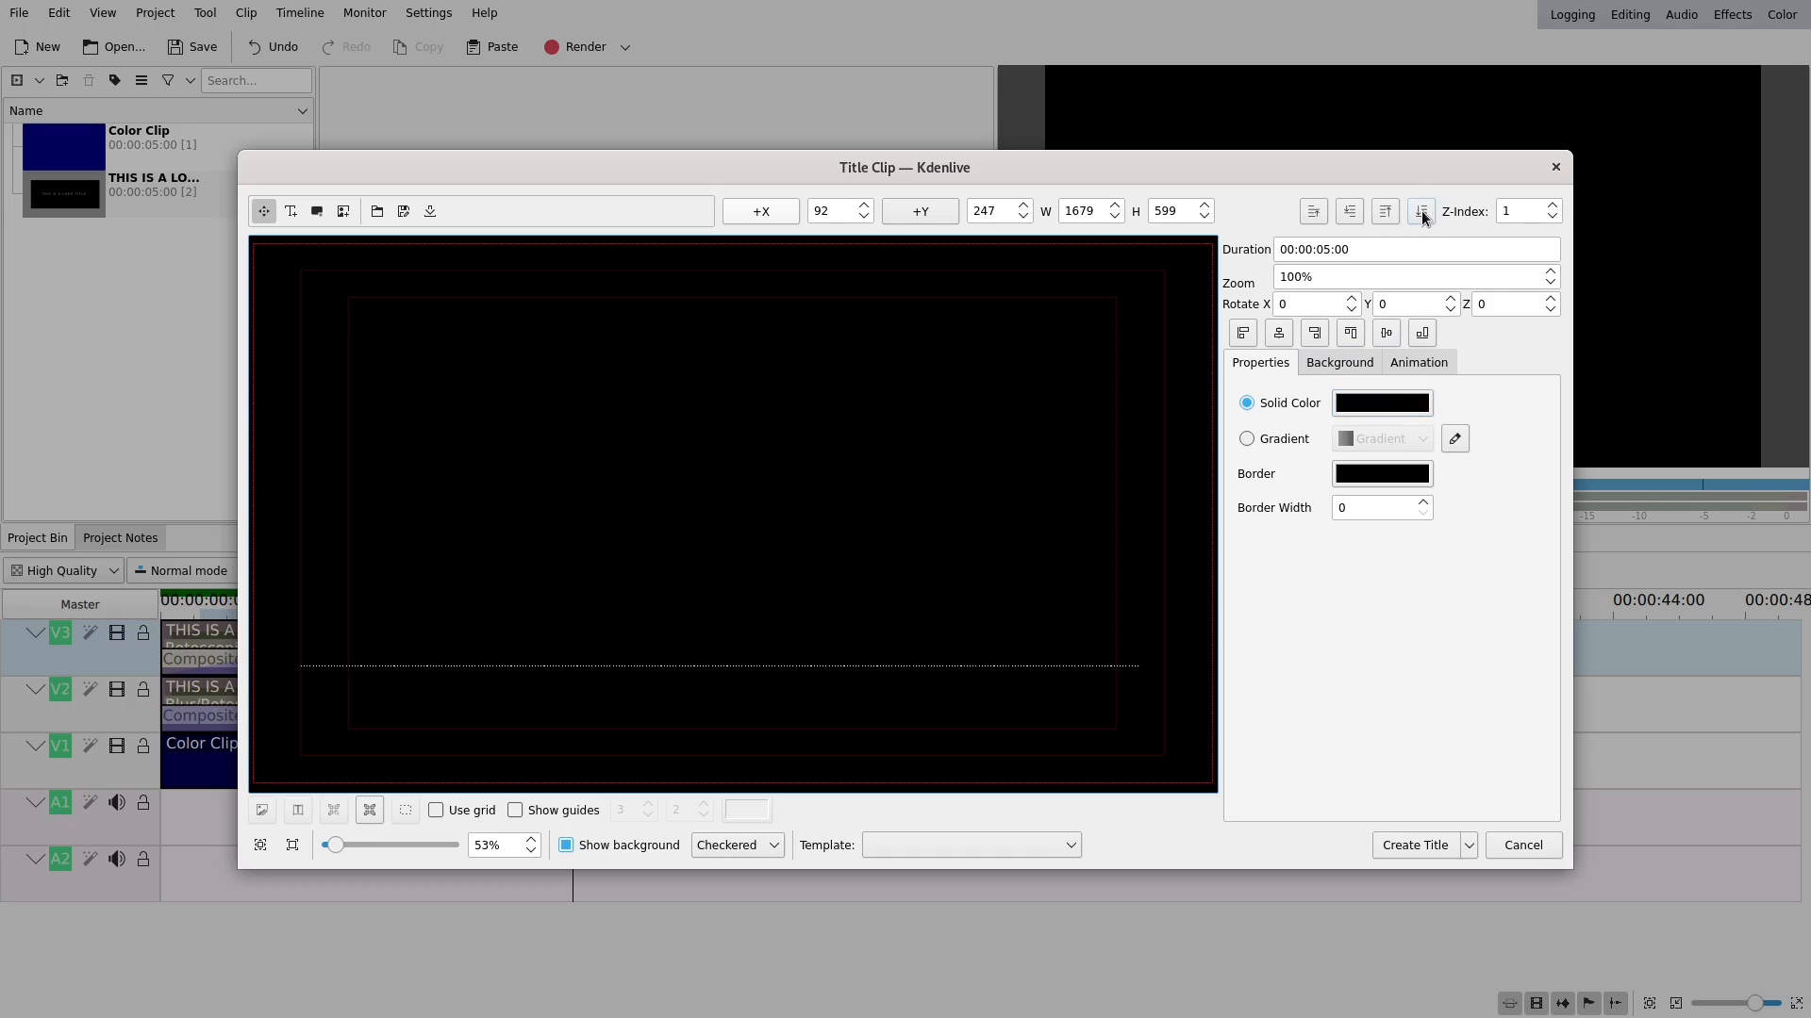
Lower the black rectangle to Z-index -1 so it sits behind the title text.
left_click(1553, 216)
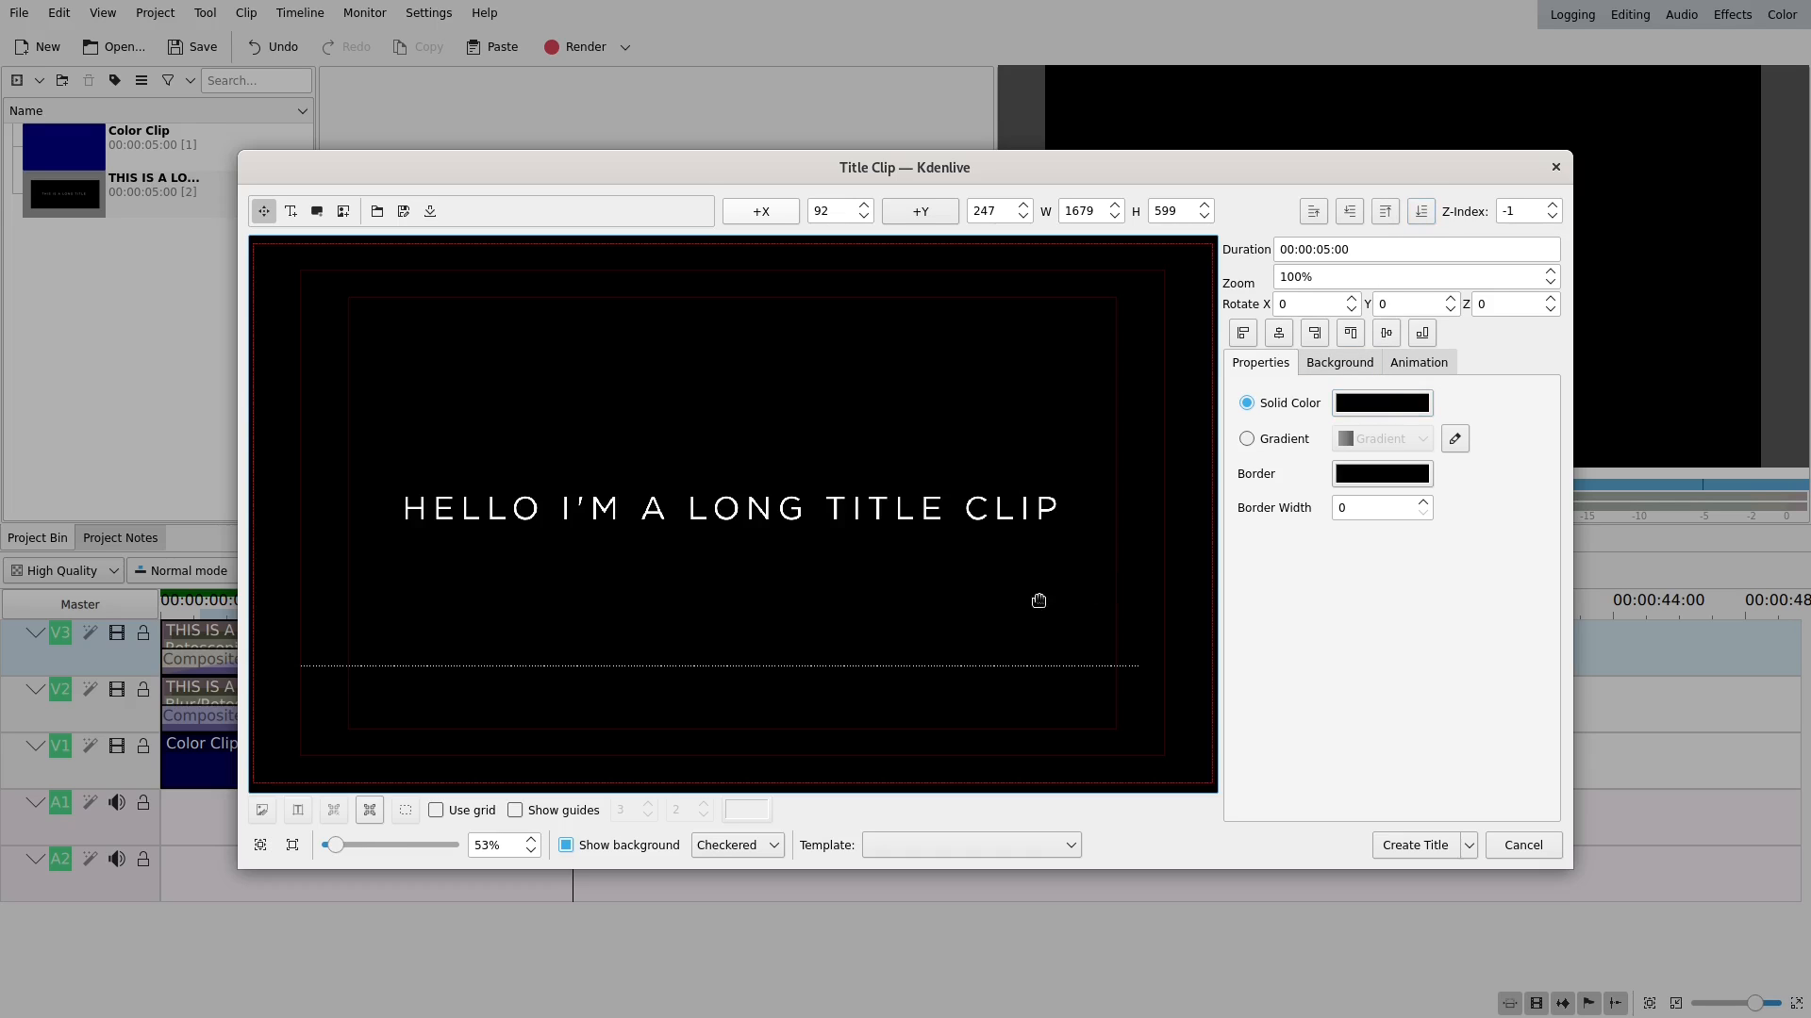
mouse_move(1131, 568)
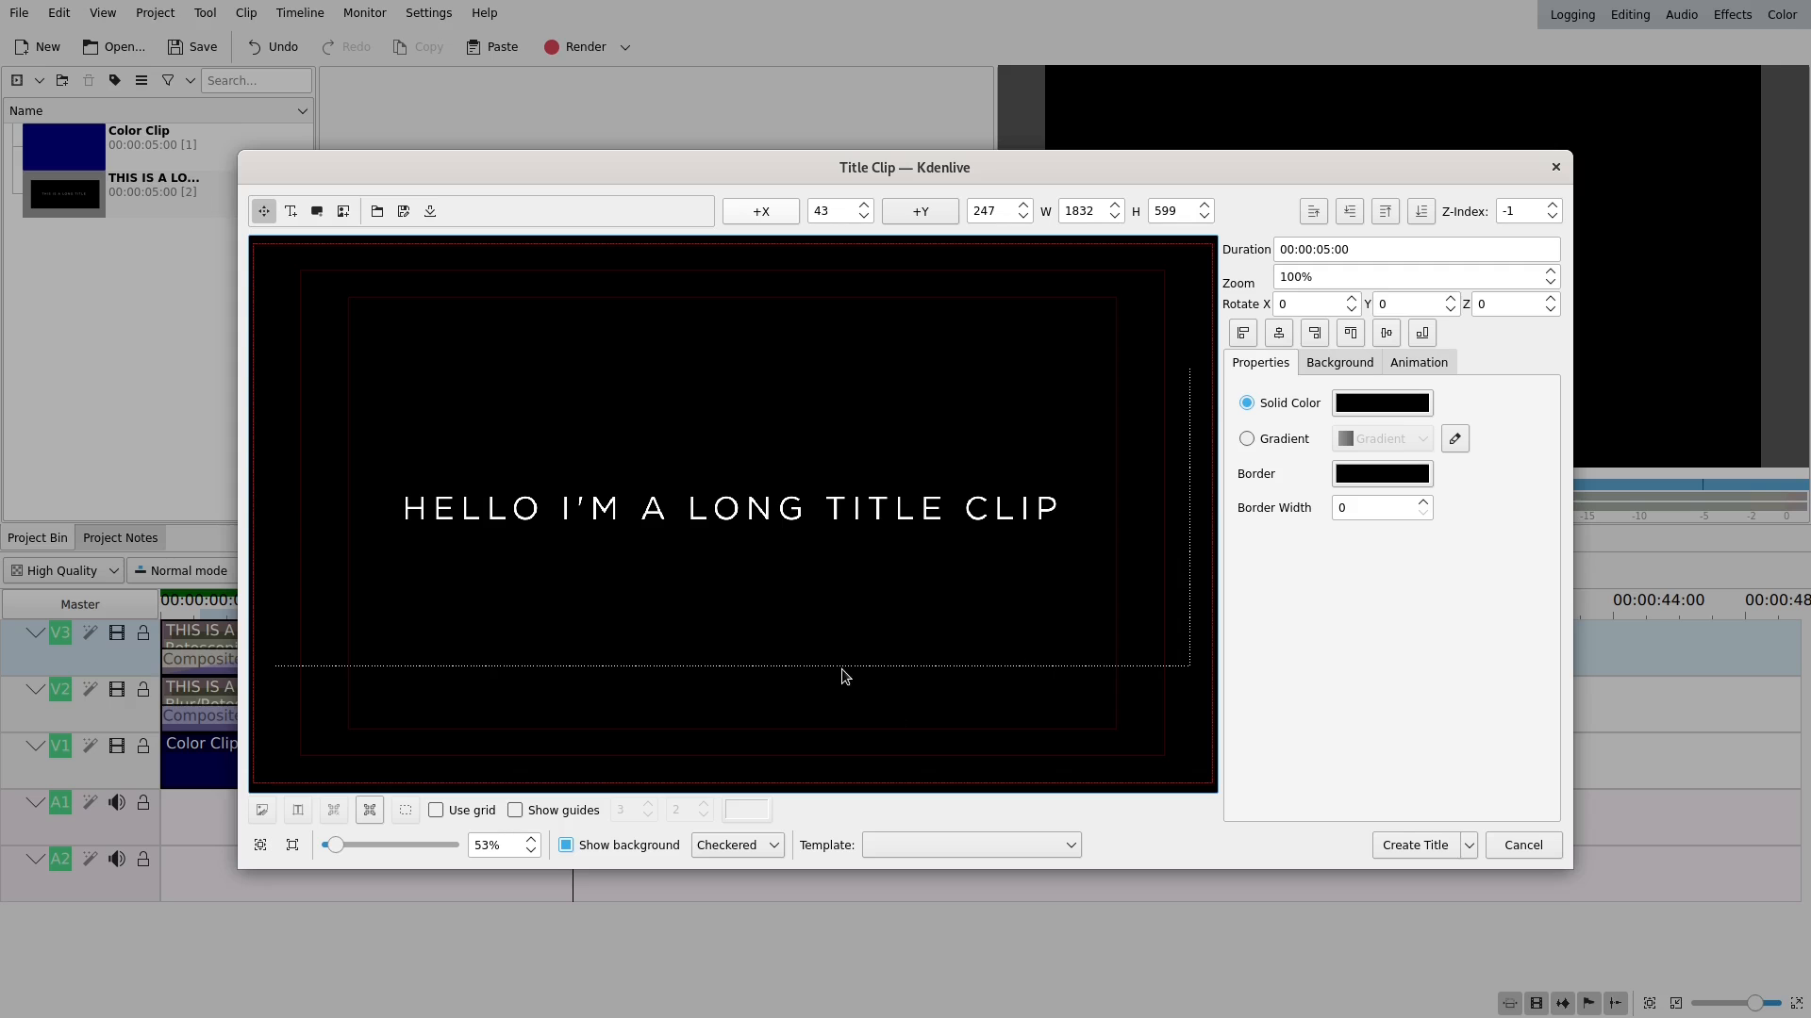
Create the title and select the new HELLO title clip in the Project Bin.
left_click(1416, 844)
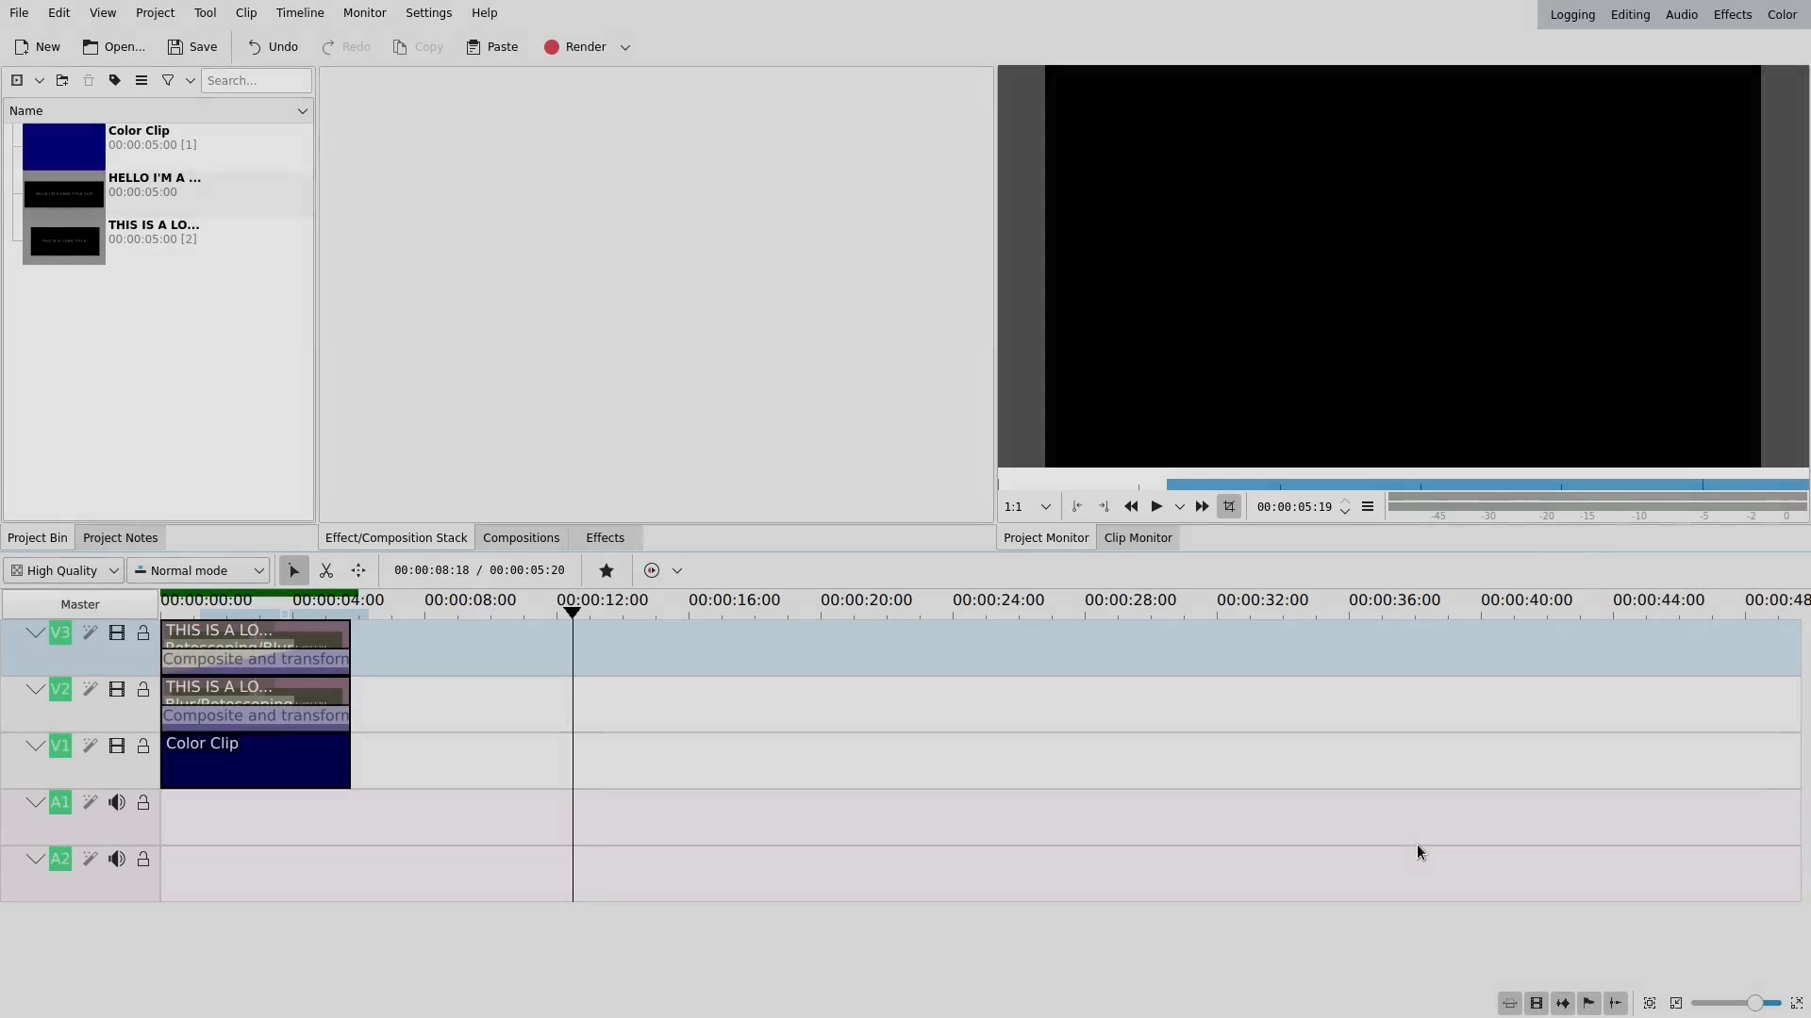
left_click(161, 237)
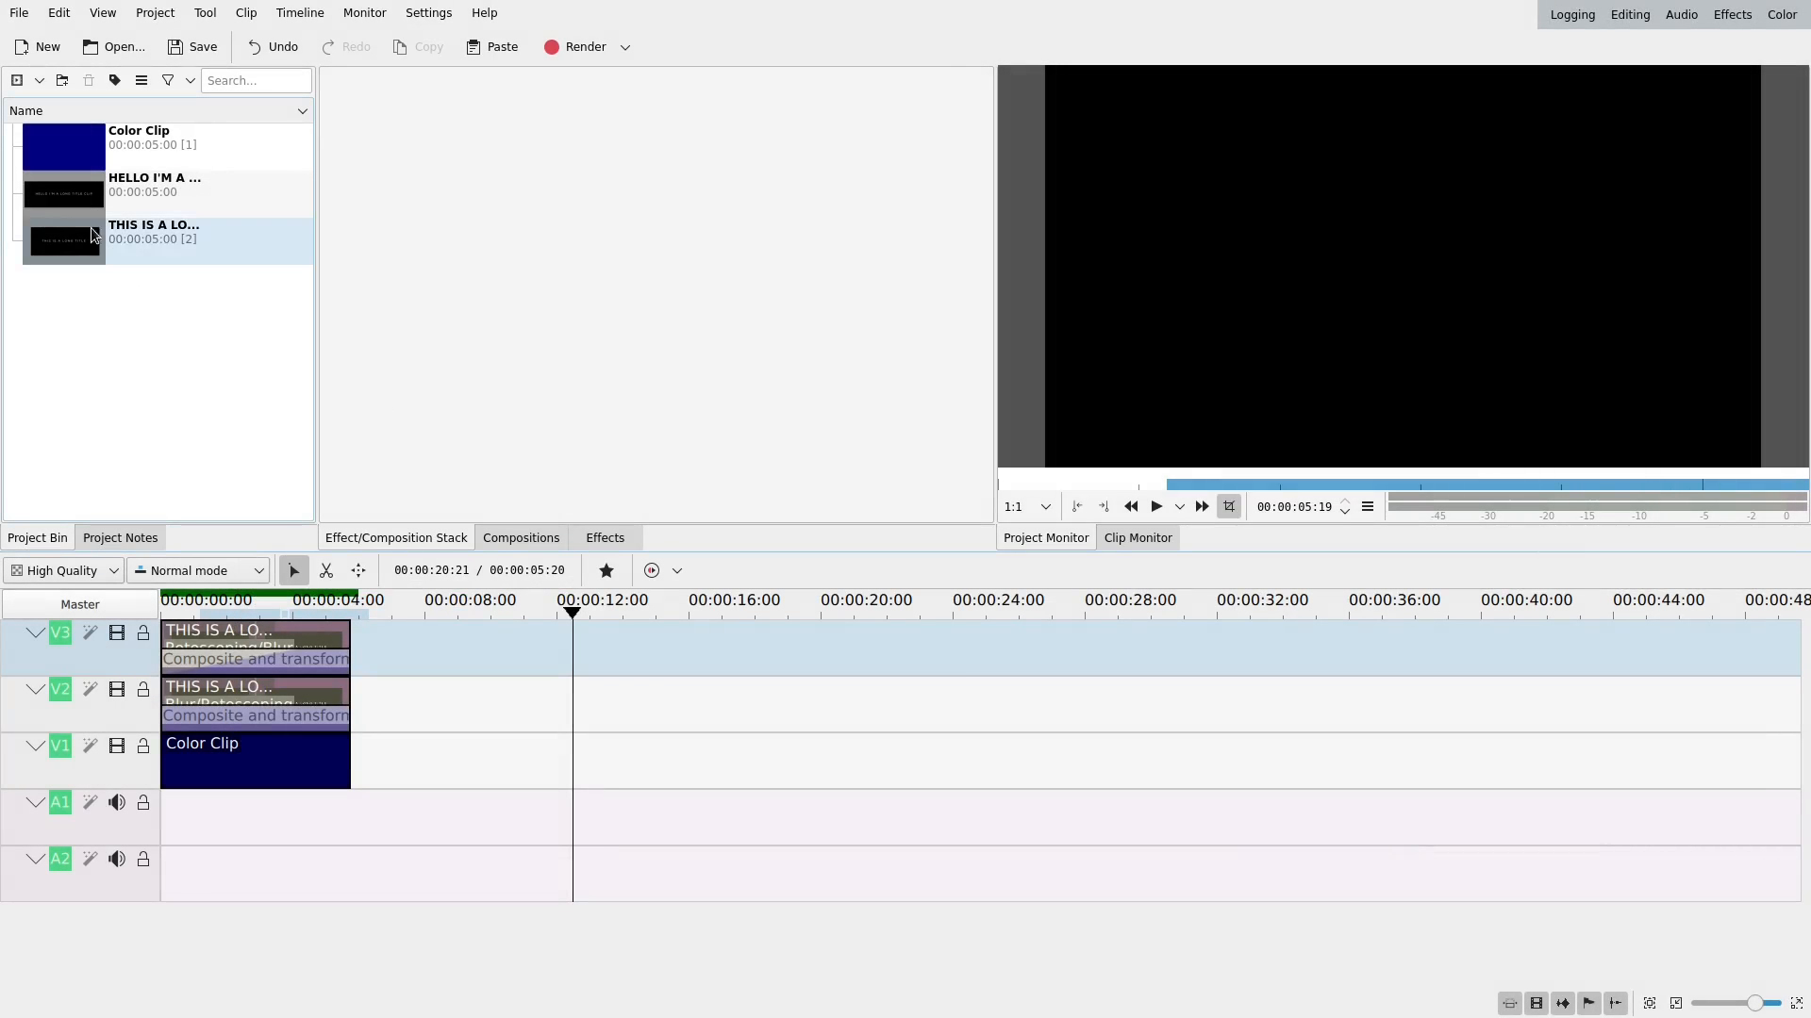
left_click(154, 185)
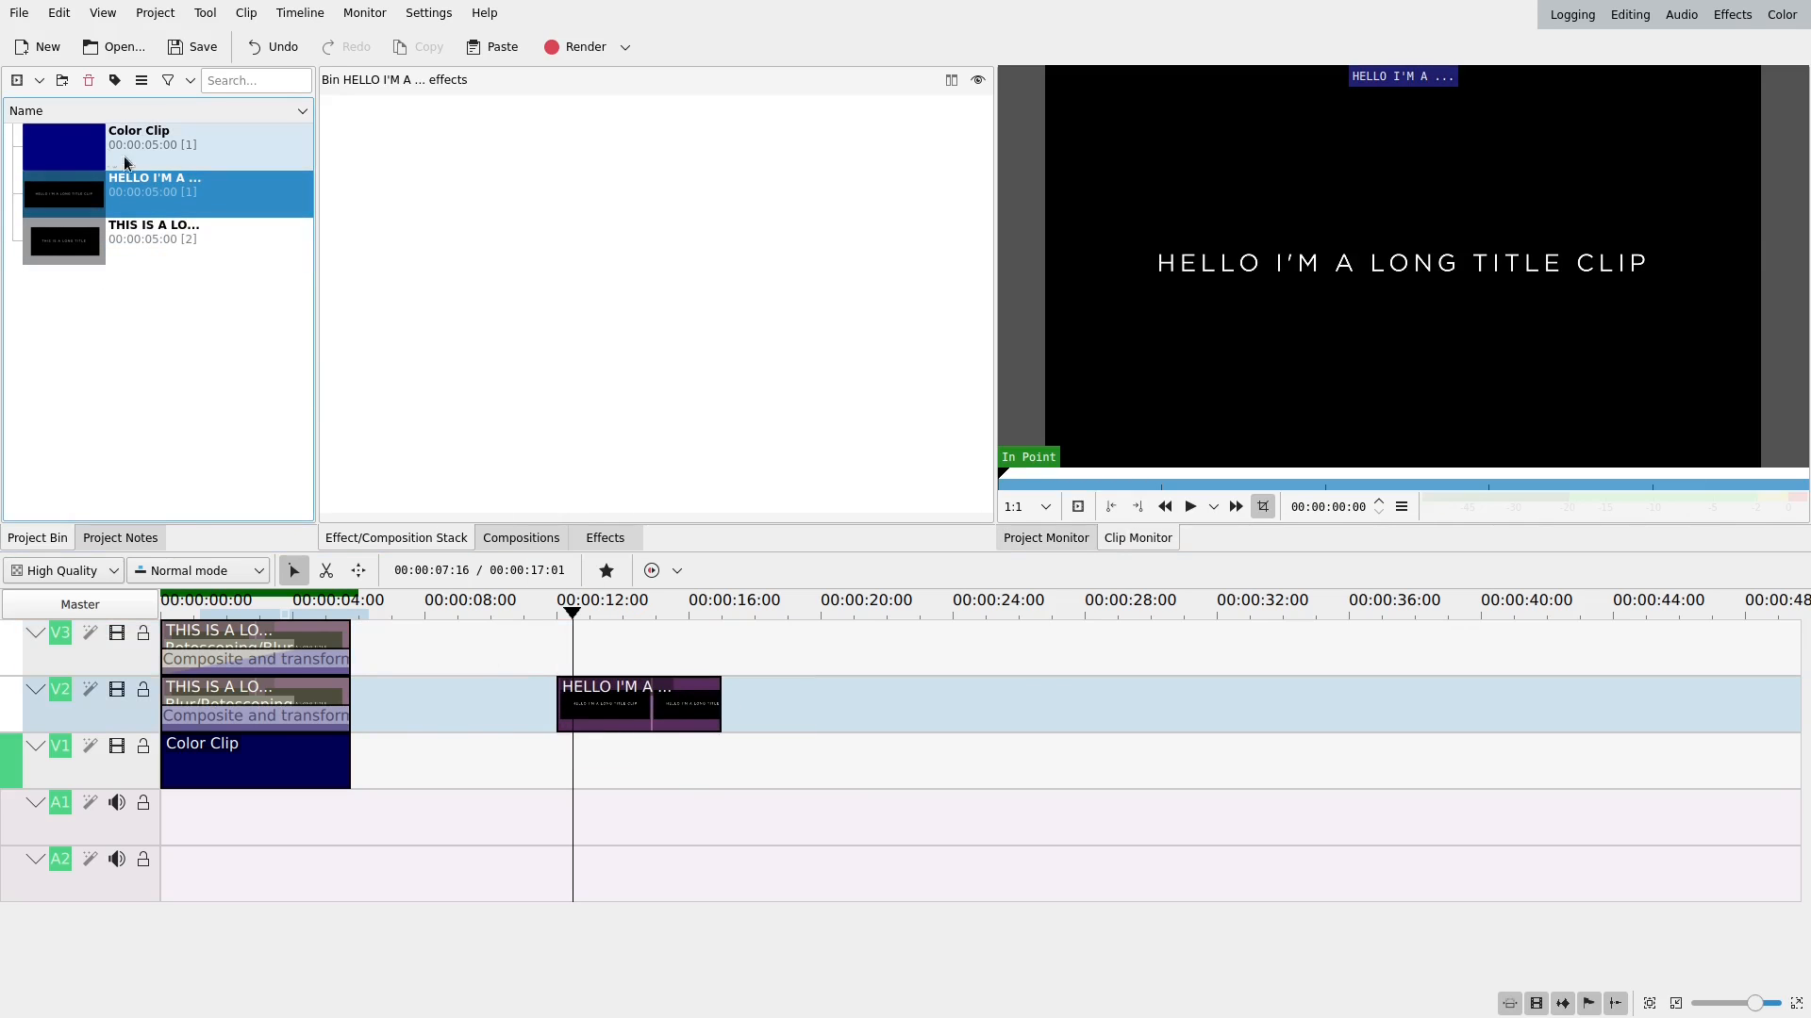
mouse_move(76, 156)
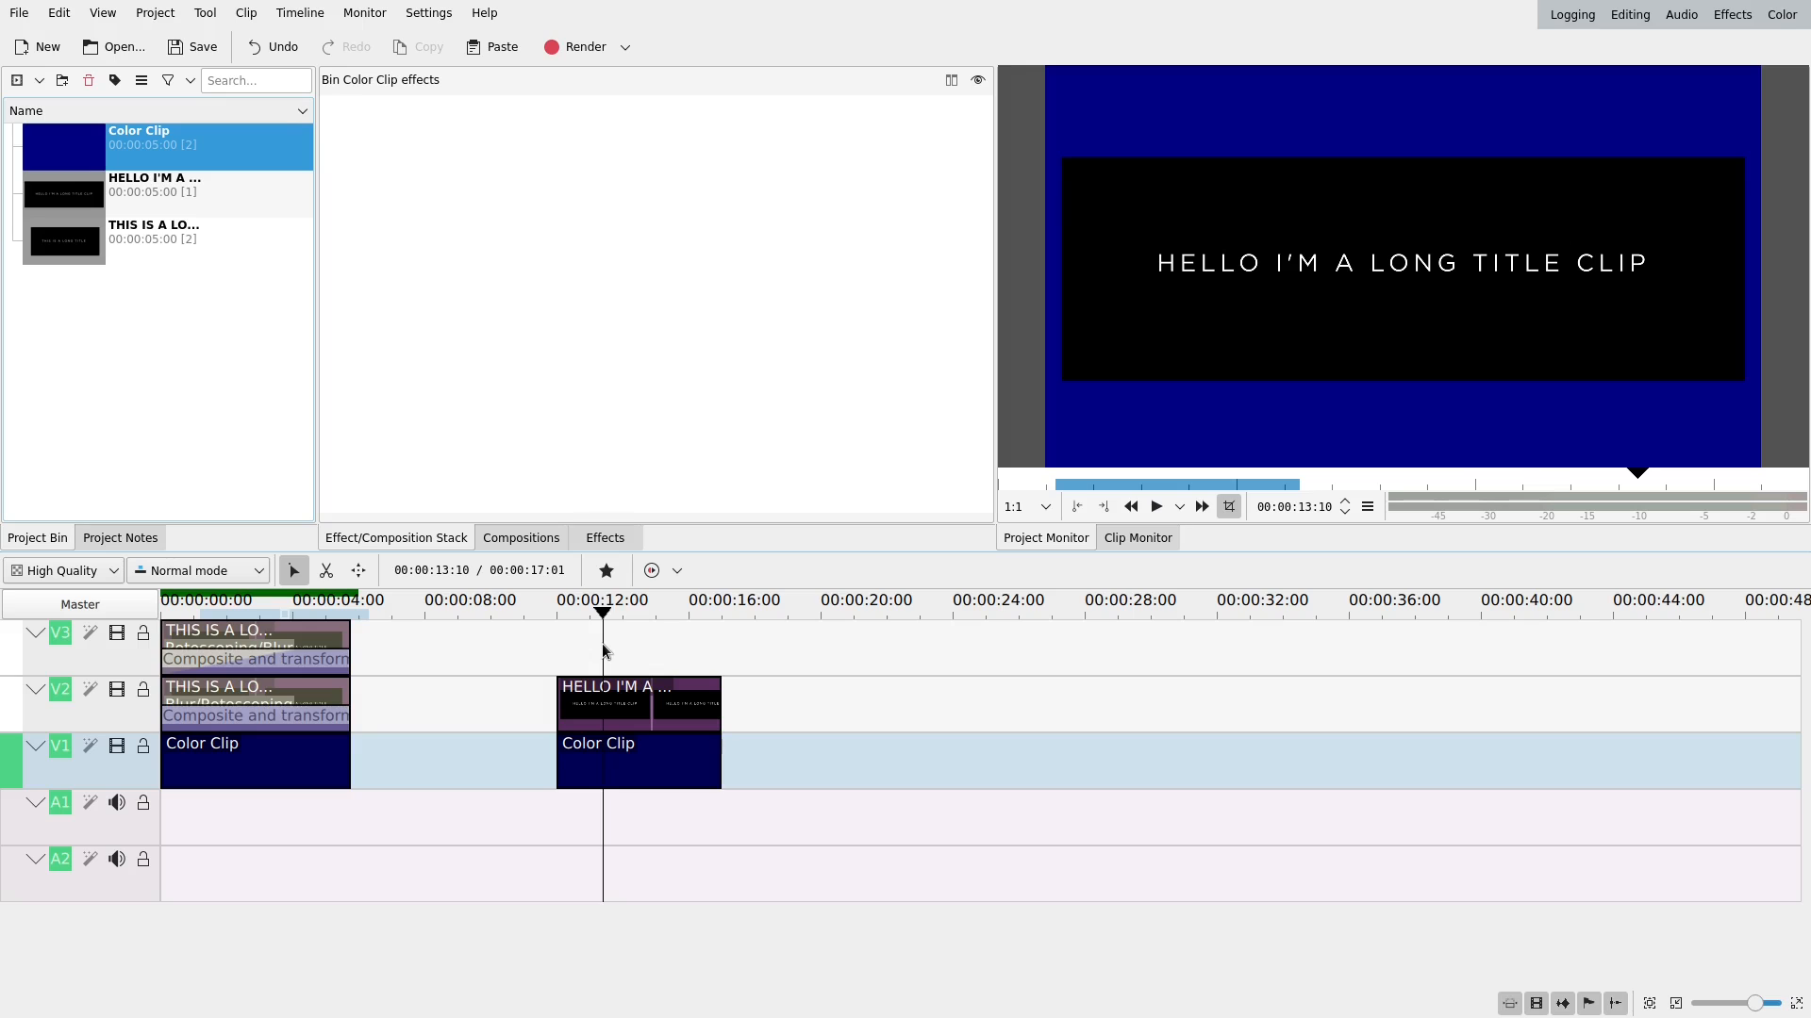
mouse_move(716, 725)
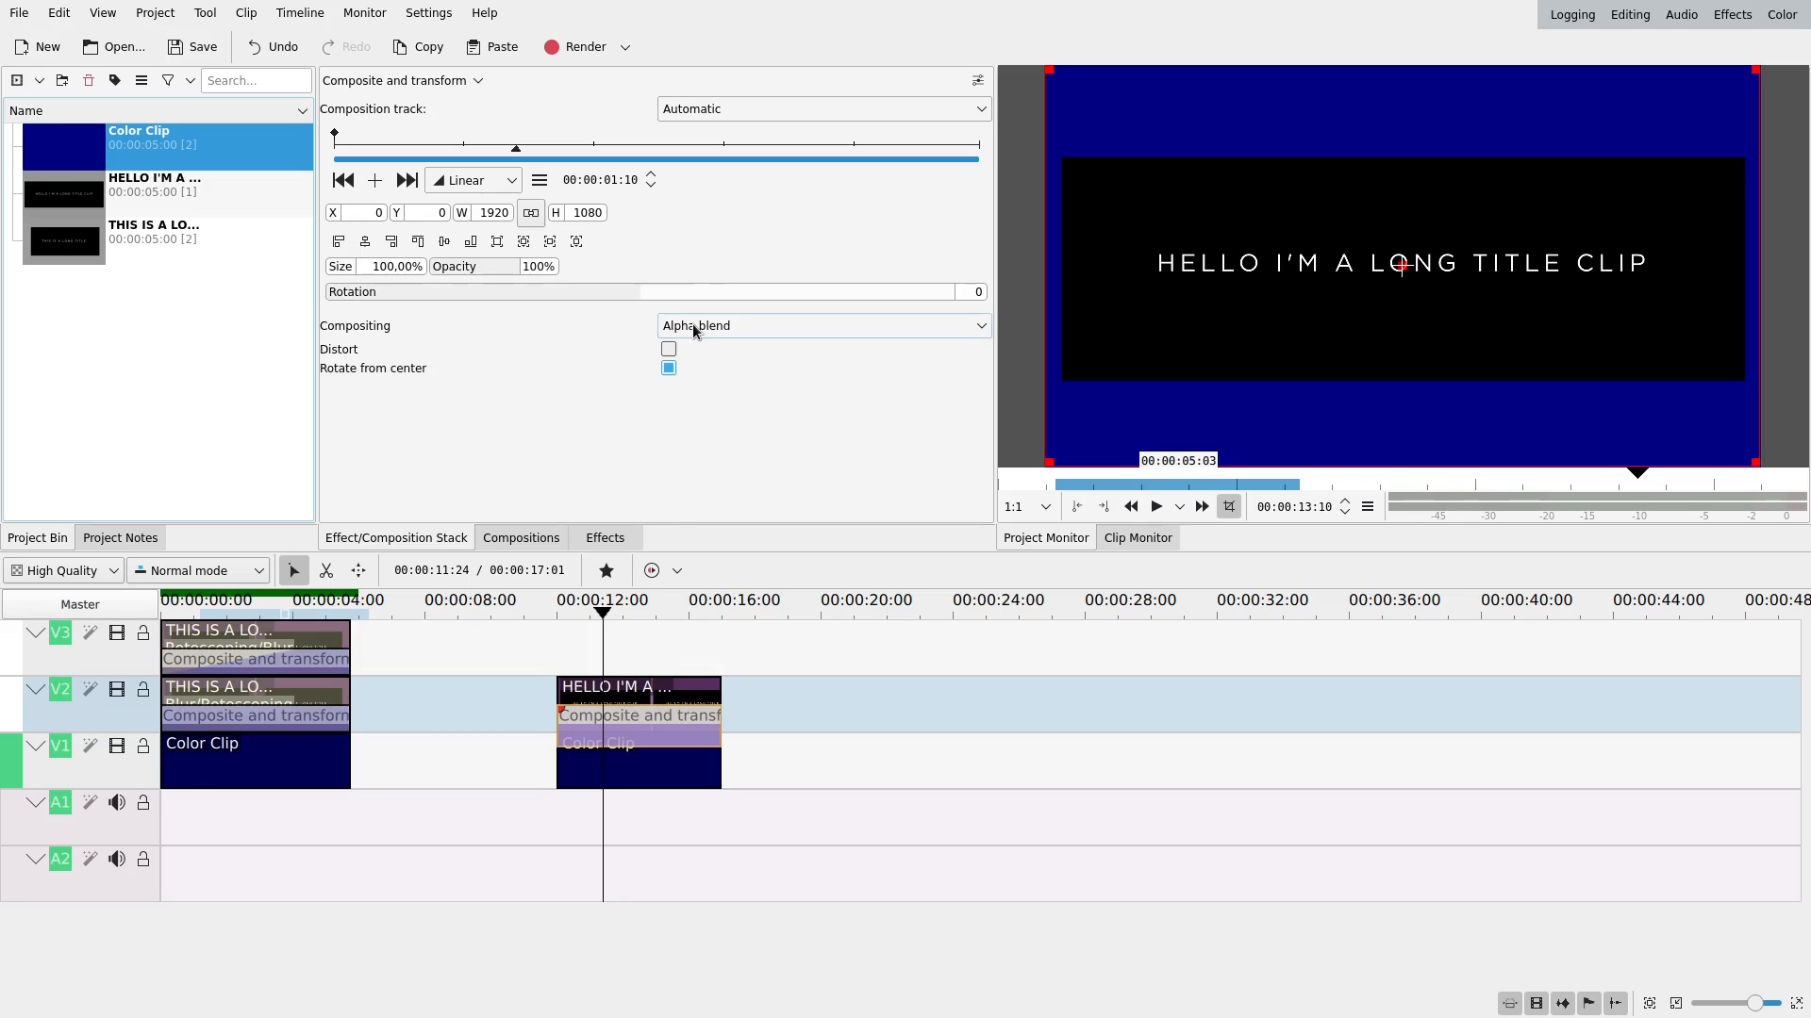
Change the composition's Compositing mode from Alpha blend to Screen.
left_click(821, 326)
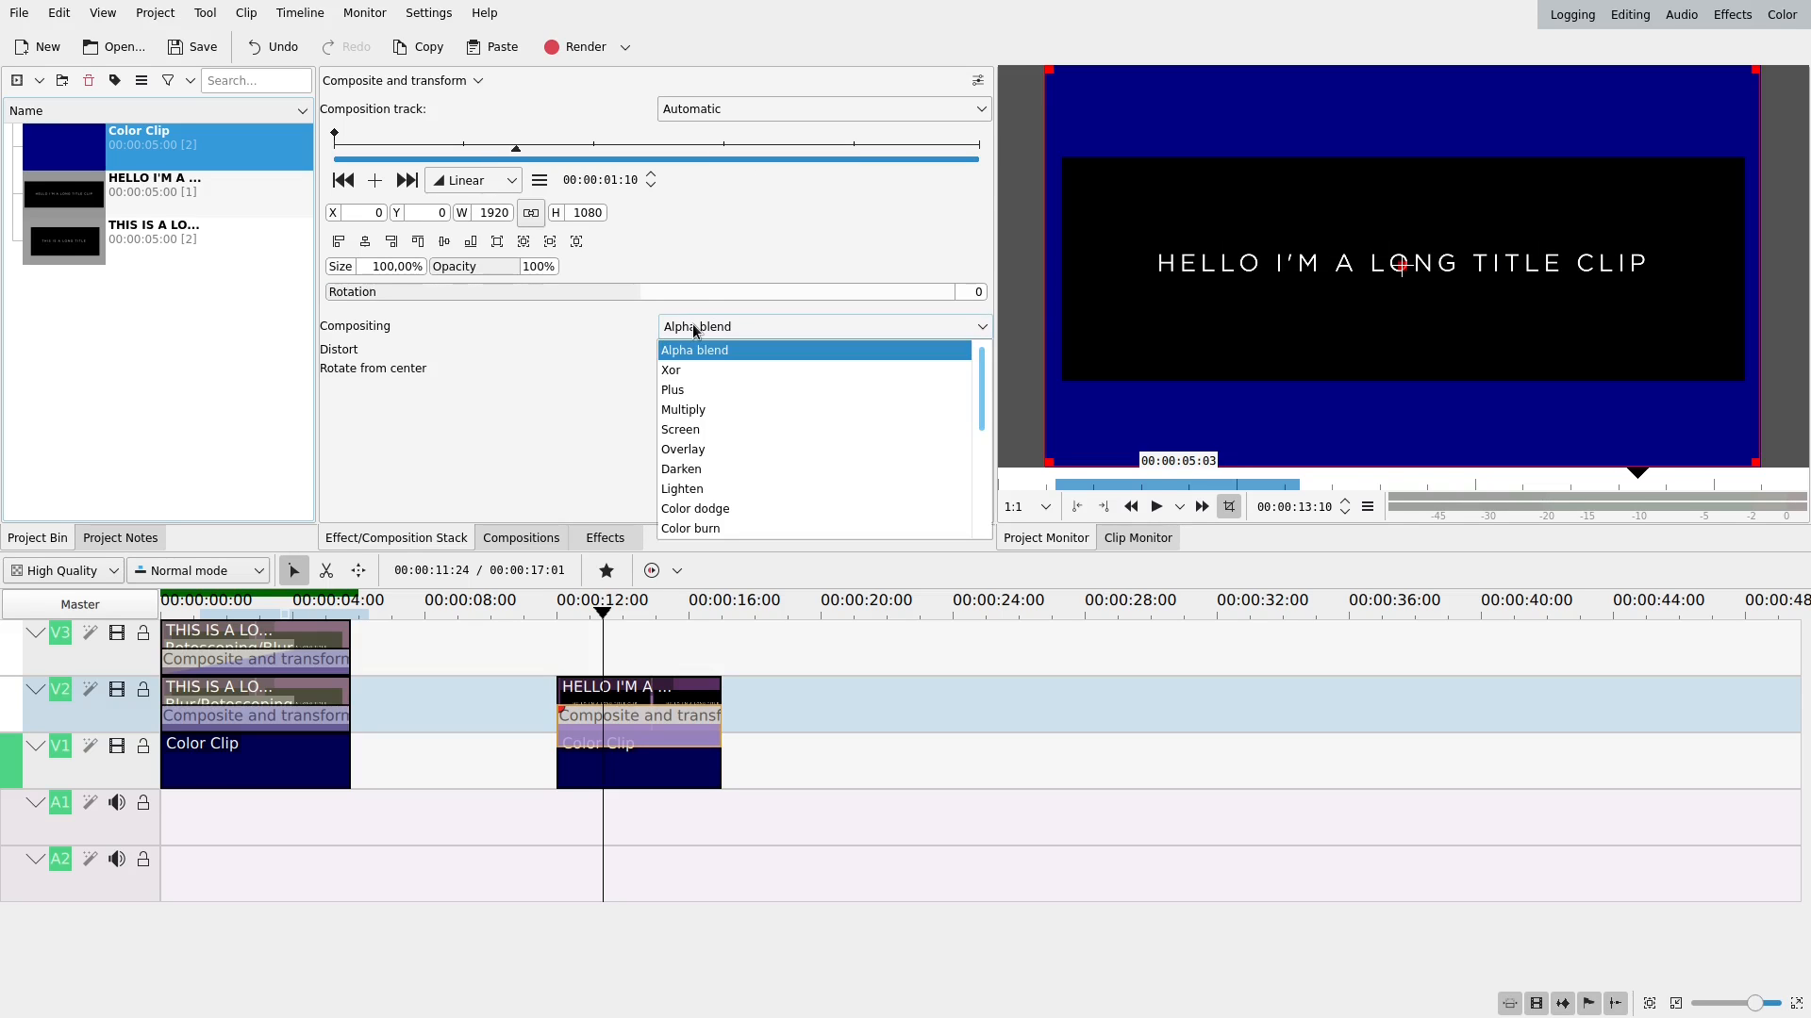
left_click(679, 430)
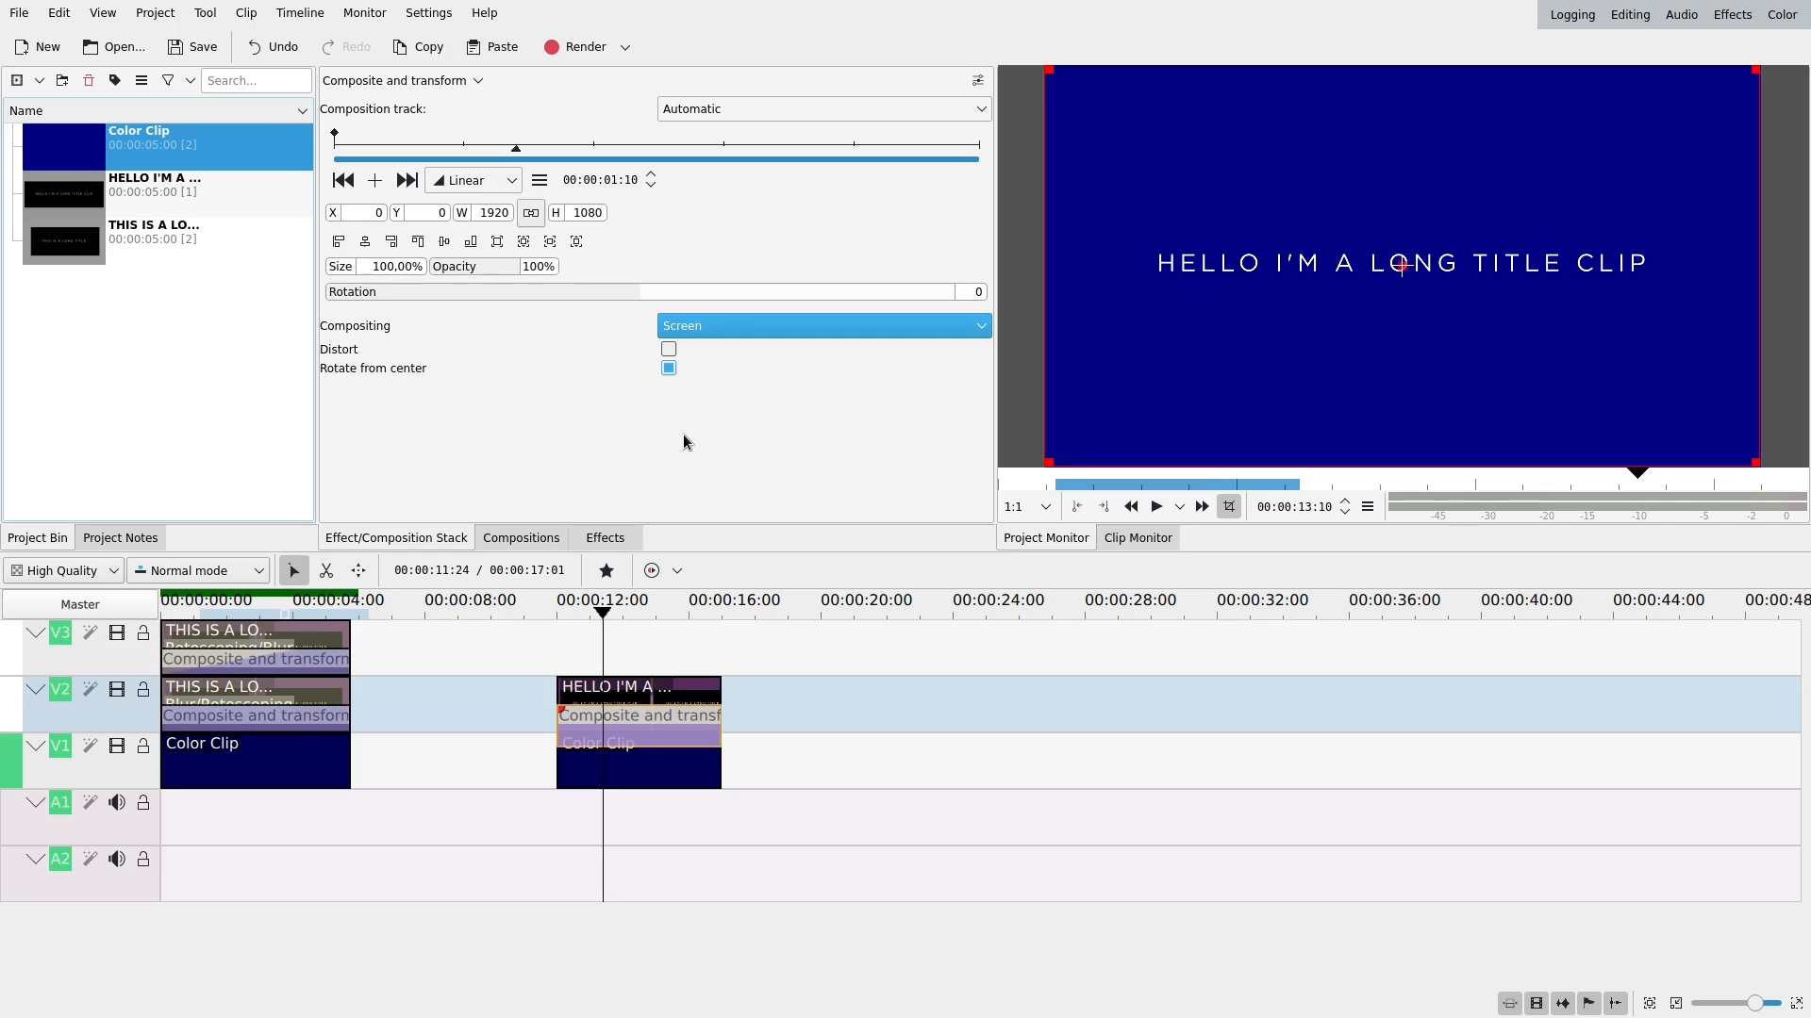
mouse_move(603, 539)
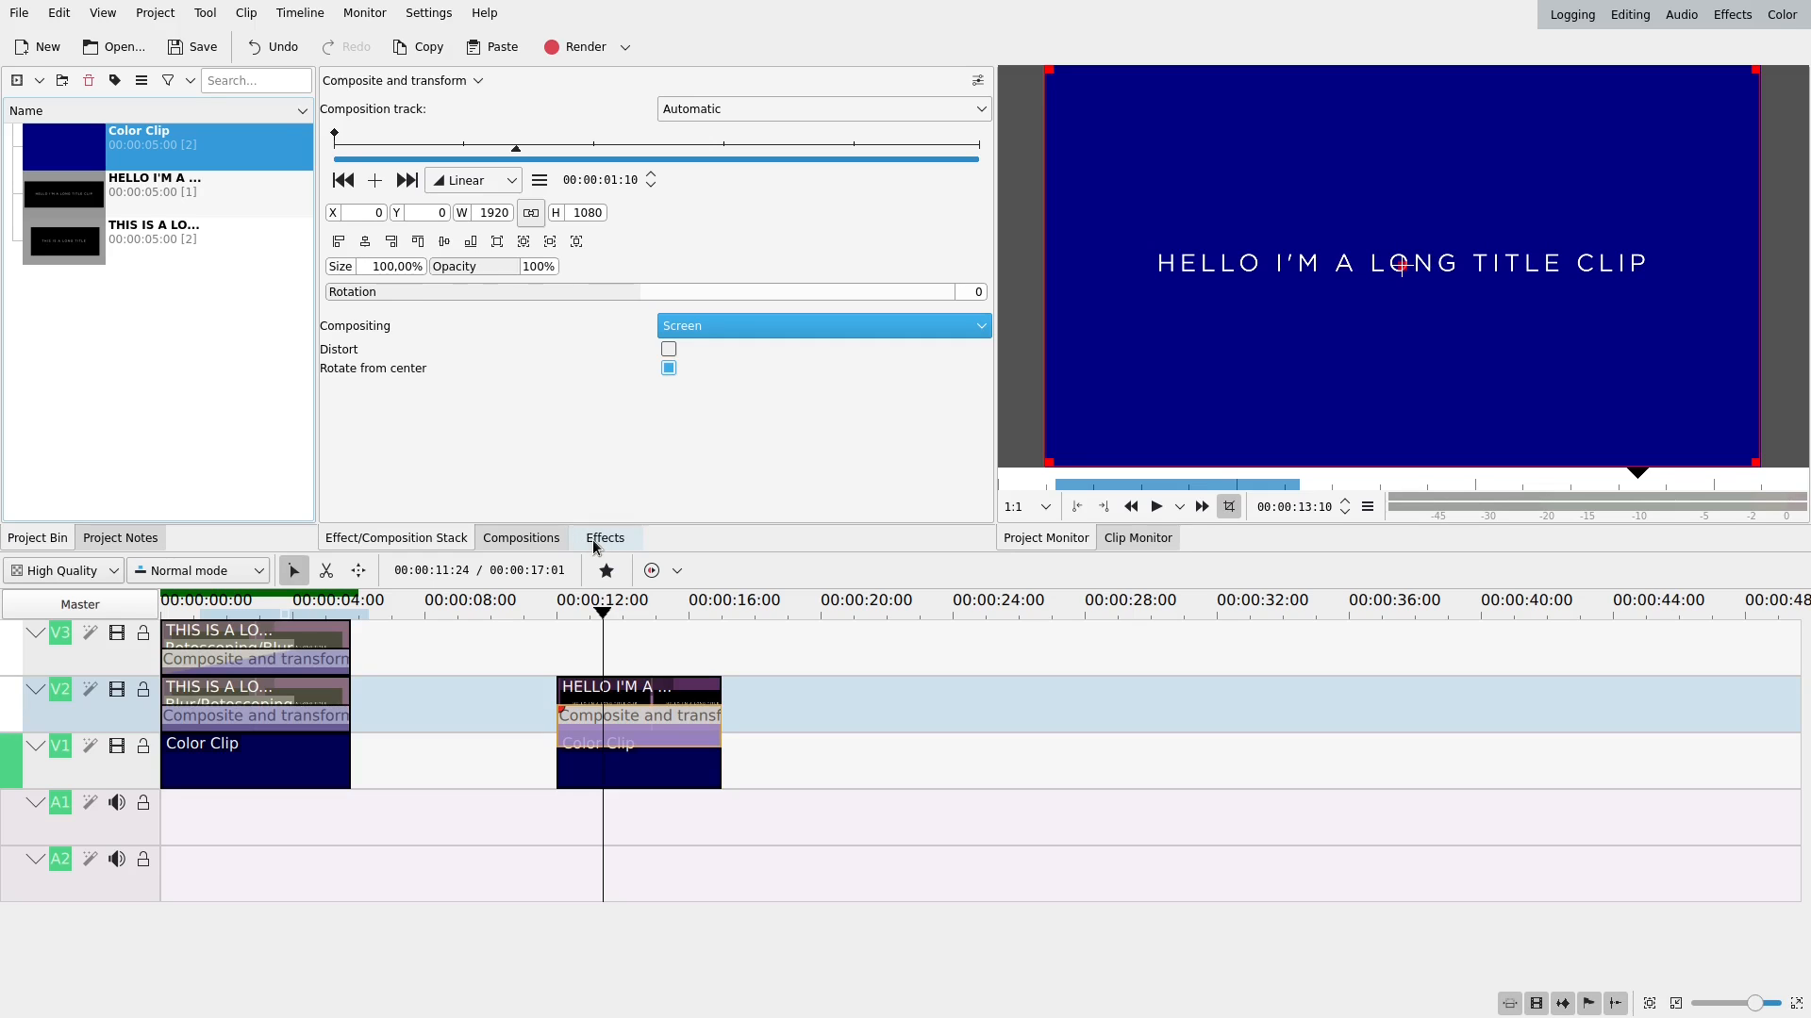
Add a Blur effect to the title and keyframe its amount to 347 at 00:00:04:08.
left_click(605, 536)
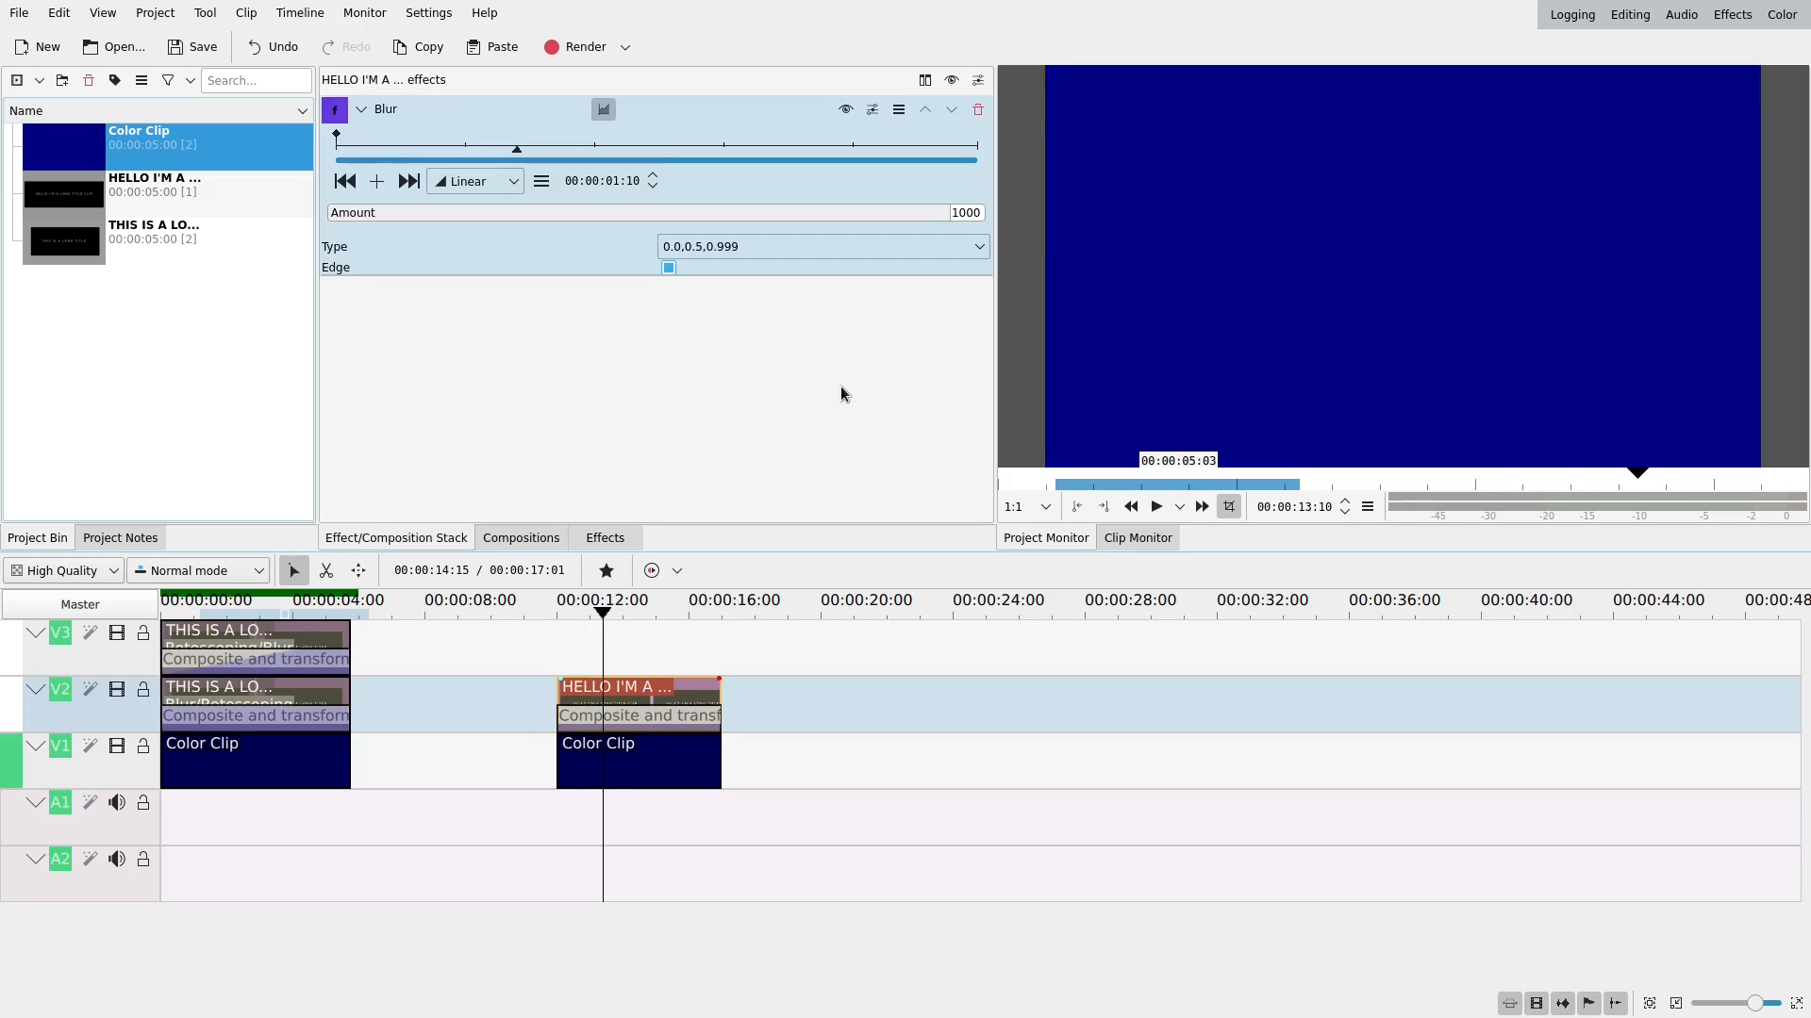
left_click_drag(925, 213, 432, 219)
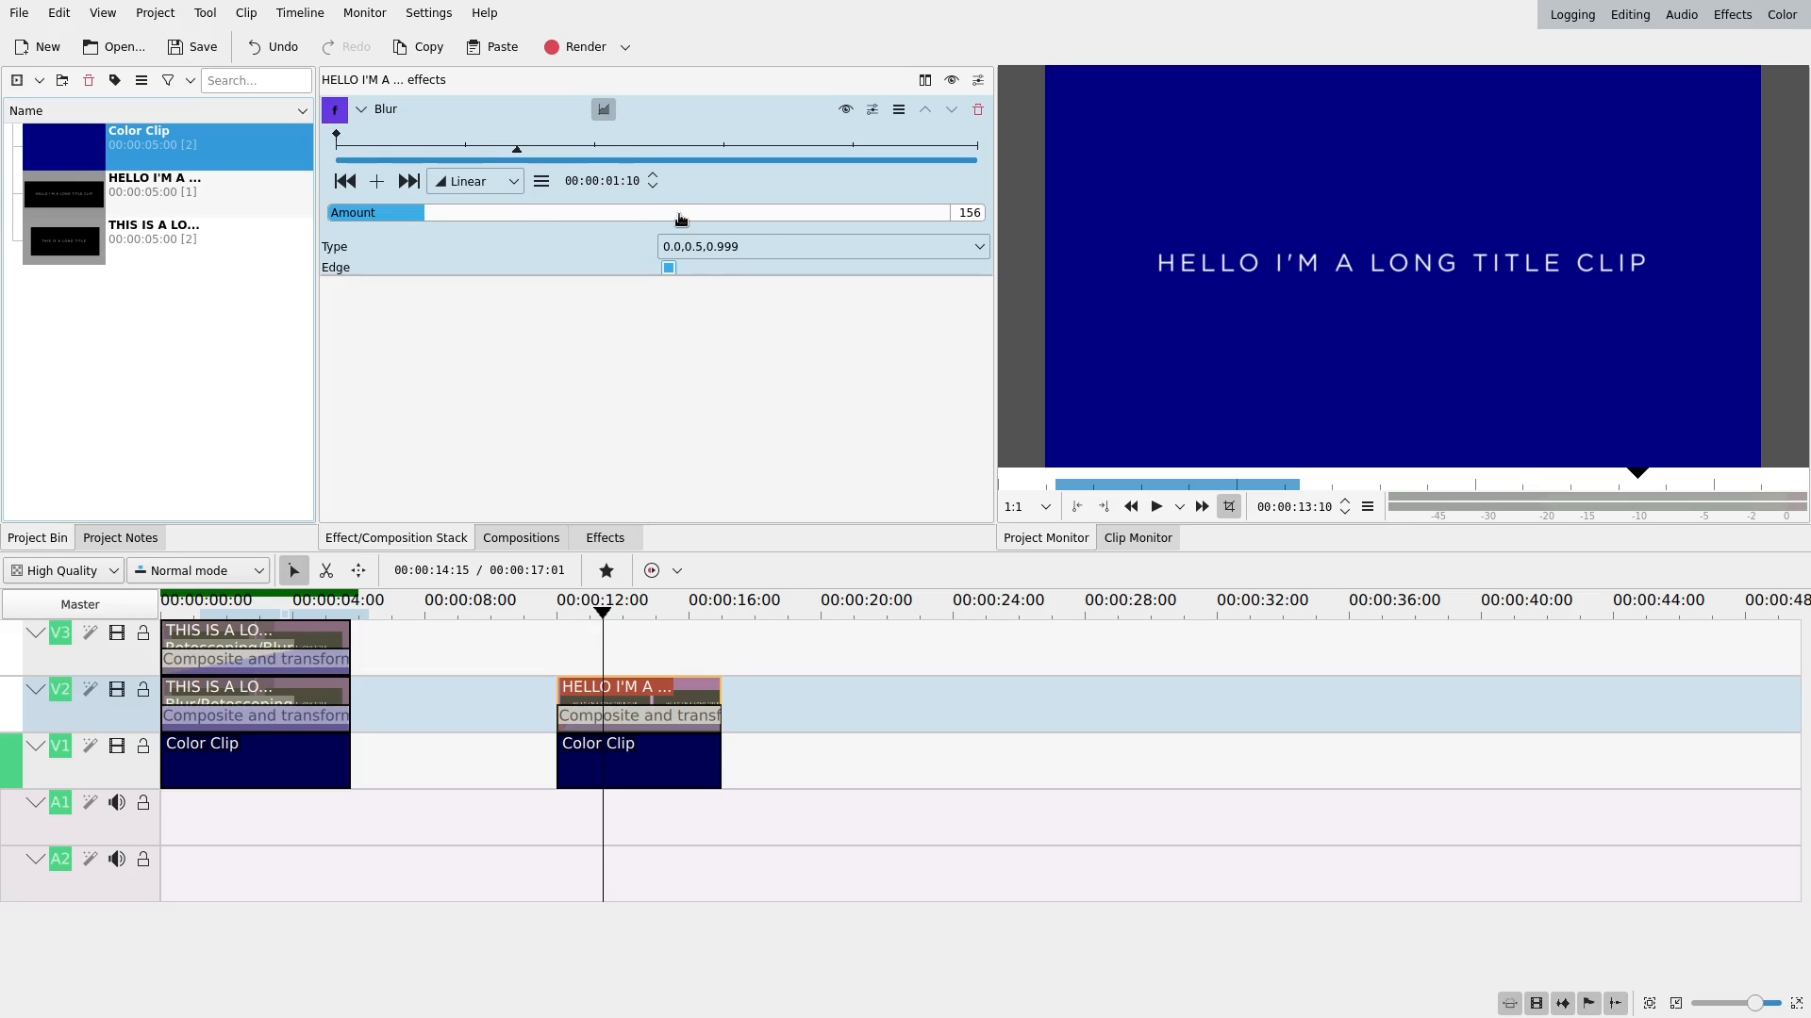
mouse_move(689, 224)
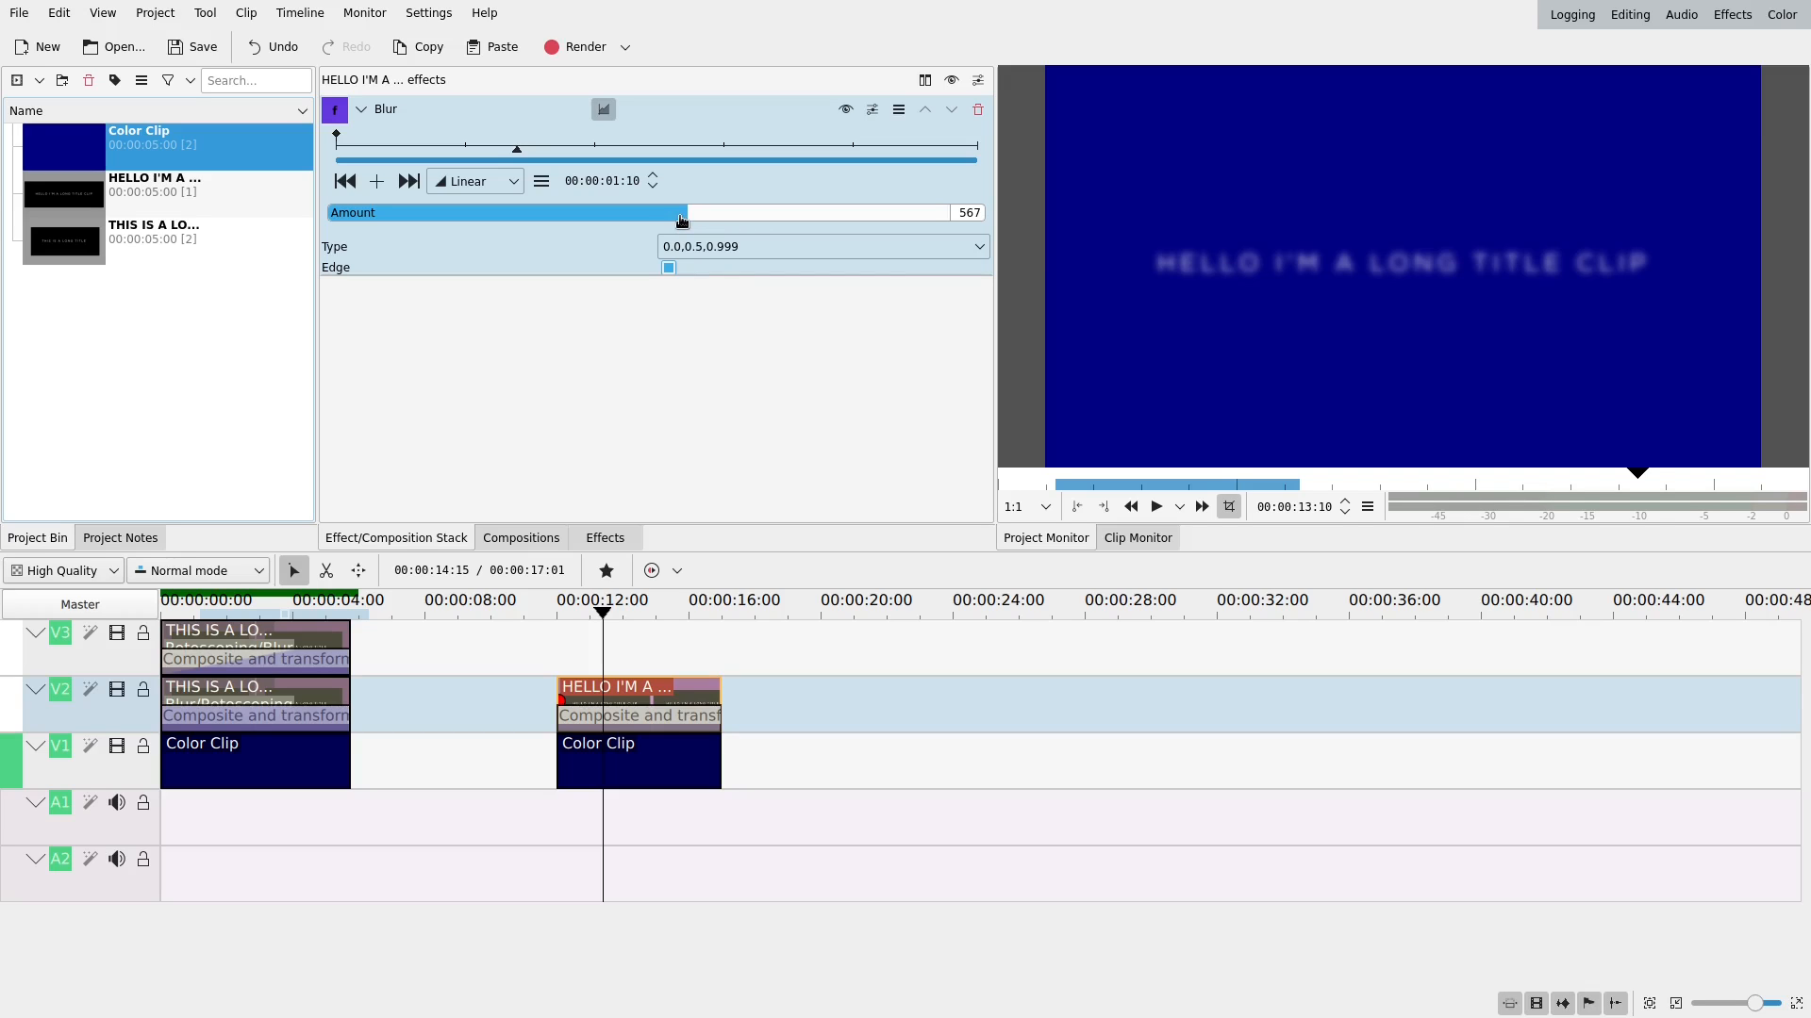
left_click(408, 180)
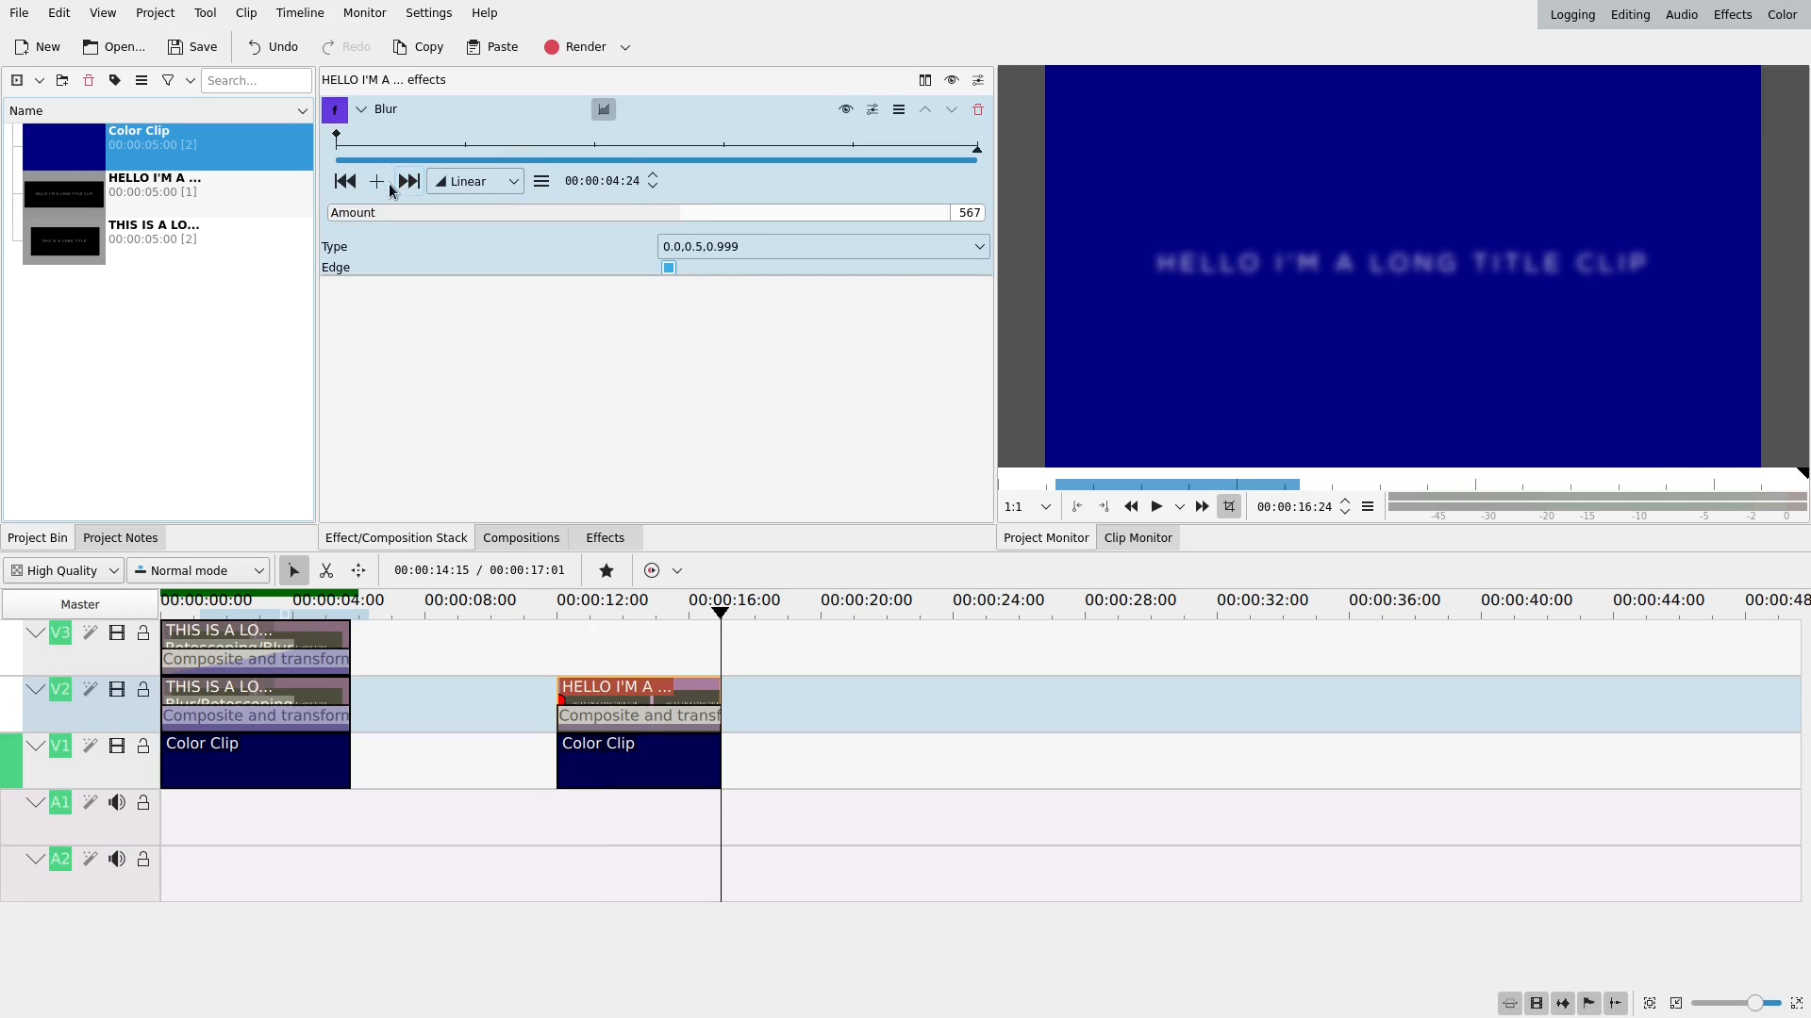
mouse_move(912, 154)
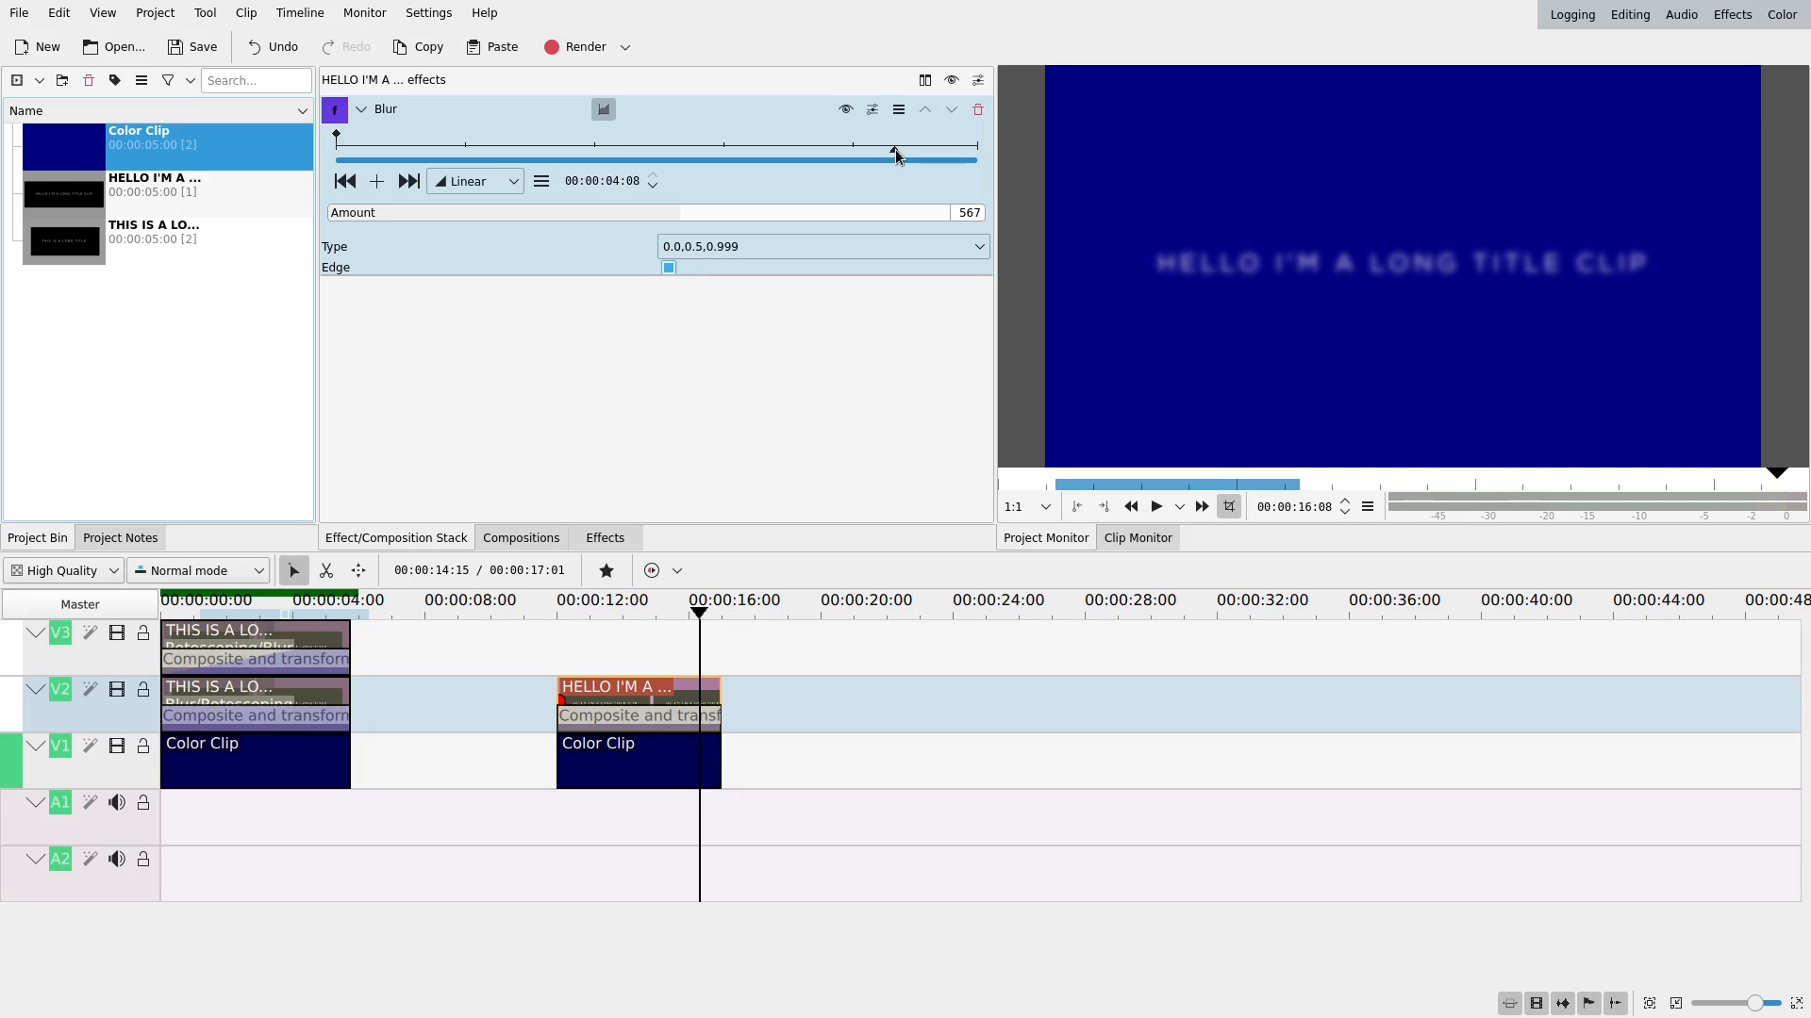
mouse_move(377, 181)
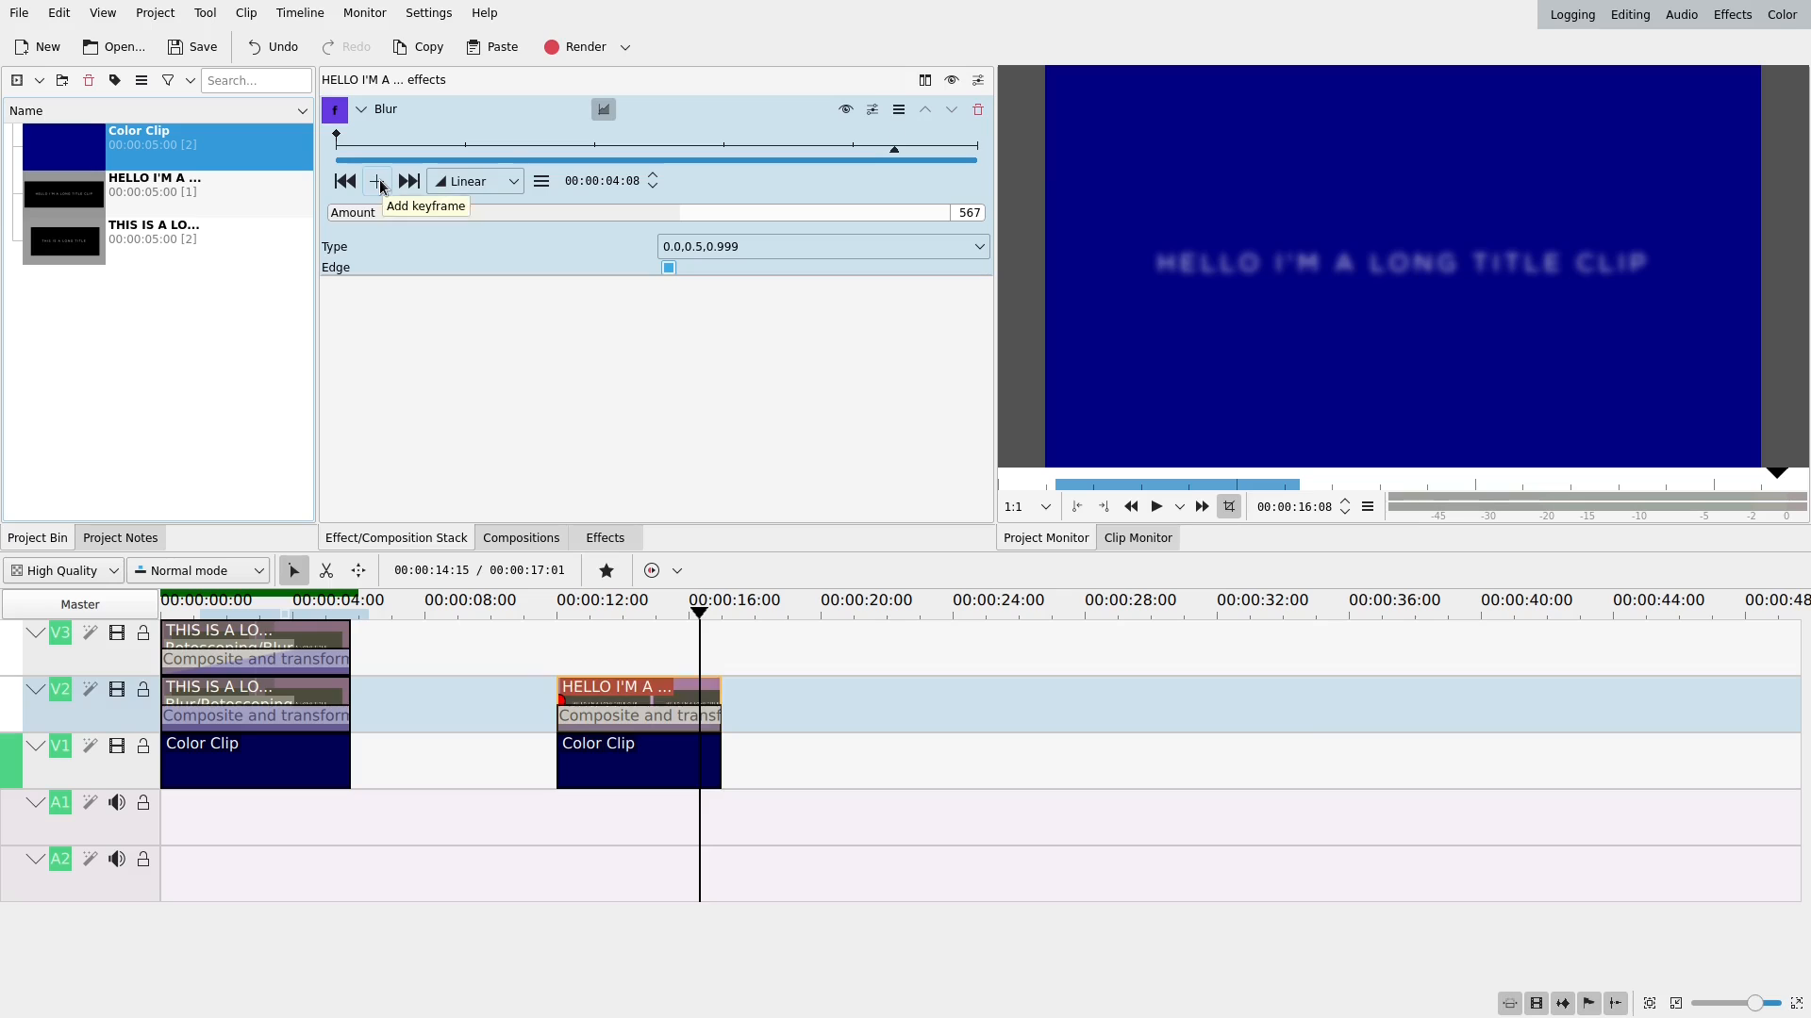
left_click(378, 181)
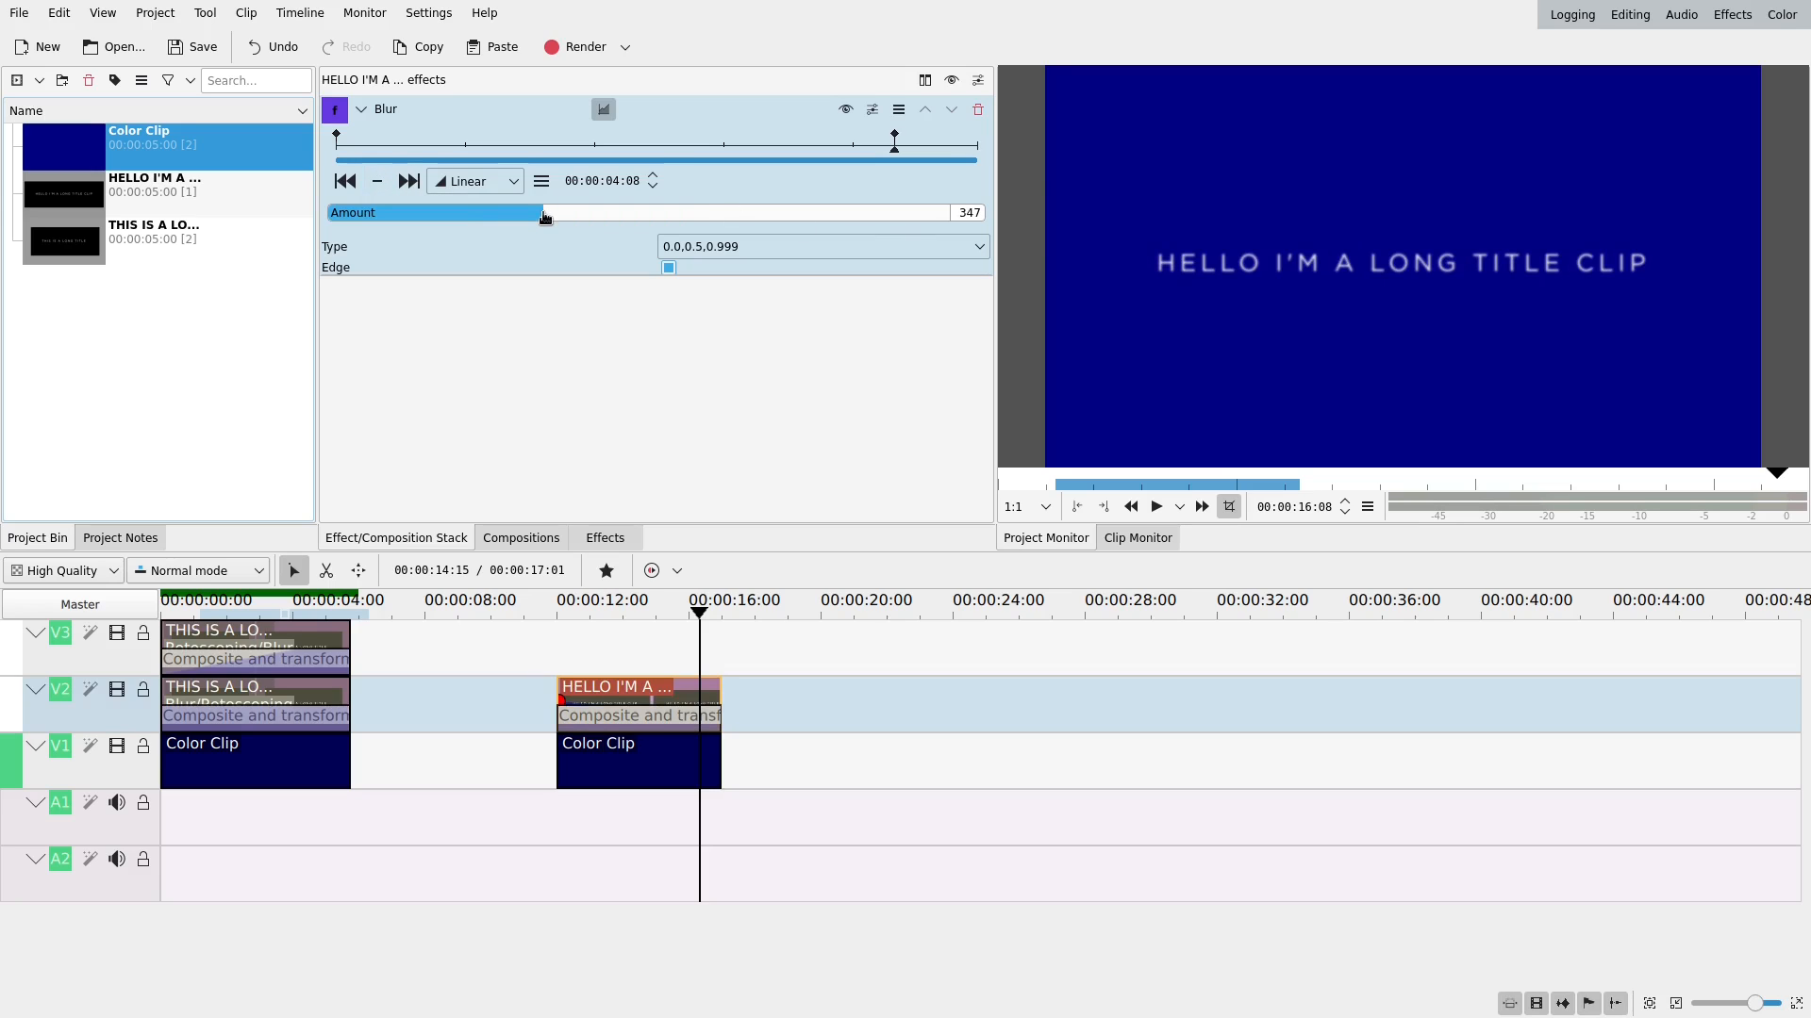
mouse_move(546, 215)
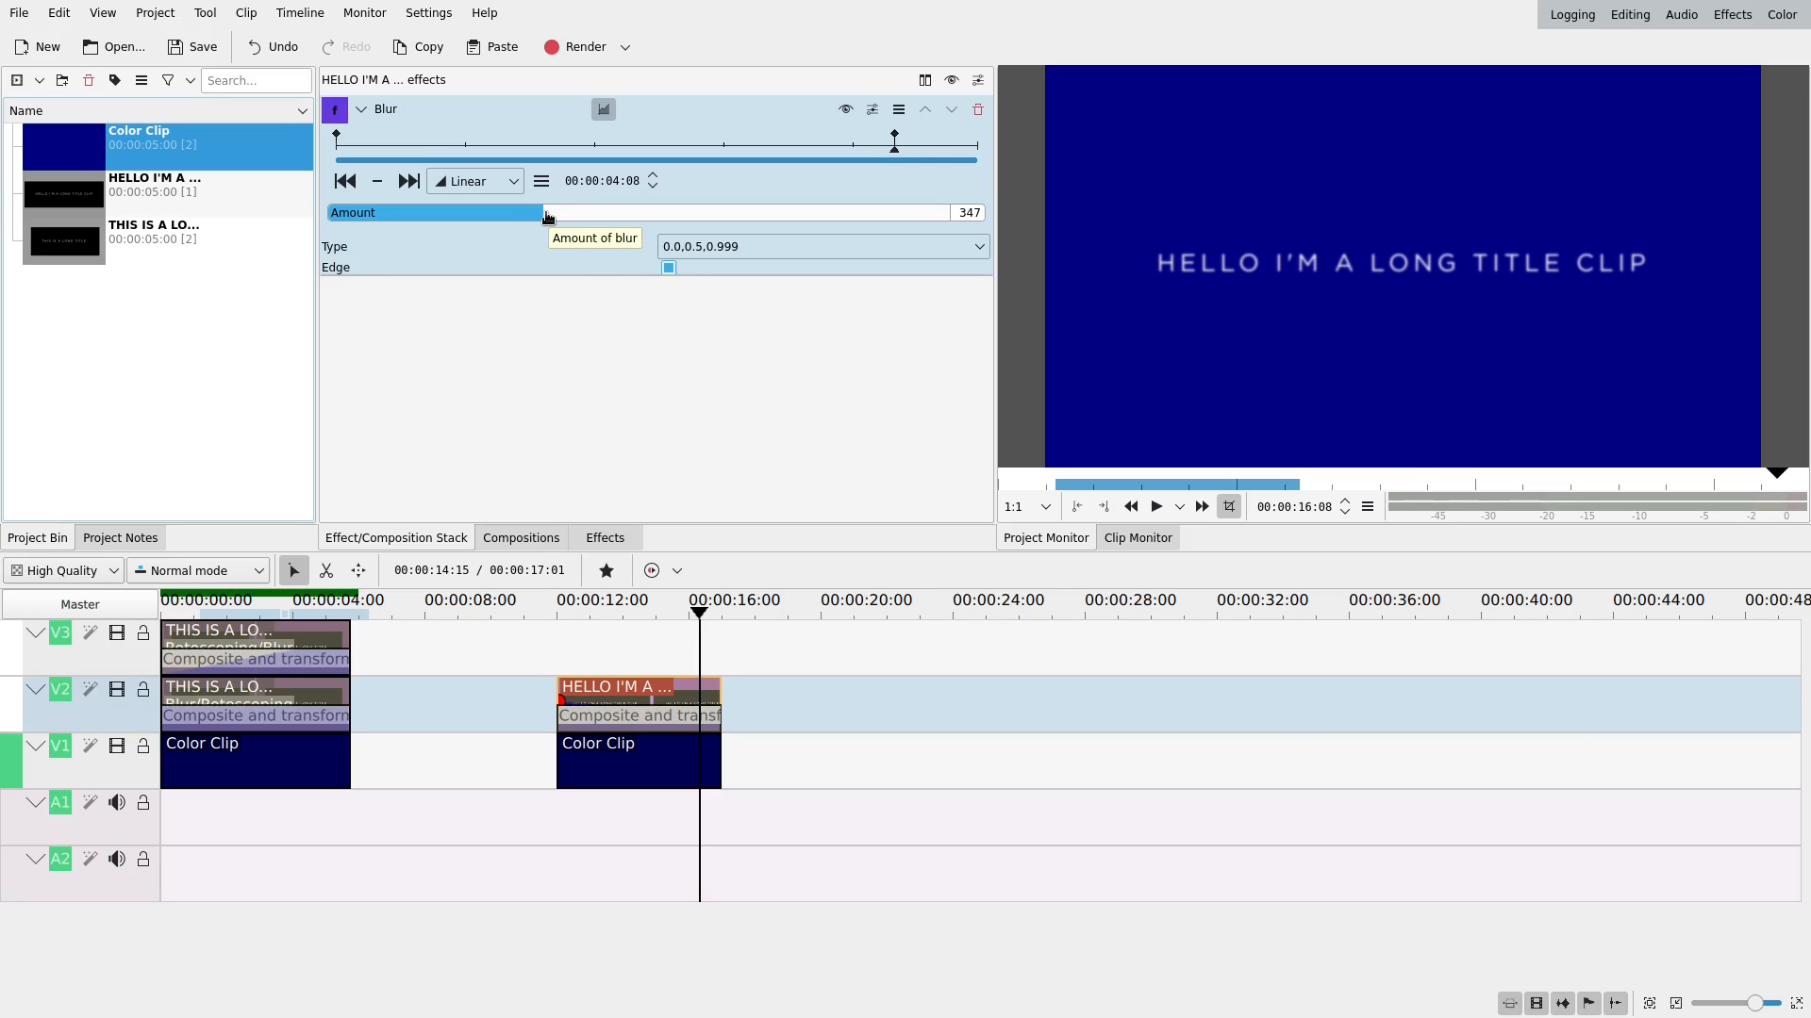
Add Rotoscoping from the favourite effects list to the HELLO title clip.
left_click(604, 537)
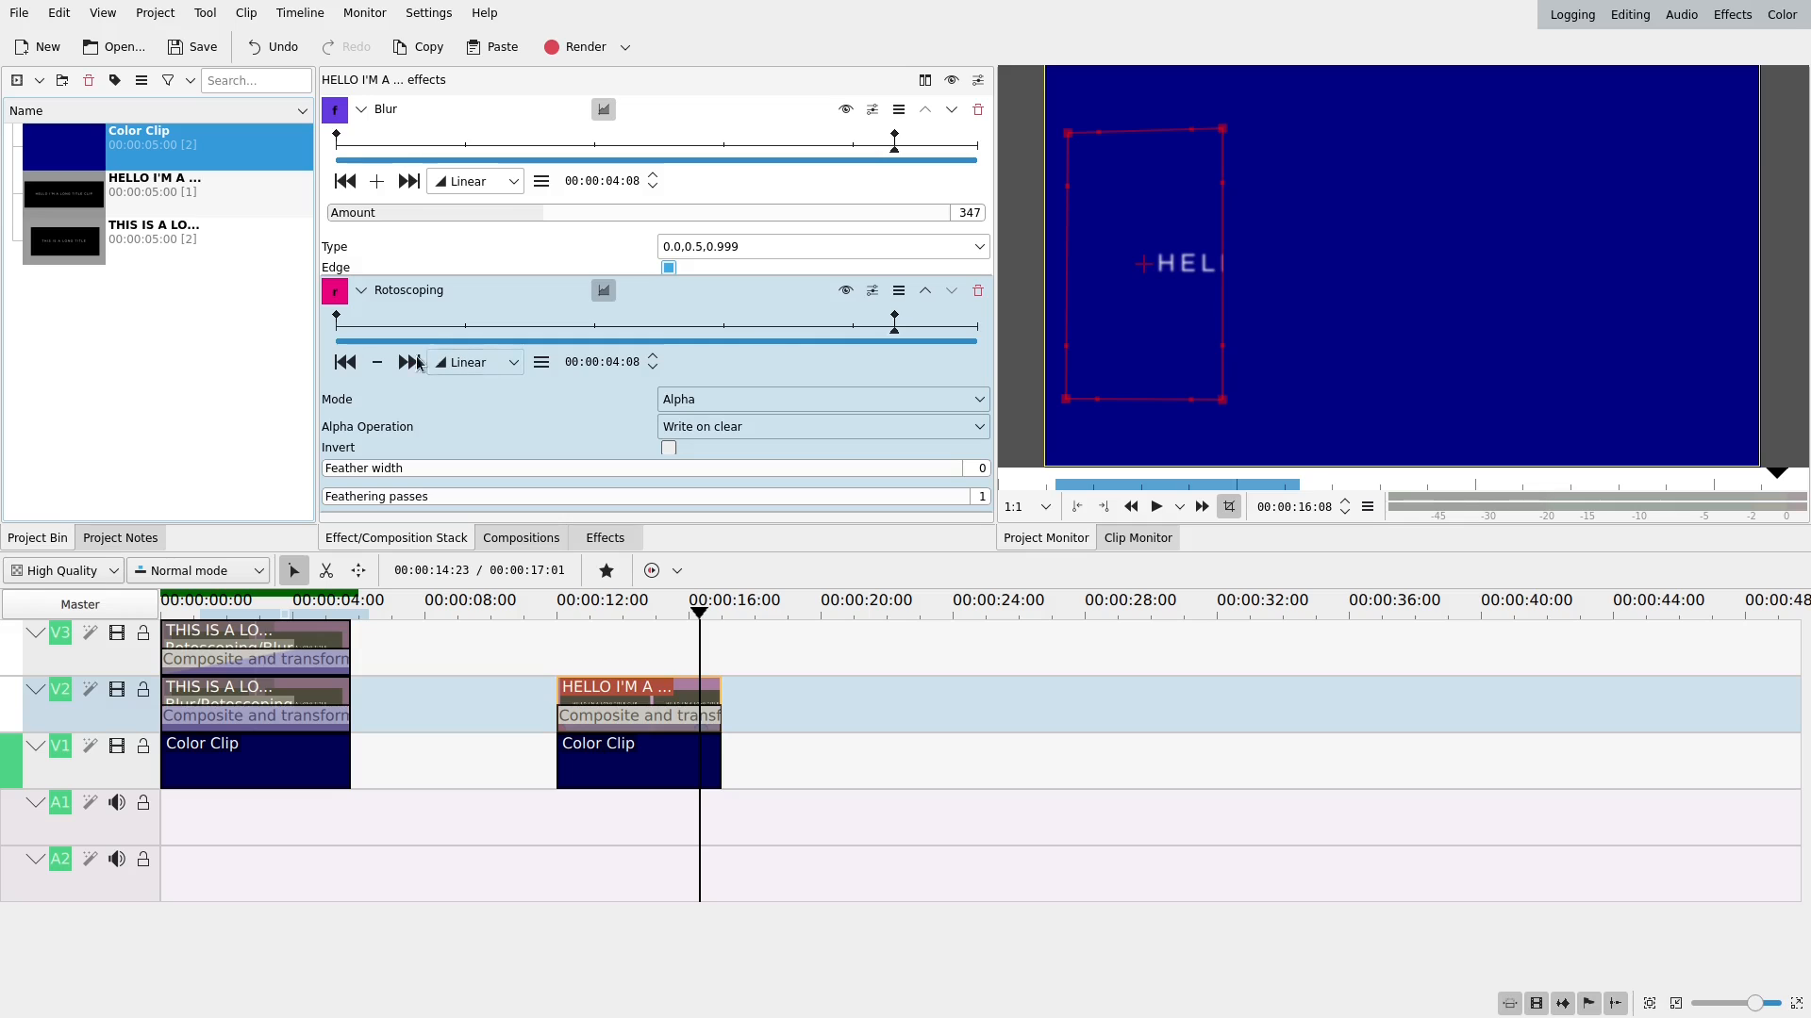
Feather the mask from the clip start with width 130 and 5 passes, then deselect the clip.
left_click(344, 361)
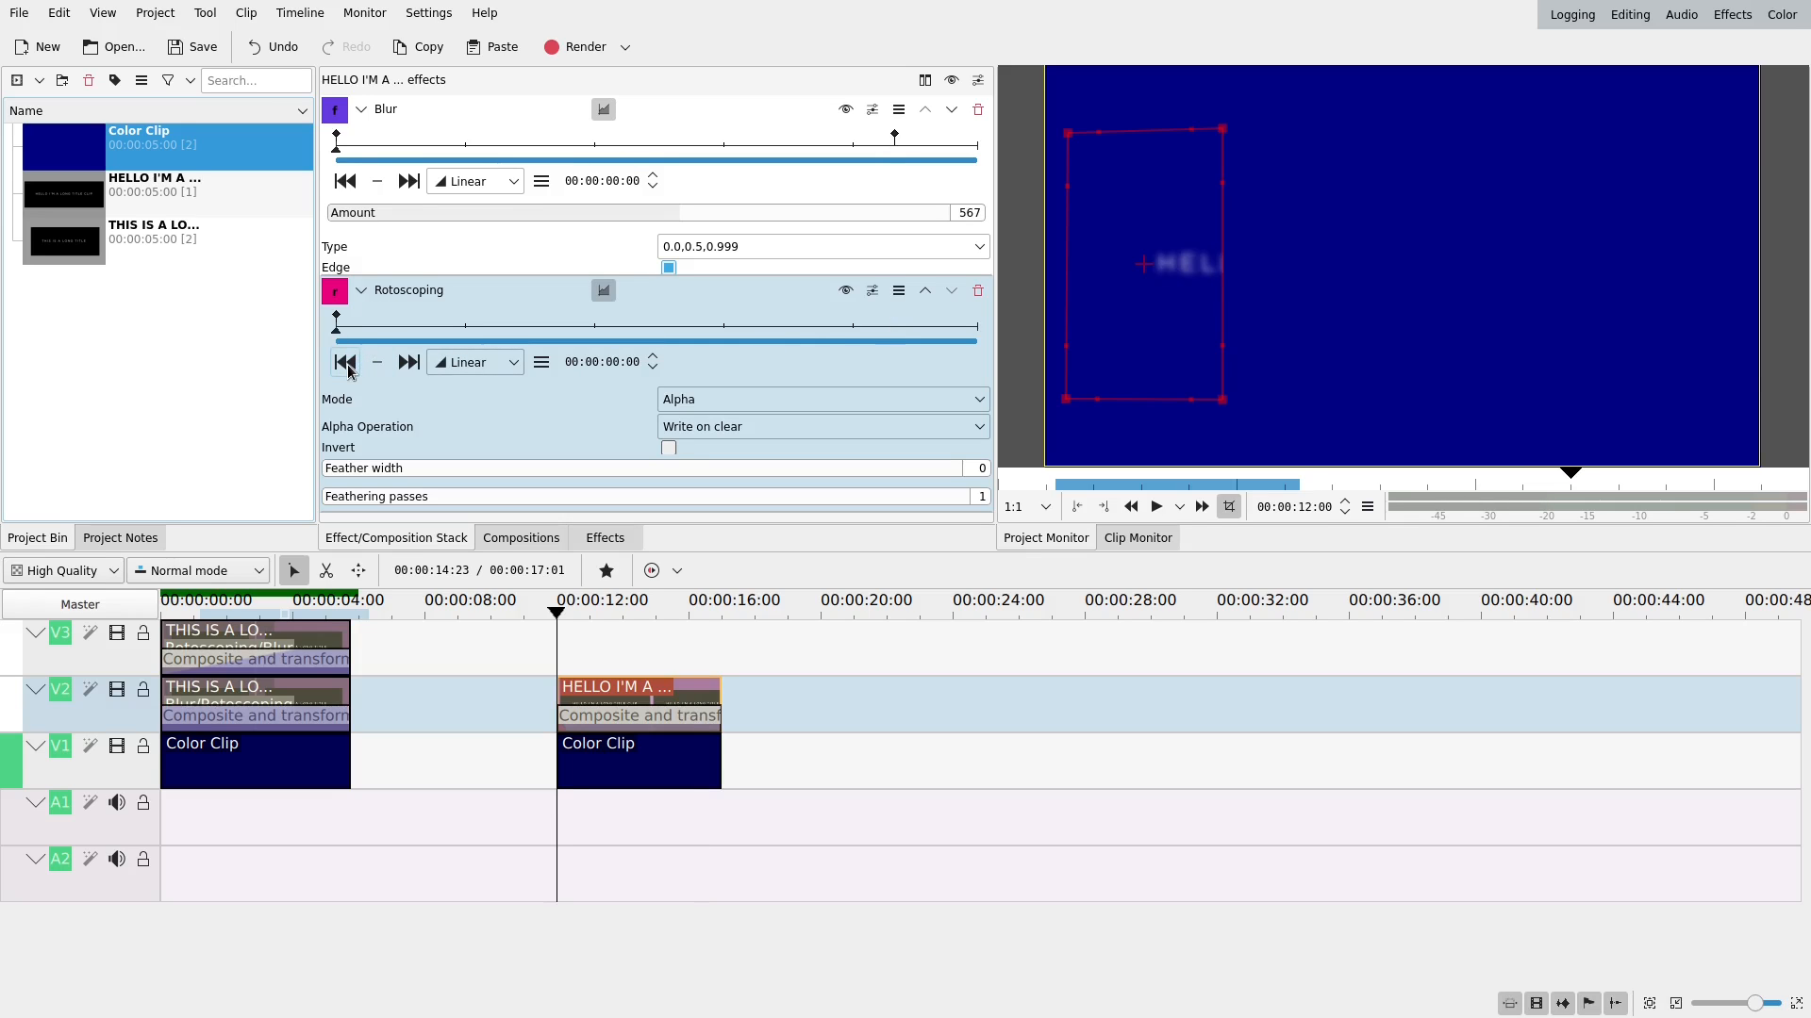
mouse_move(889, 430)
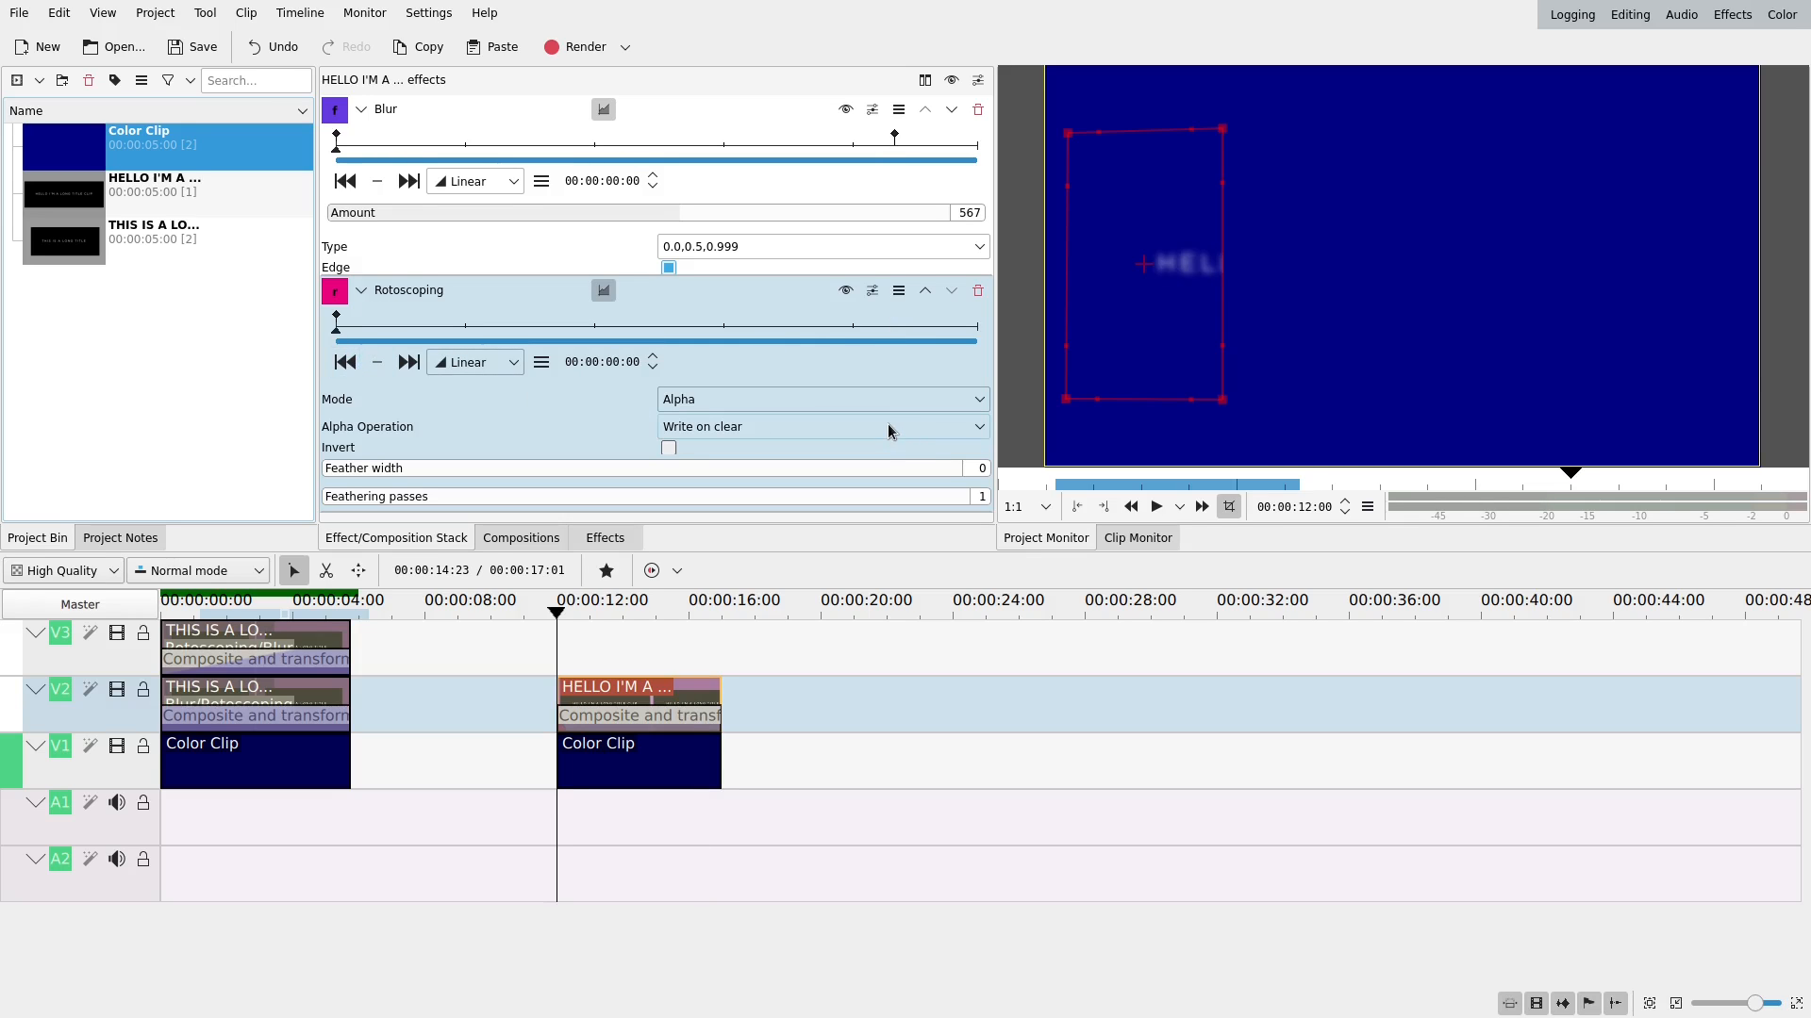
mouse_move(1295, 245)
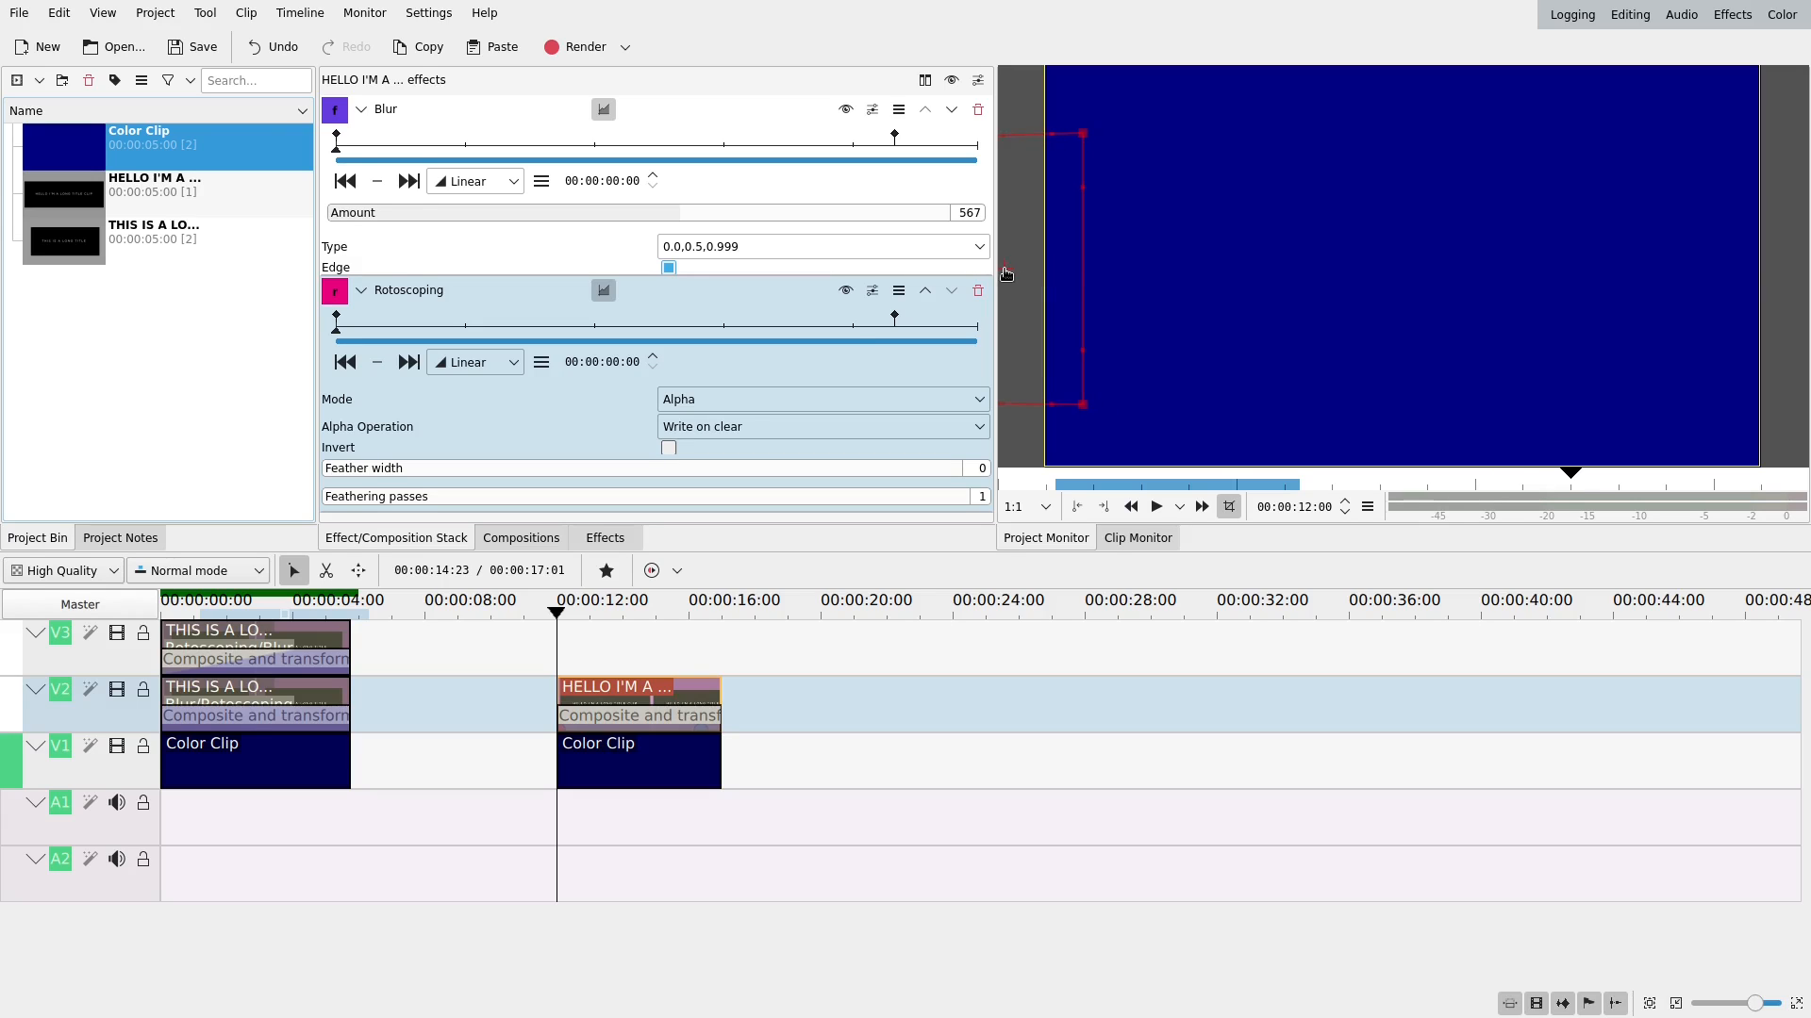
mouse_move(373, 478)
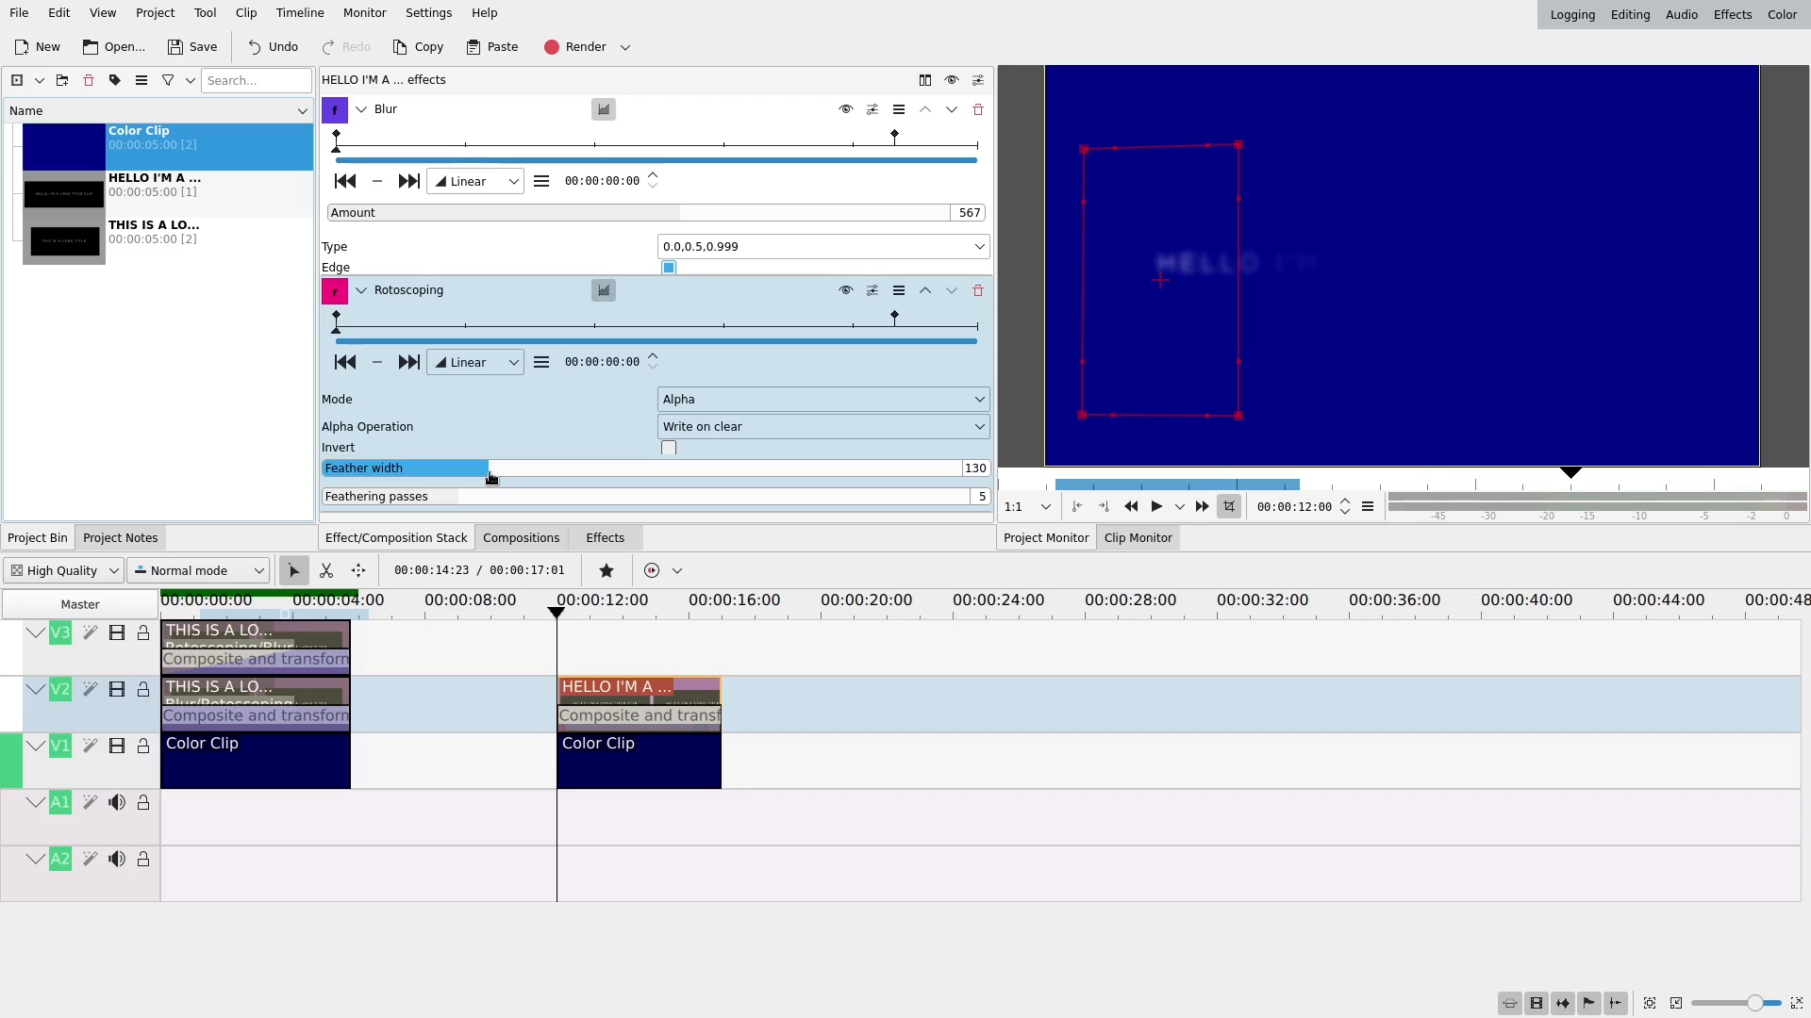
left_click(408, 362)
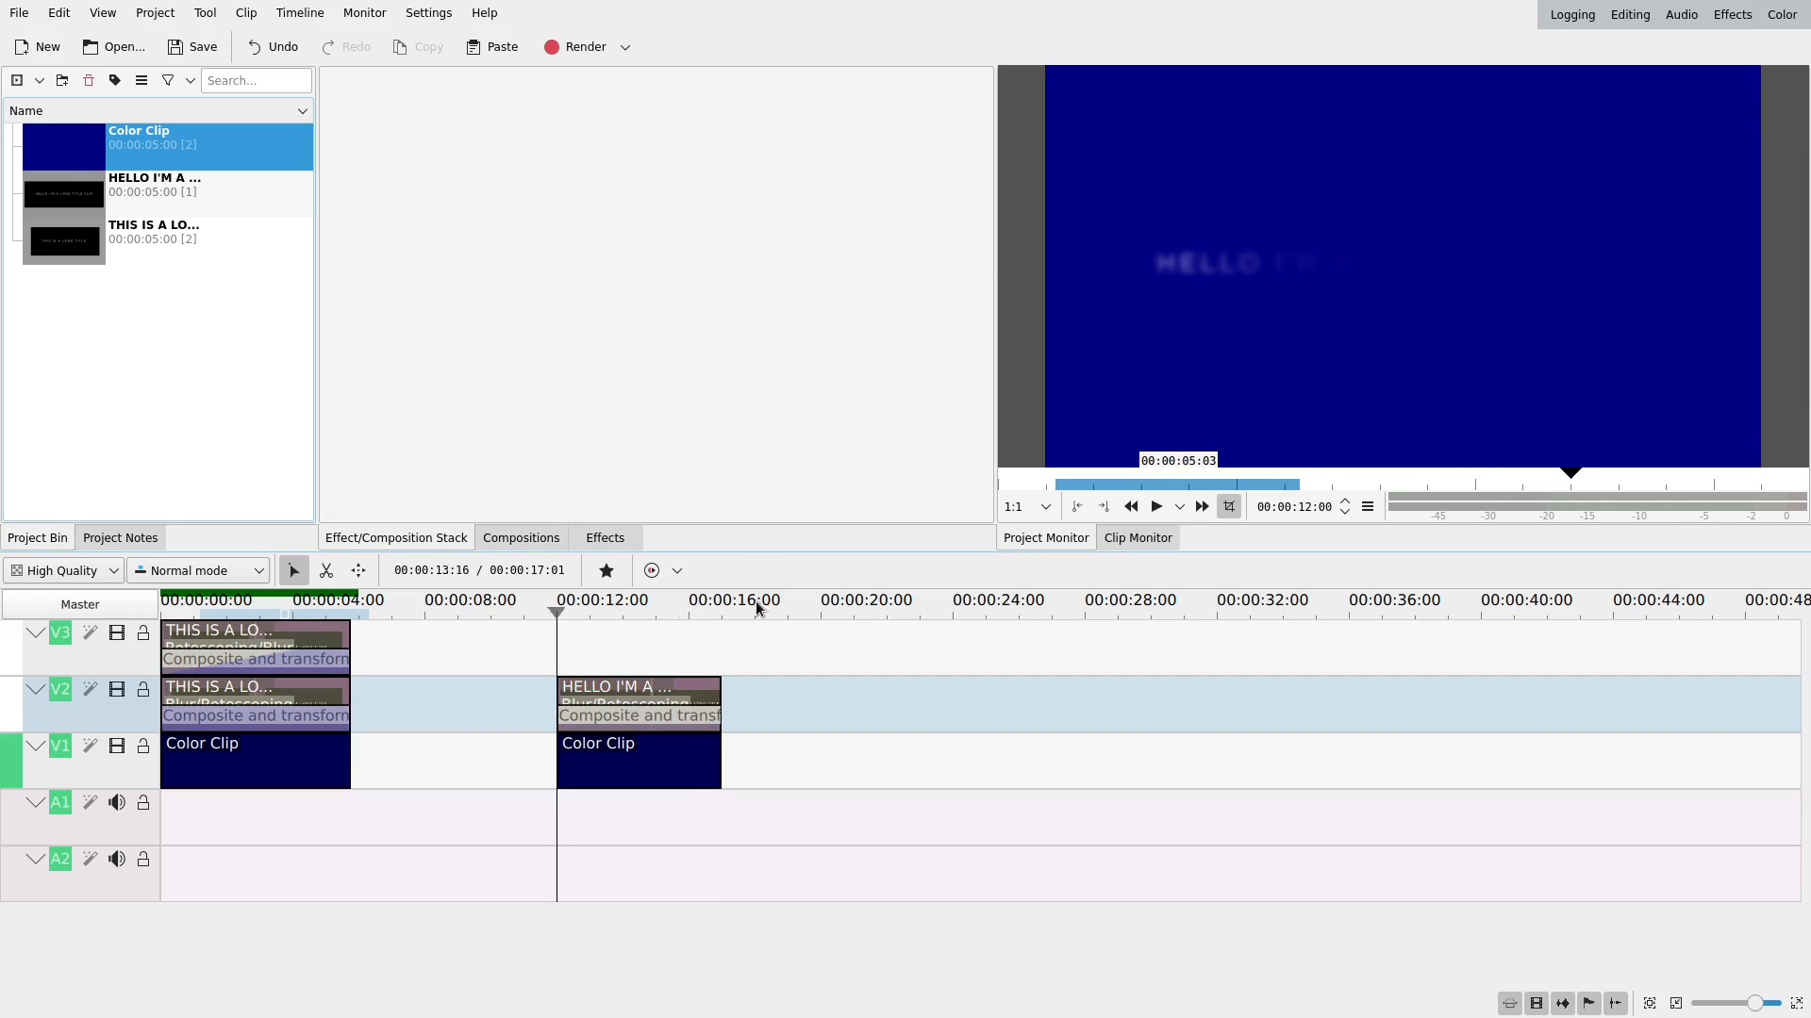
left_click(1154, 505)
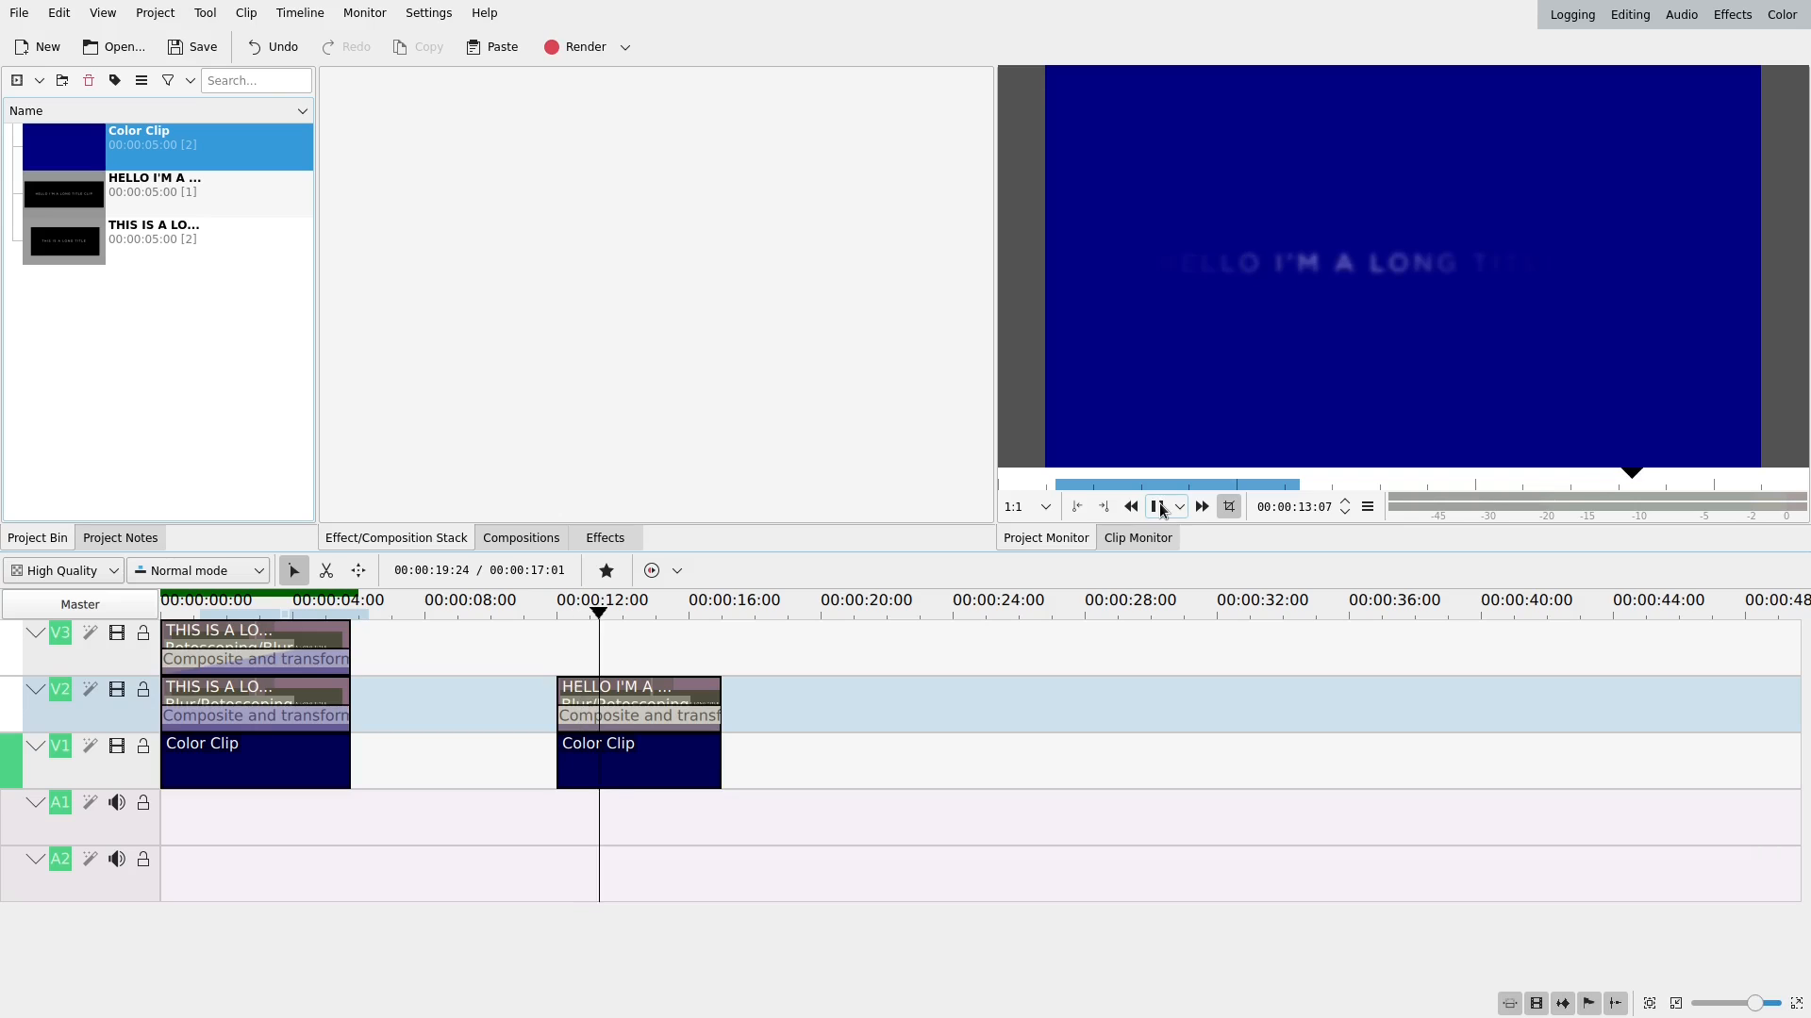
left_click(1153, 505)
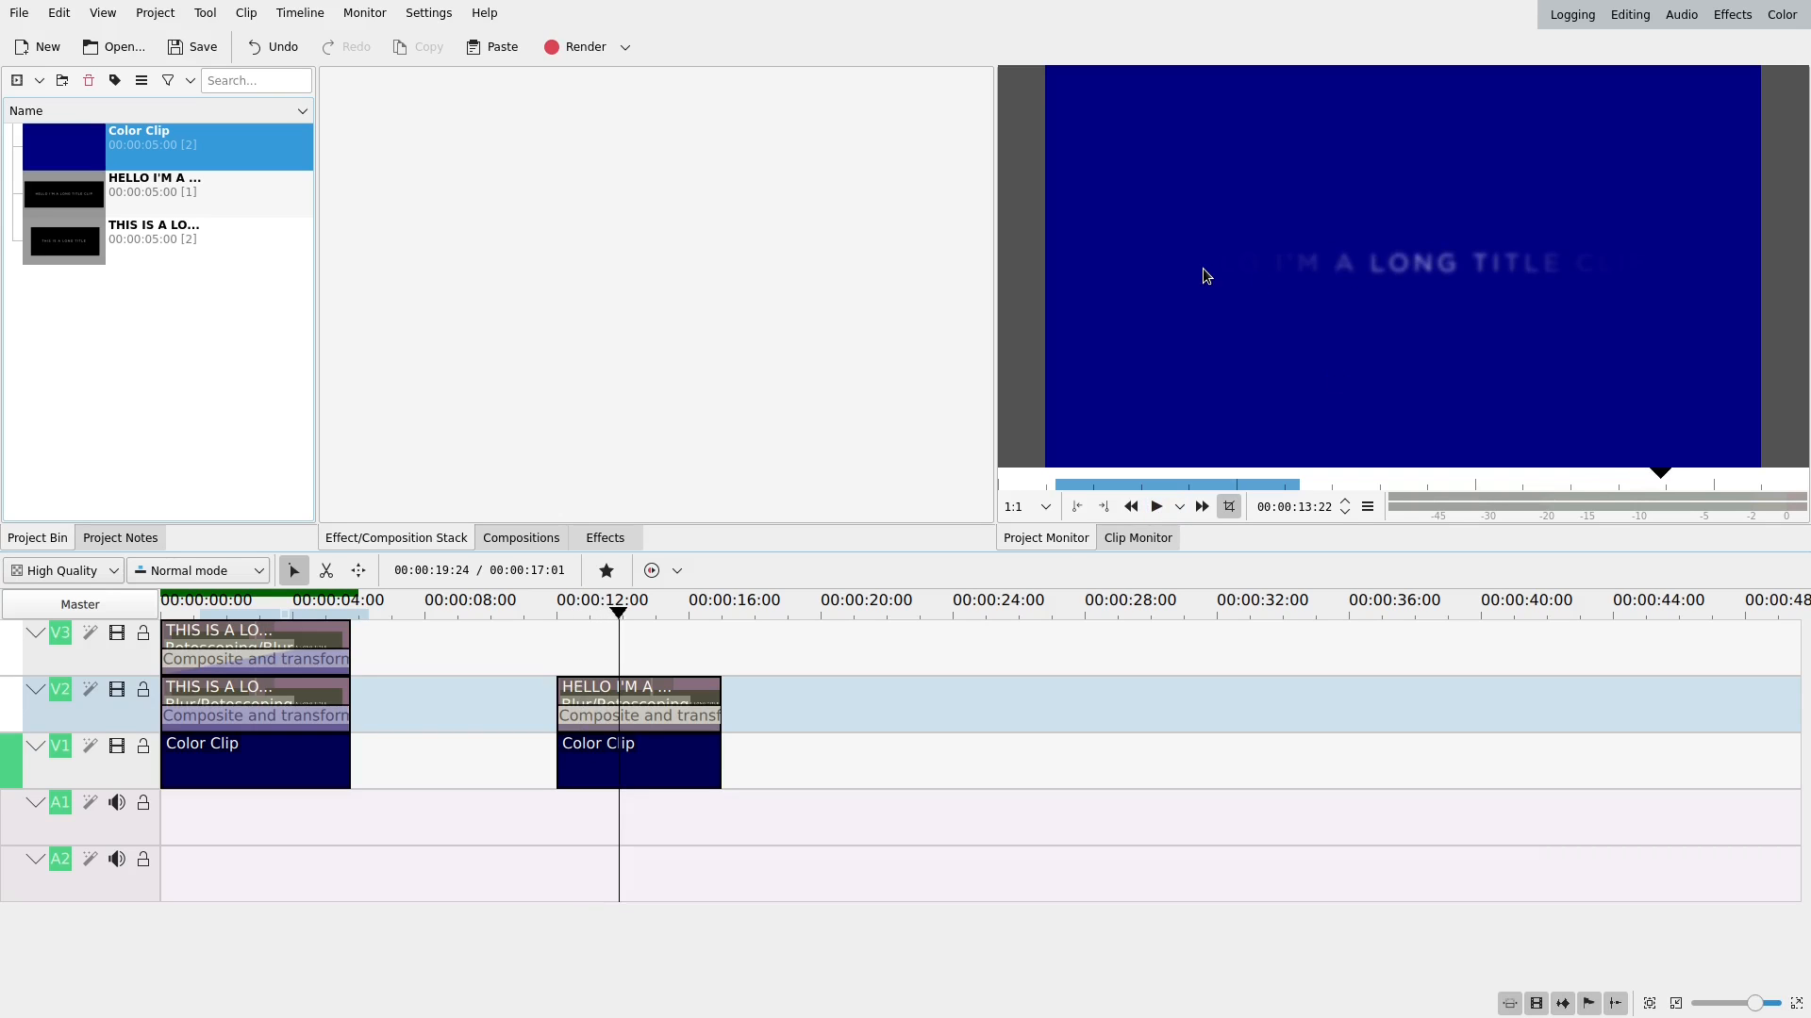
mouse_move(1187, 275)
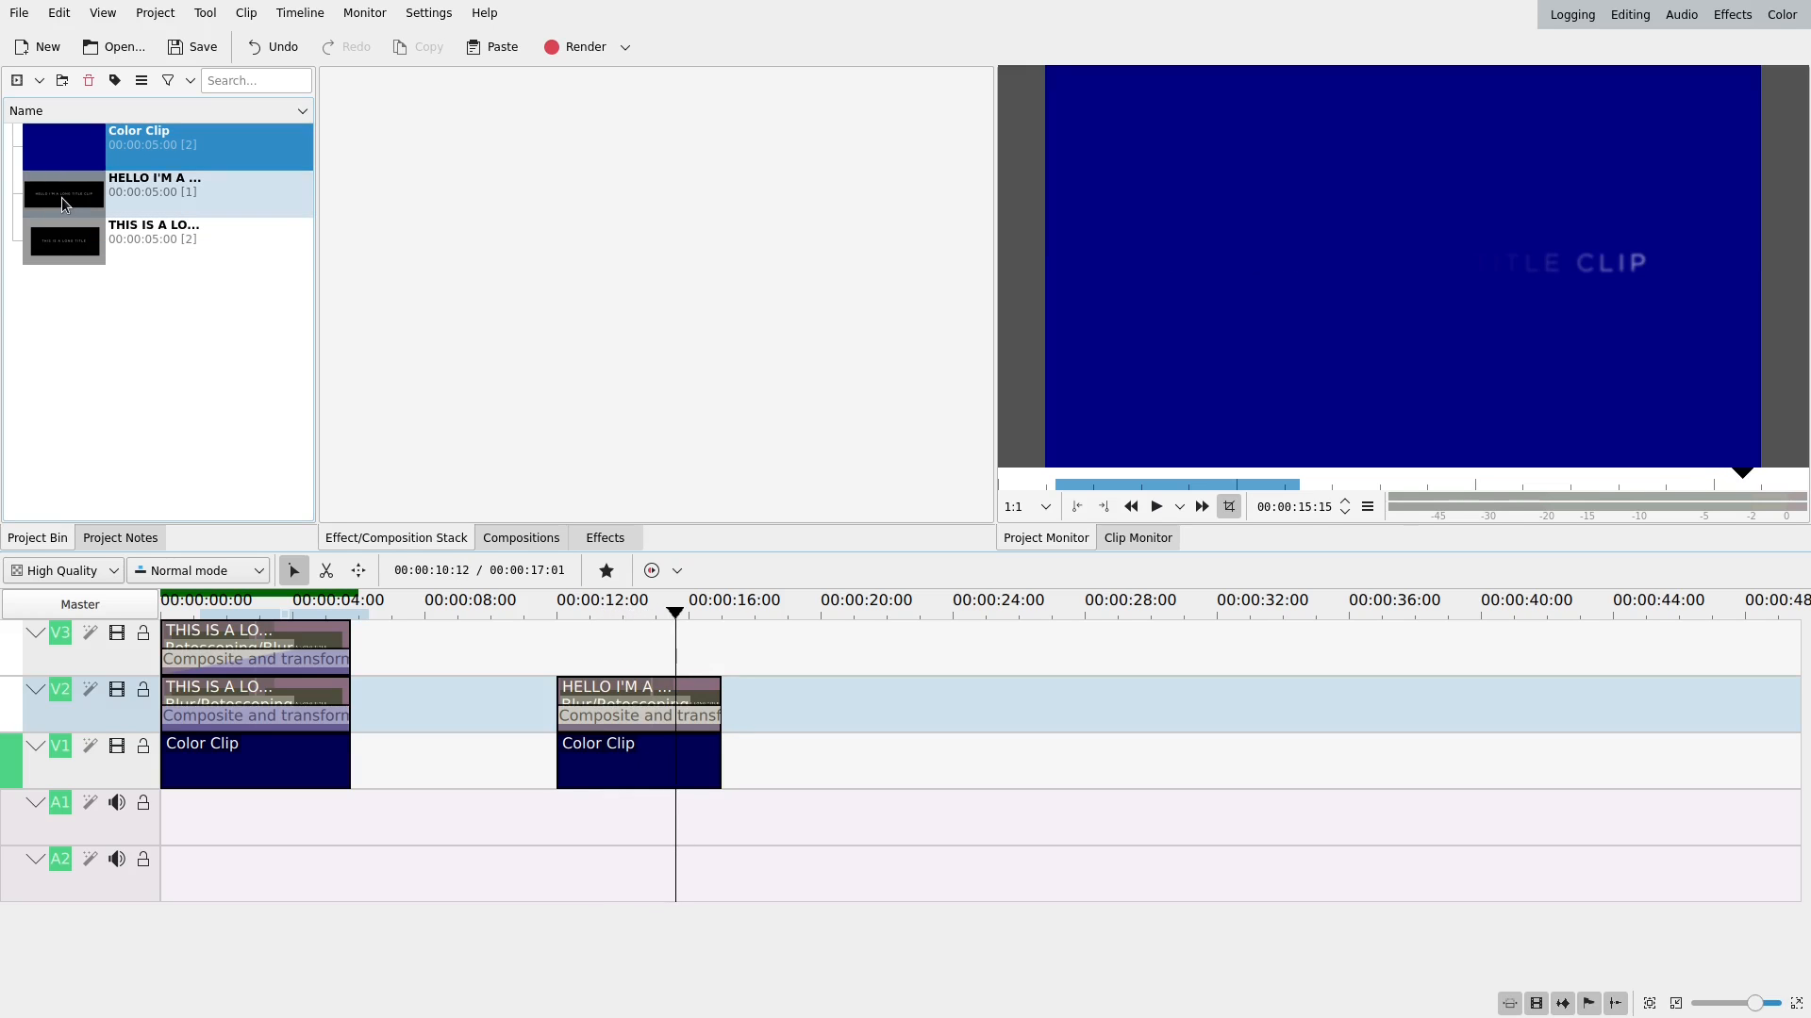
left_click(154, 185)
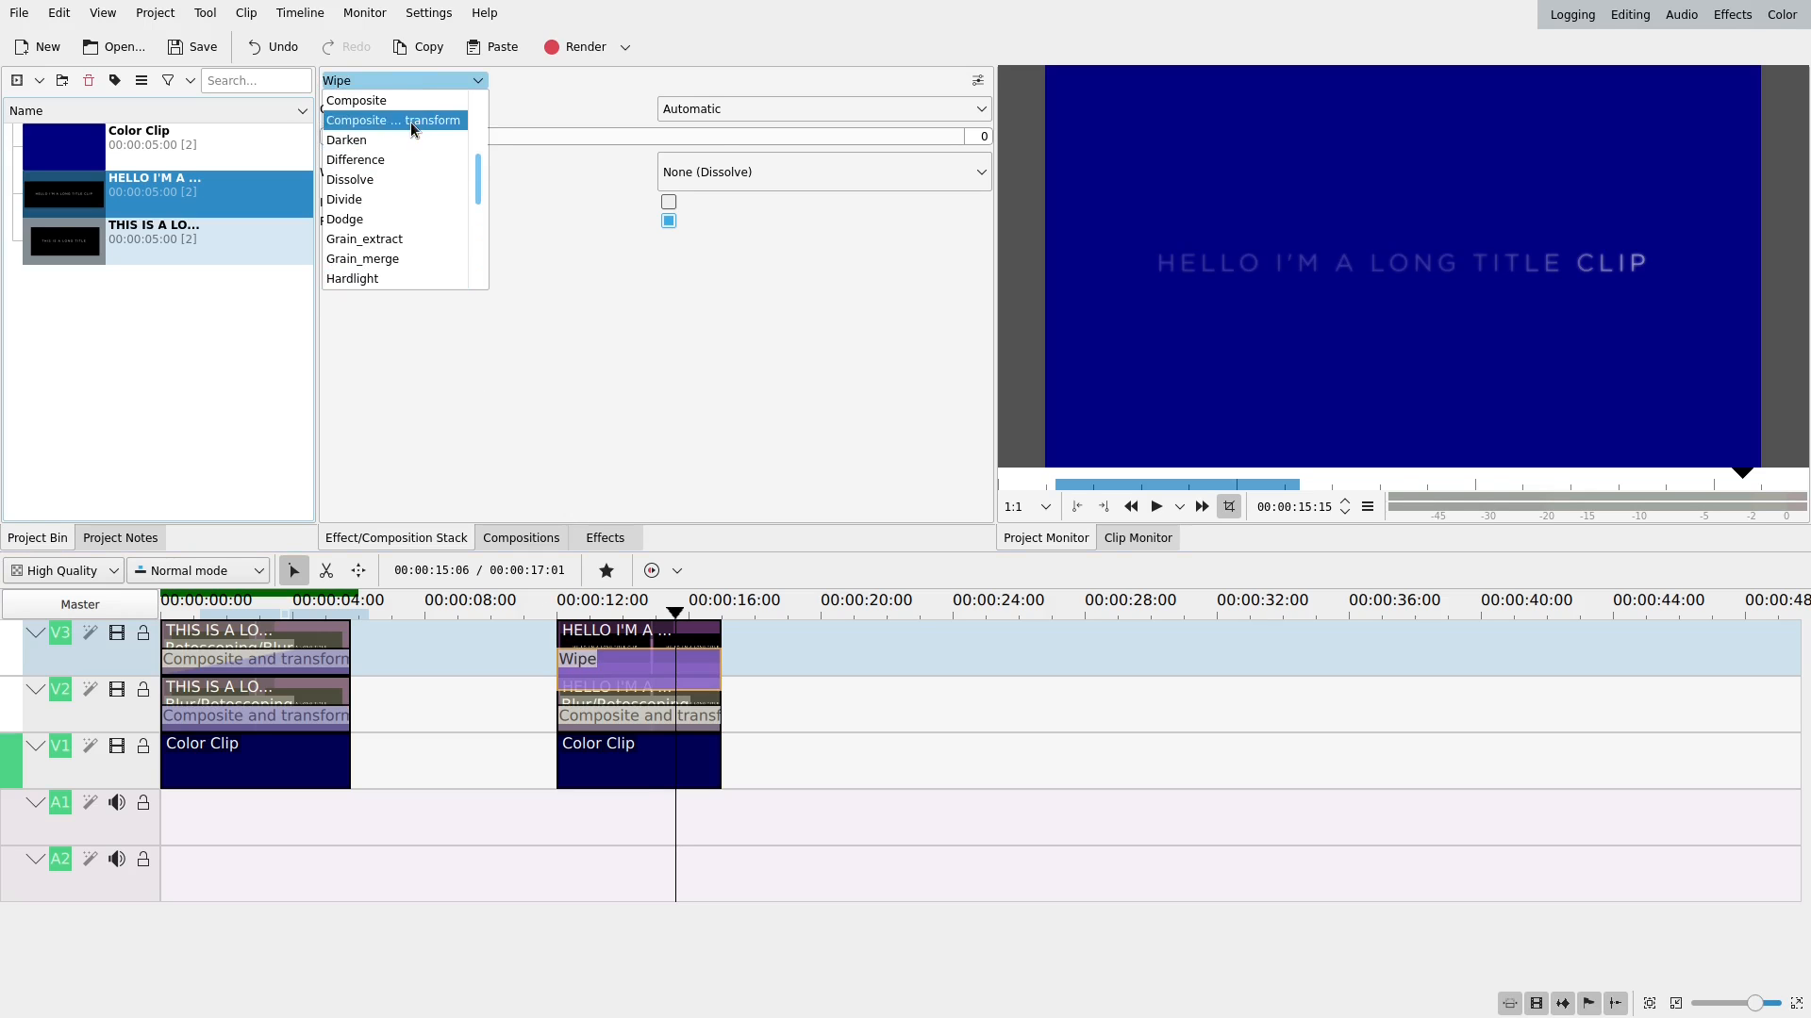
Switch the V3 composition from Wipe to Composite and transform and pick its blending mode.
left_click(392, 120)
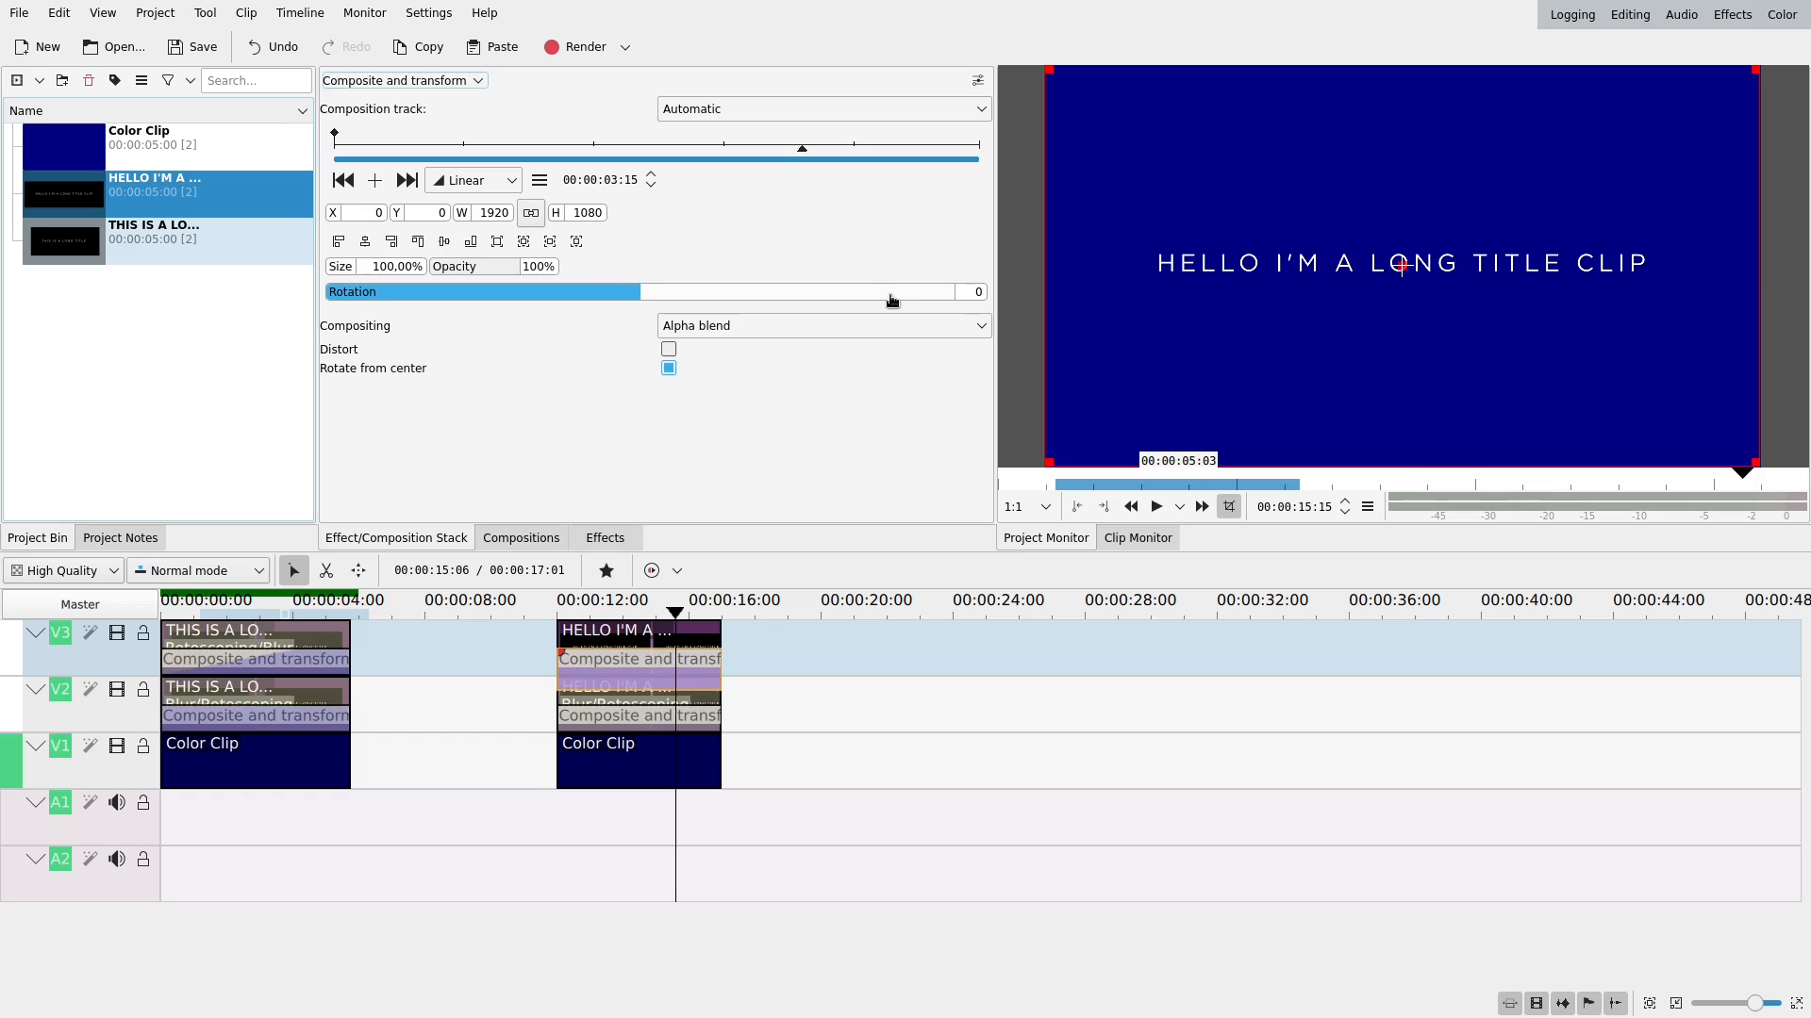
left_click(821, 326)
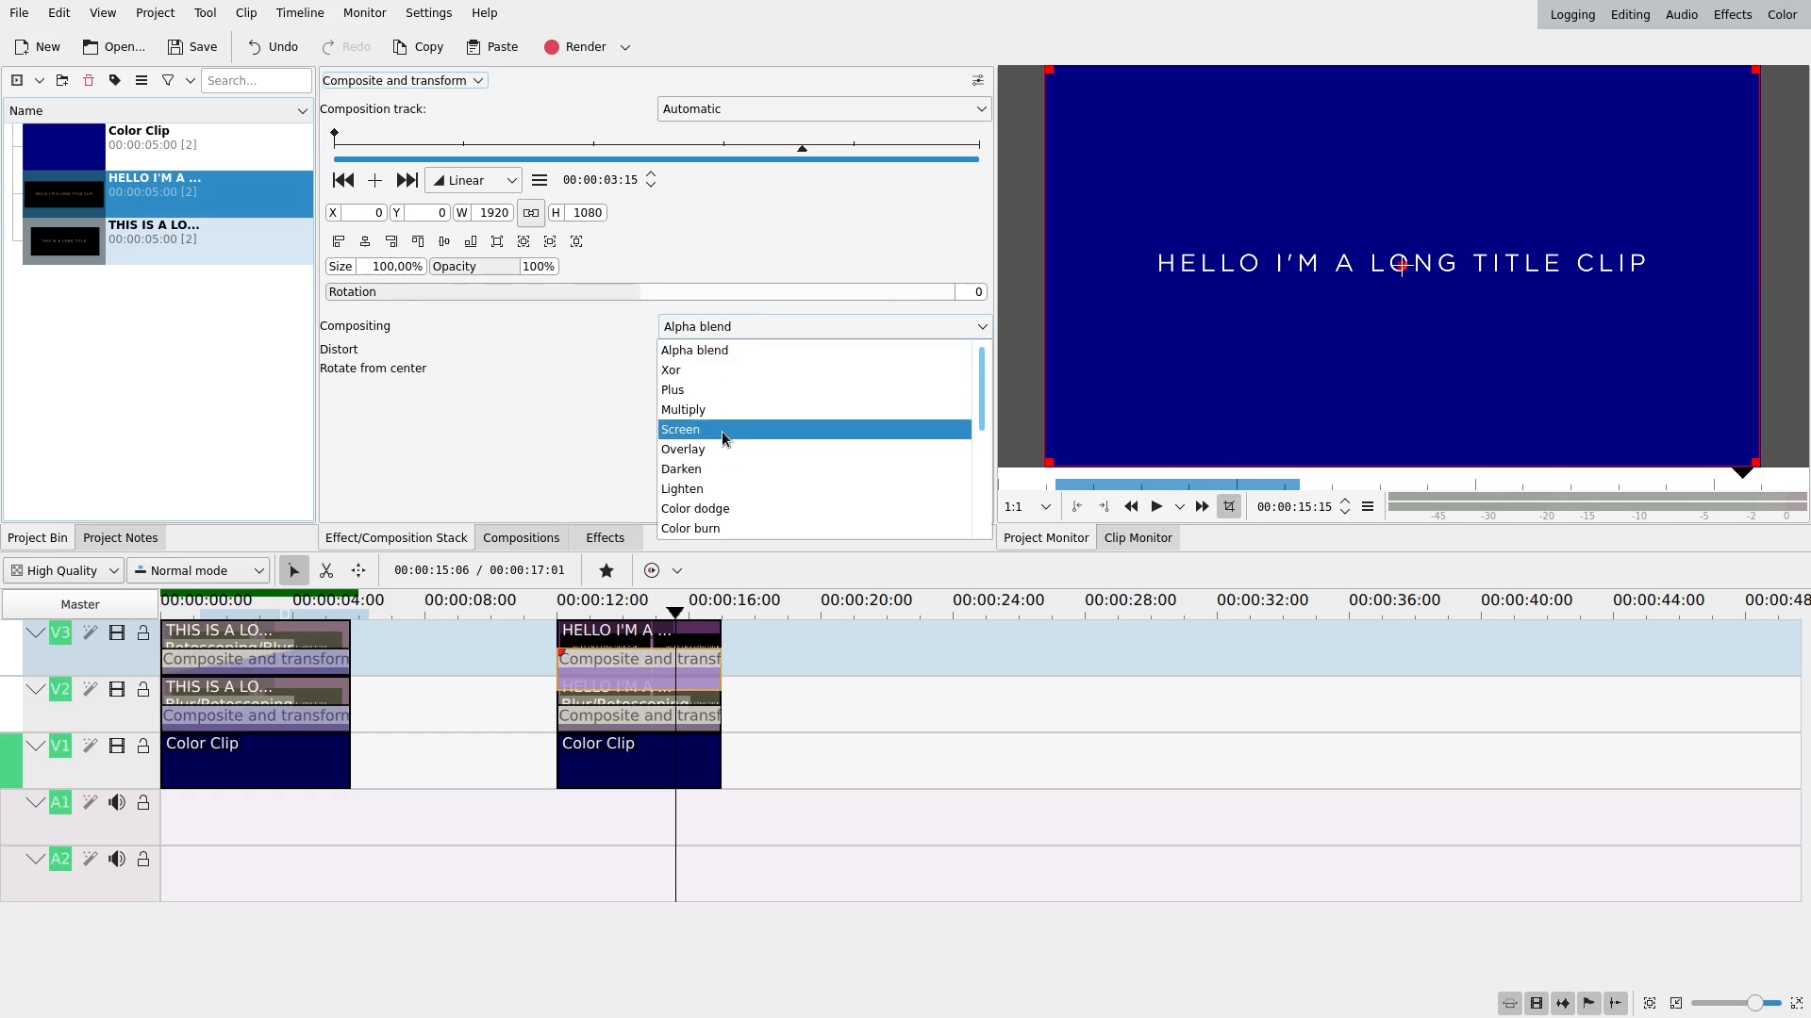
left_click(680, 428)
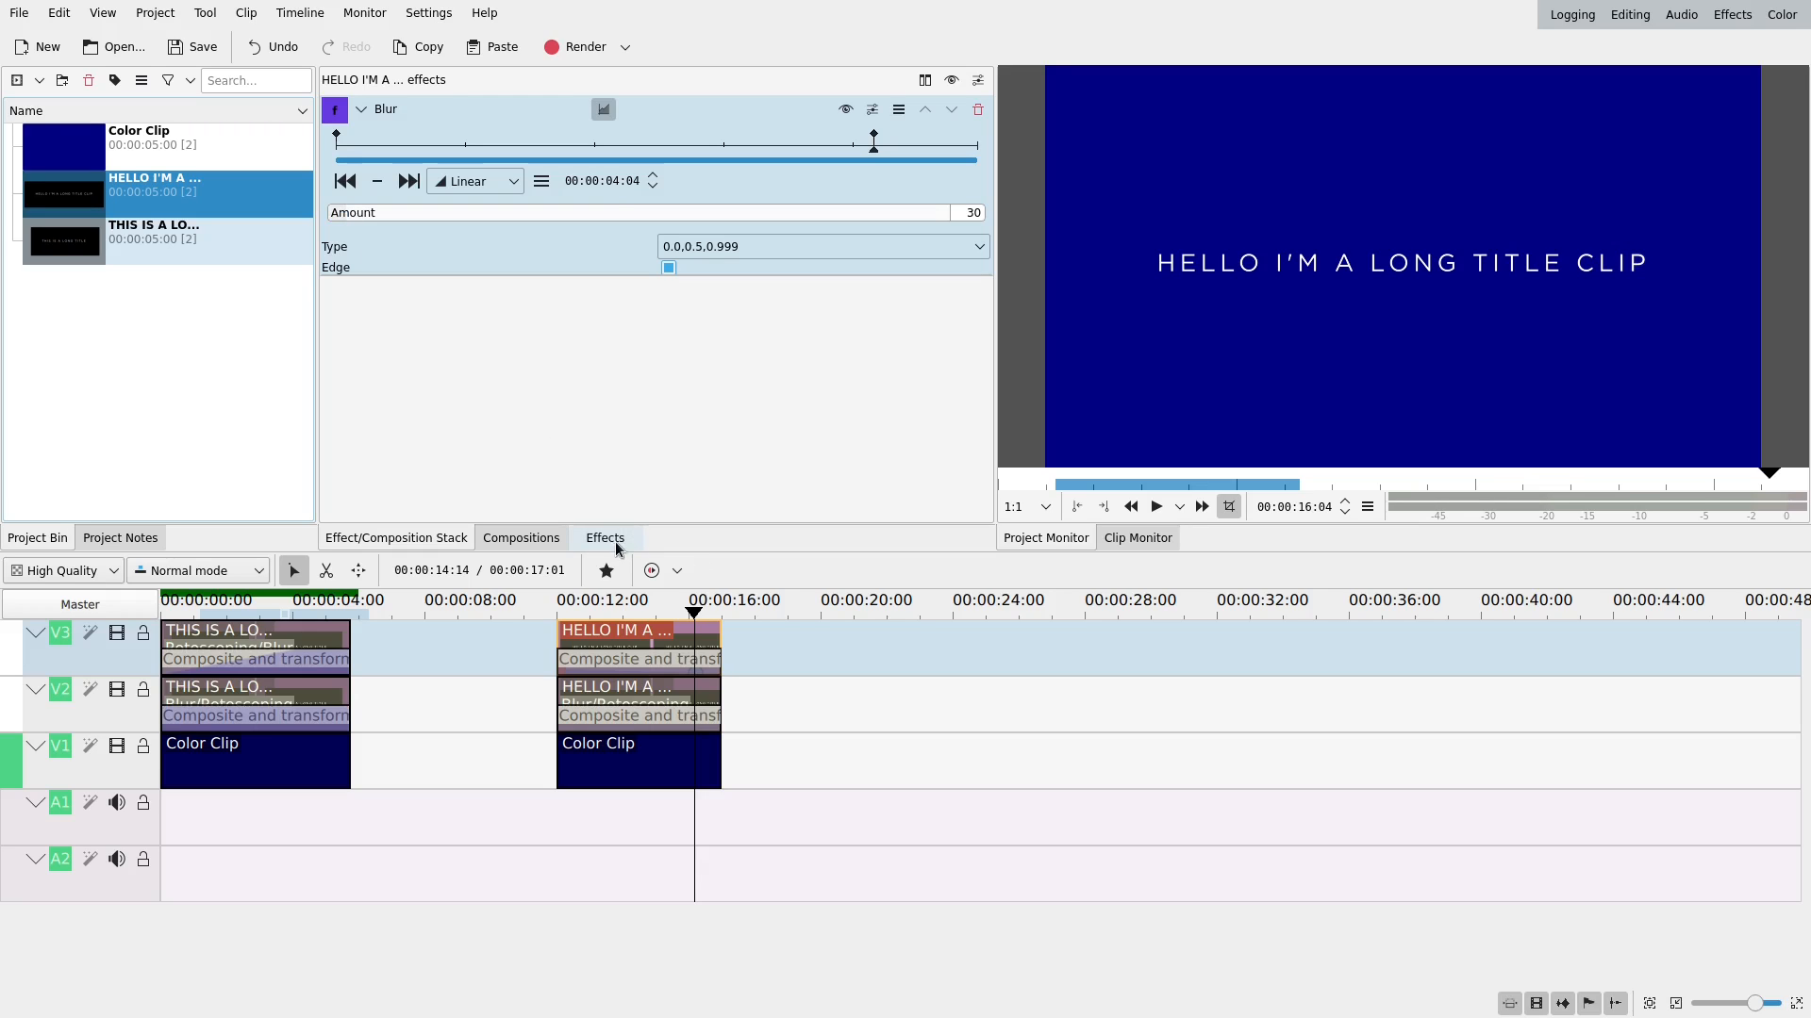
Add Rotoscoping to the top title and keyframe its left mask, including at 00:00:13.
left_click(606, 569)
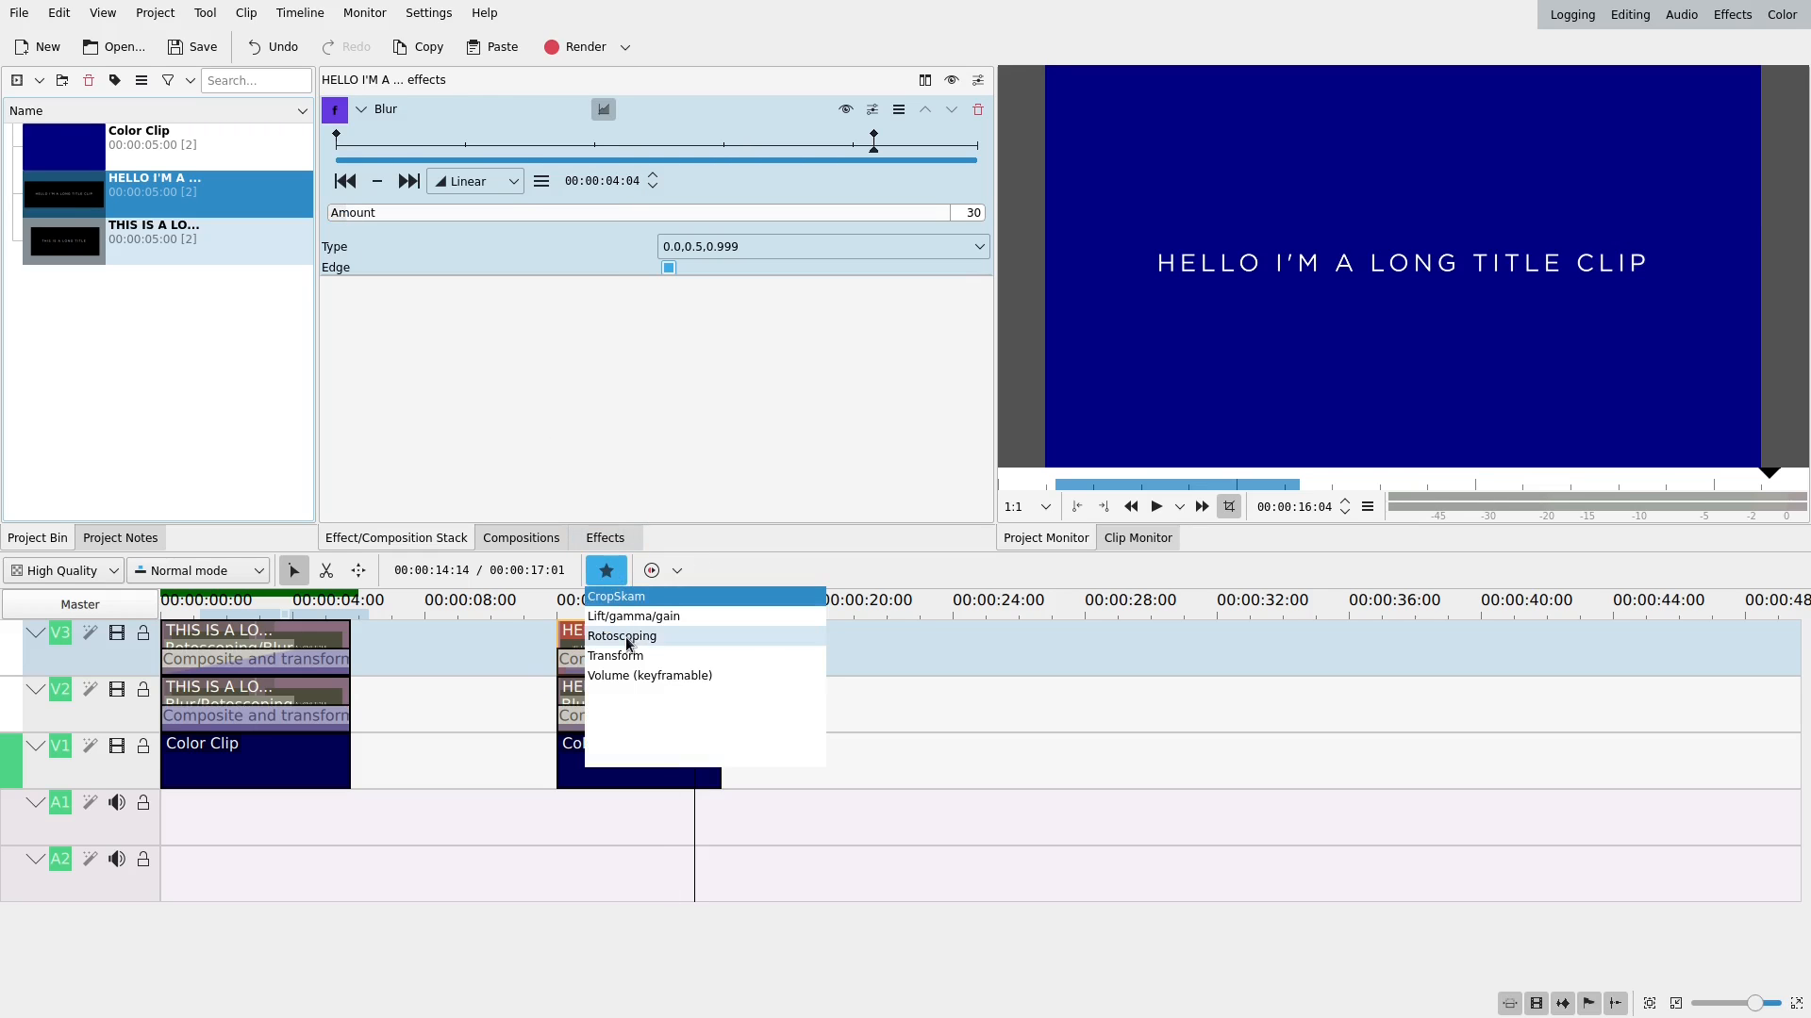
left_click(621, 637)
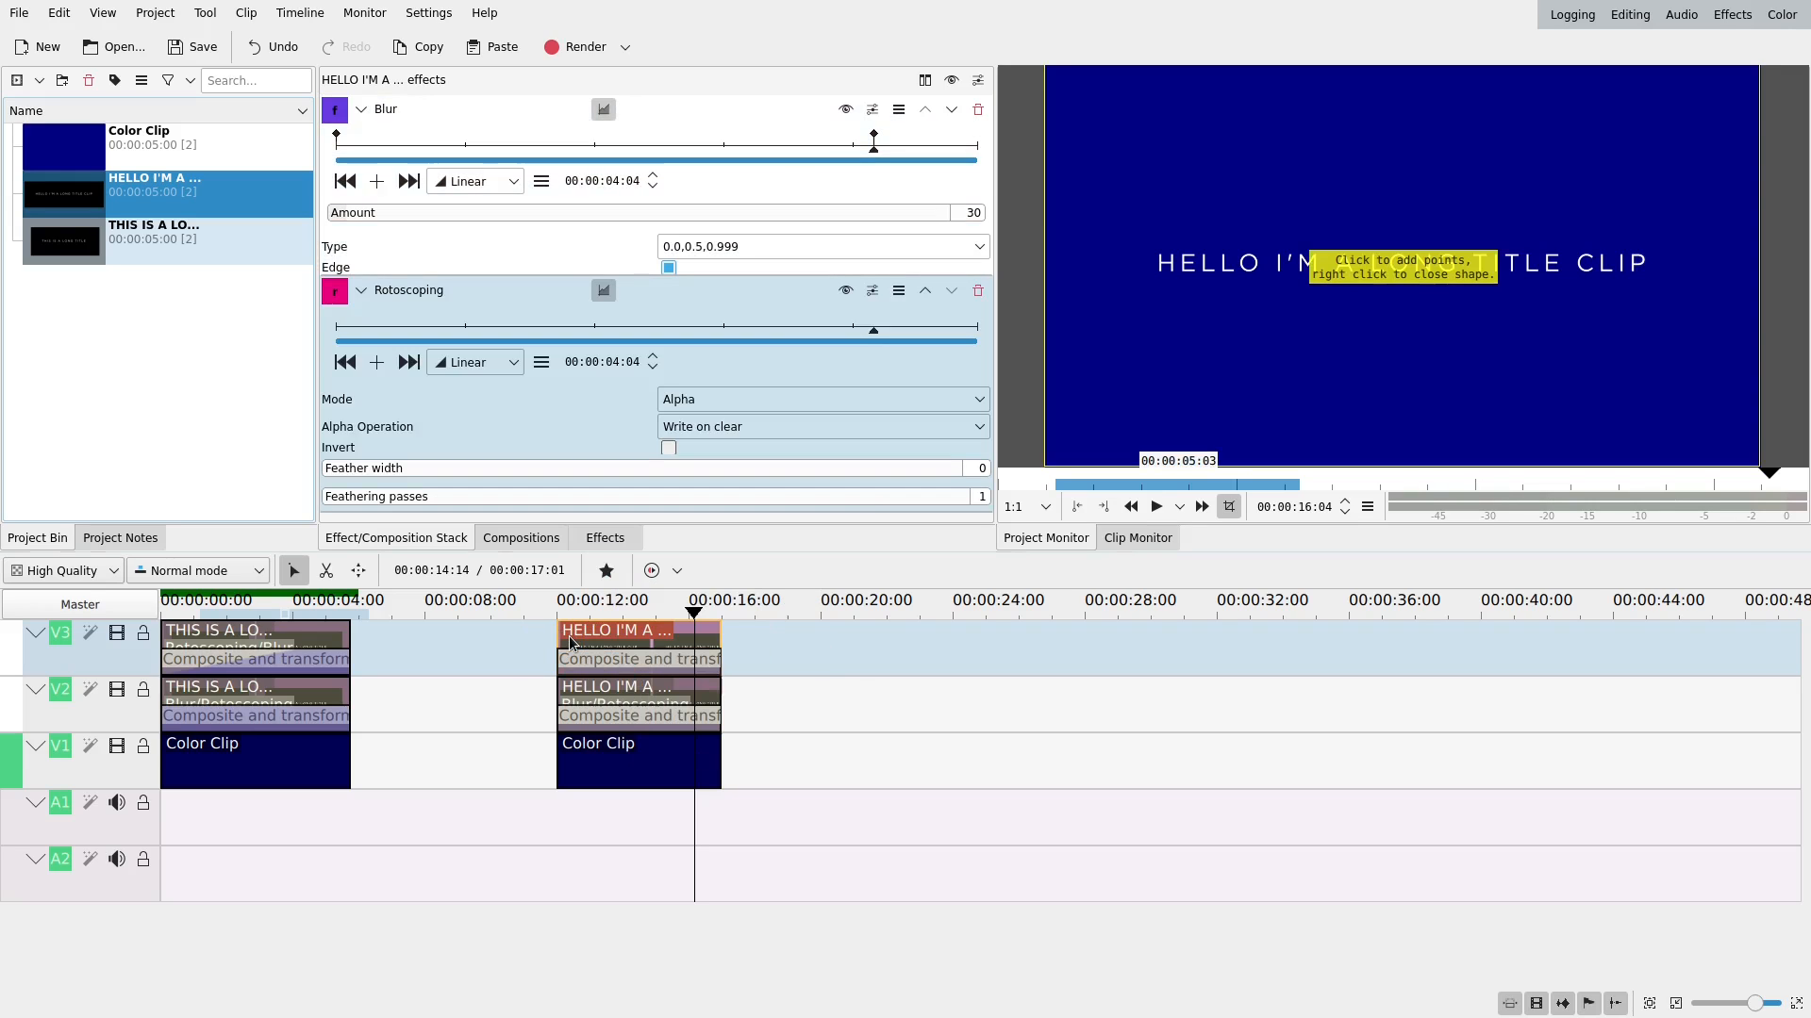
mouse_move(1077, 139)
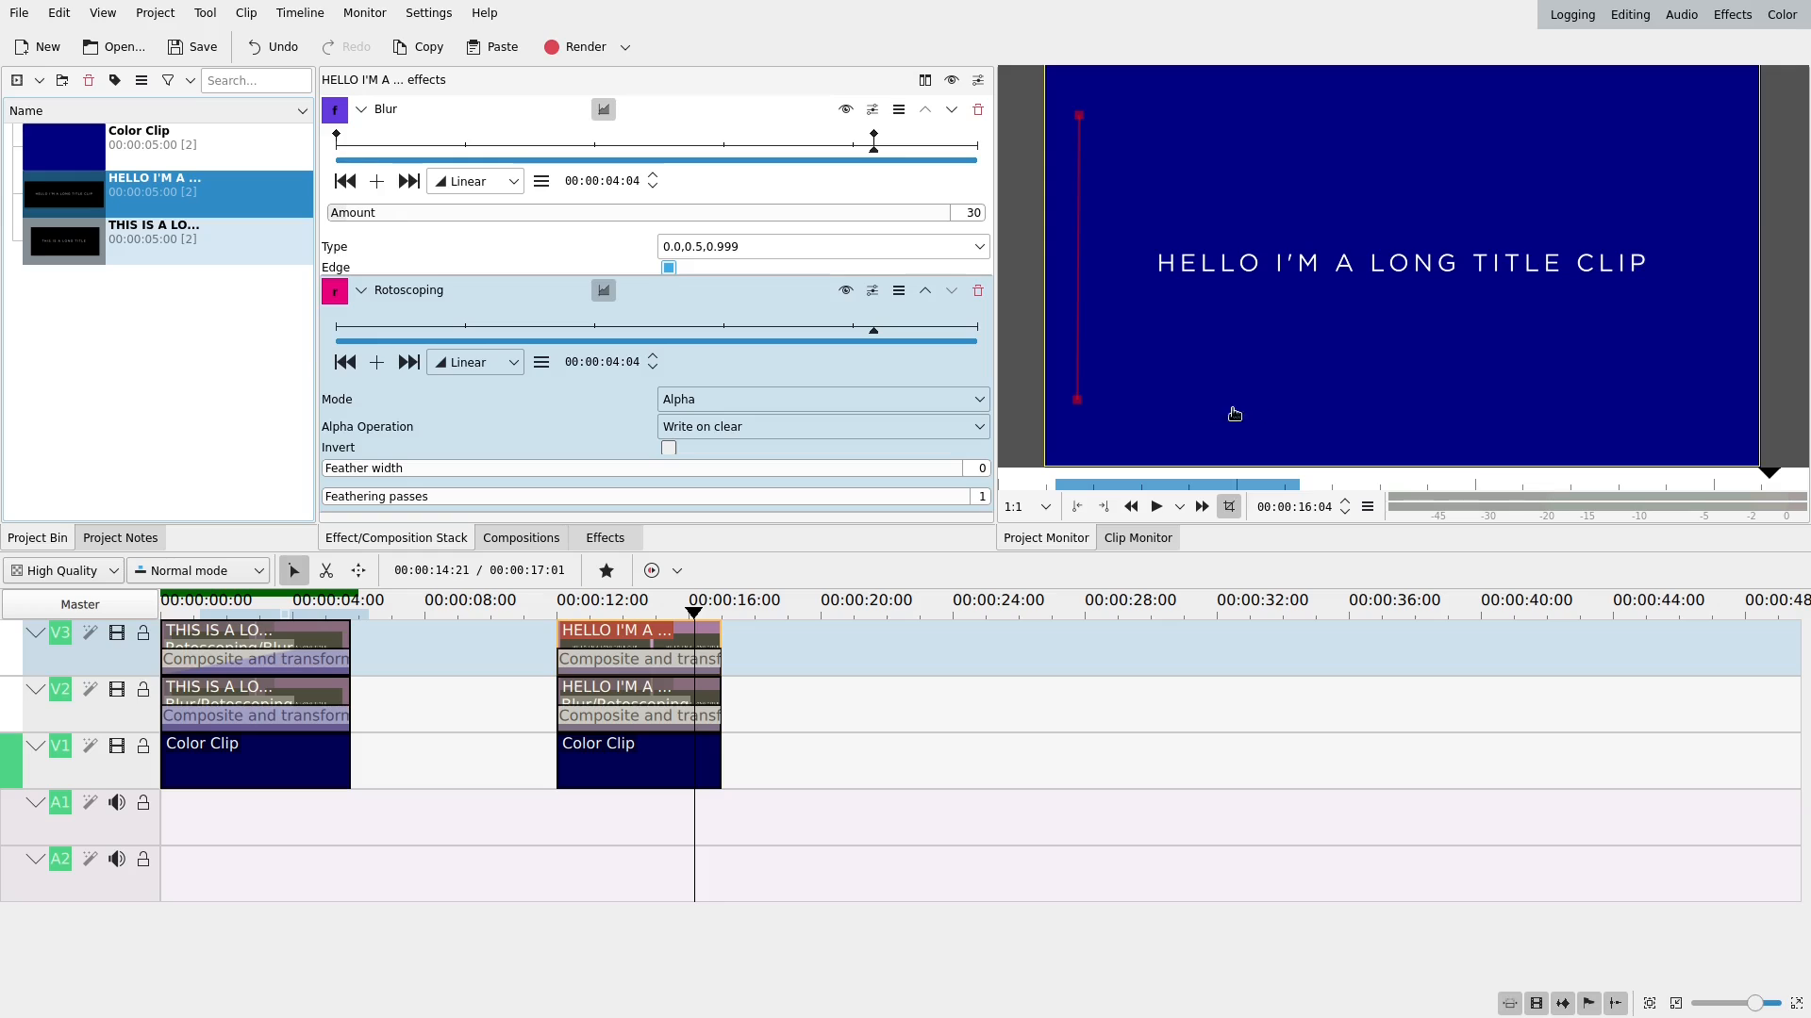
mouse_move(1130, 406)
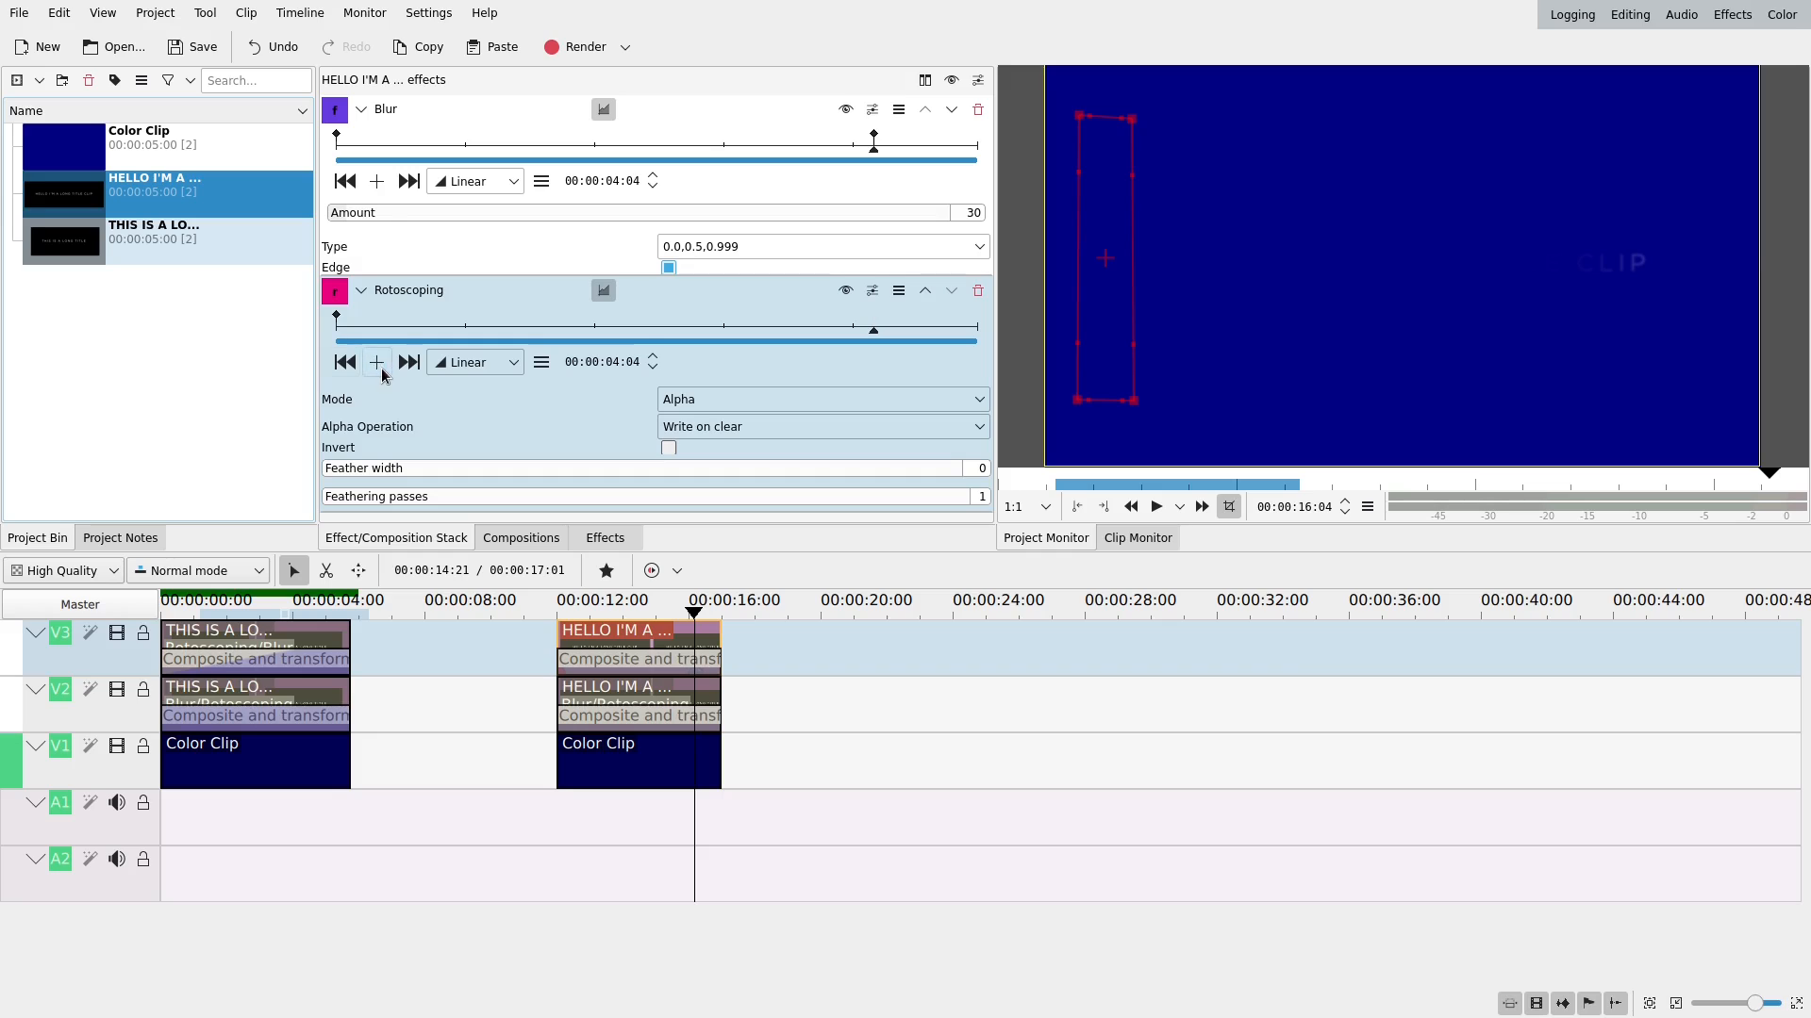
left_click(344, 361)
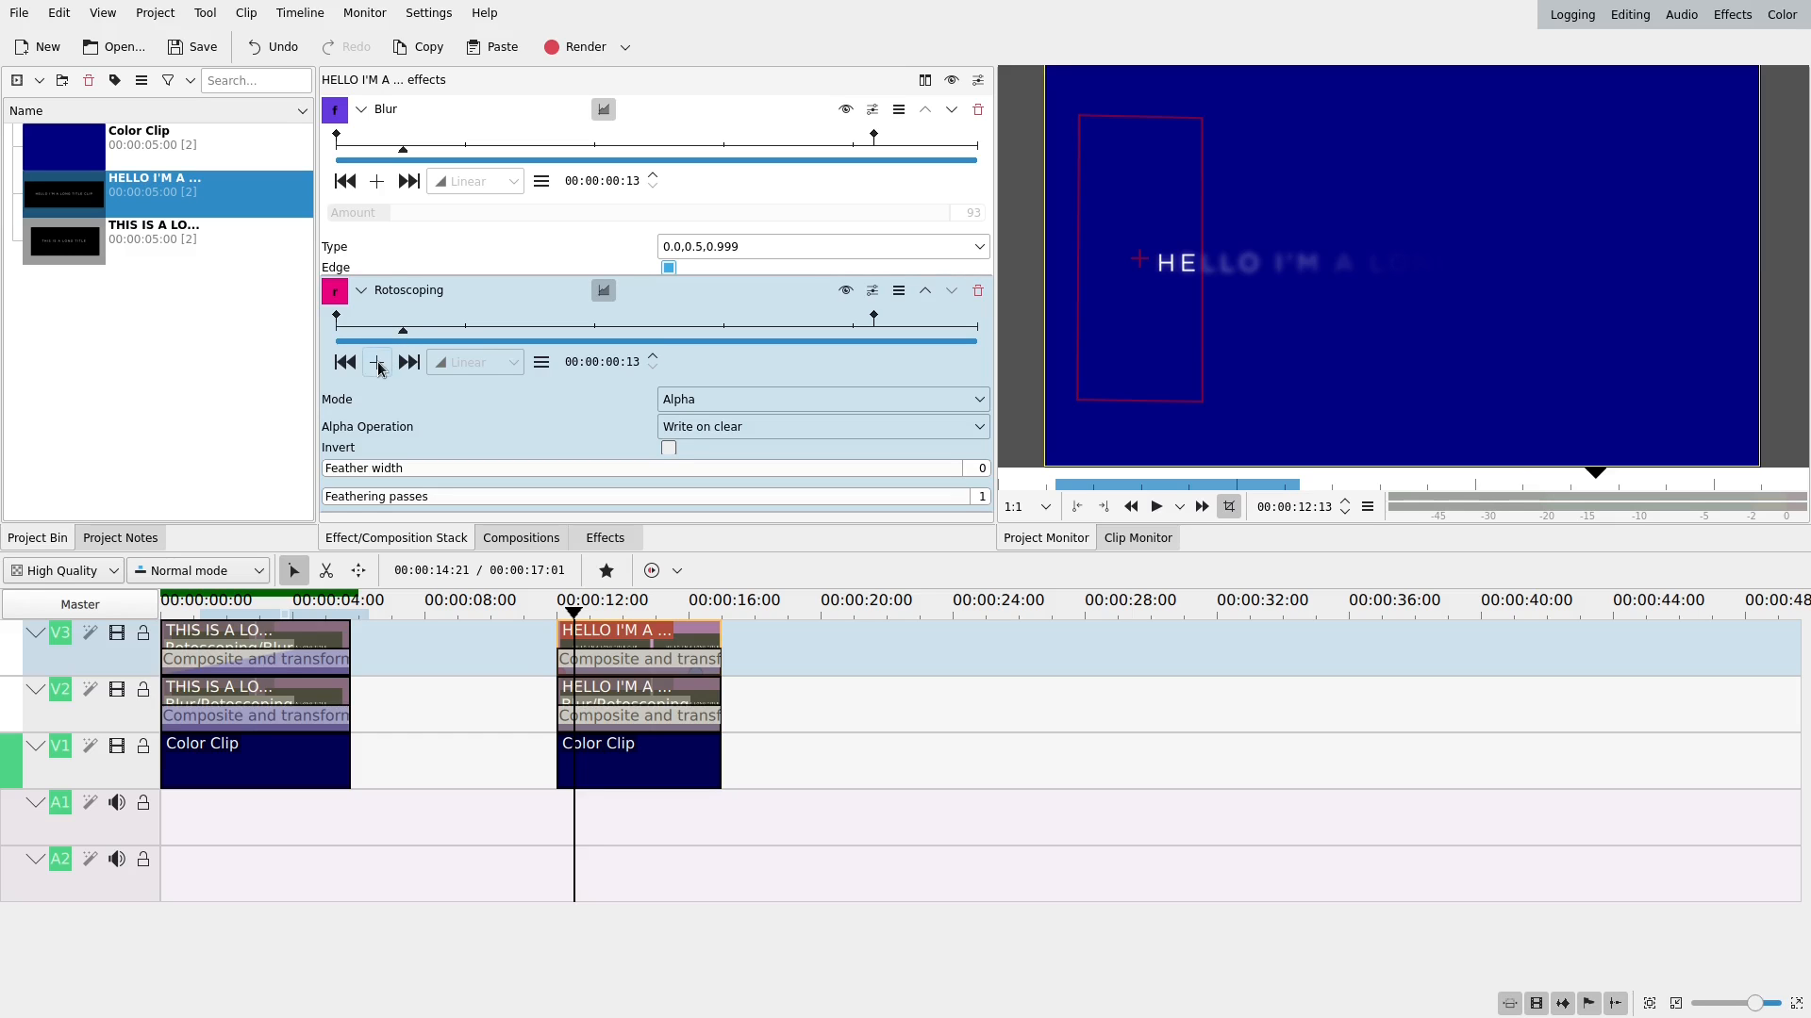
left_click(377, 361)
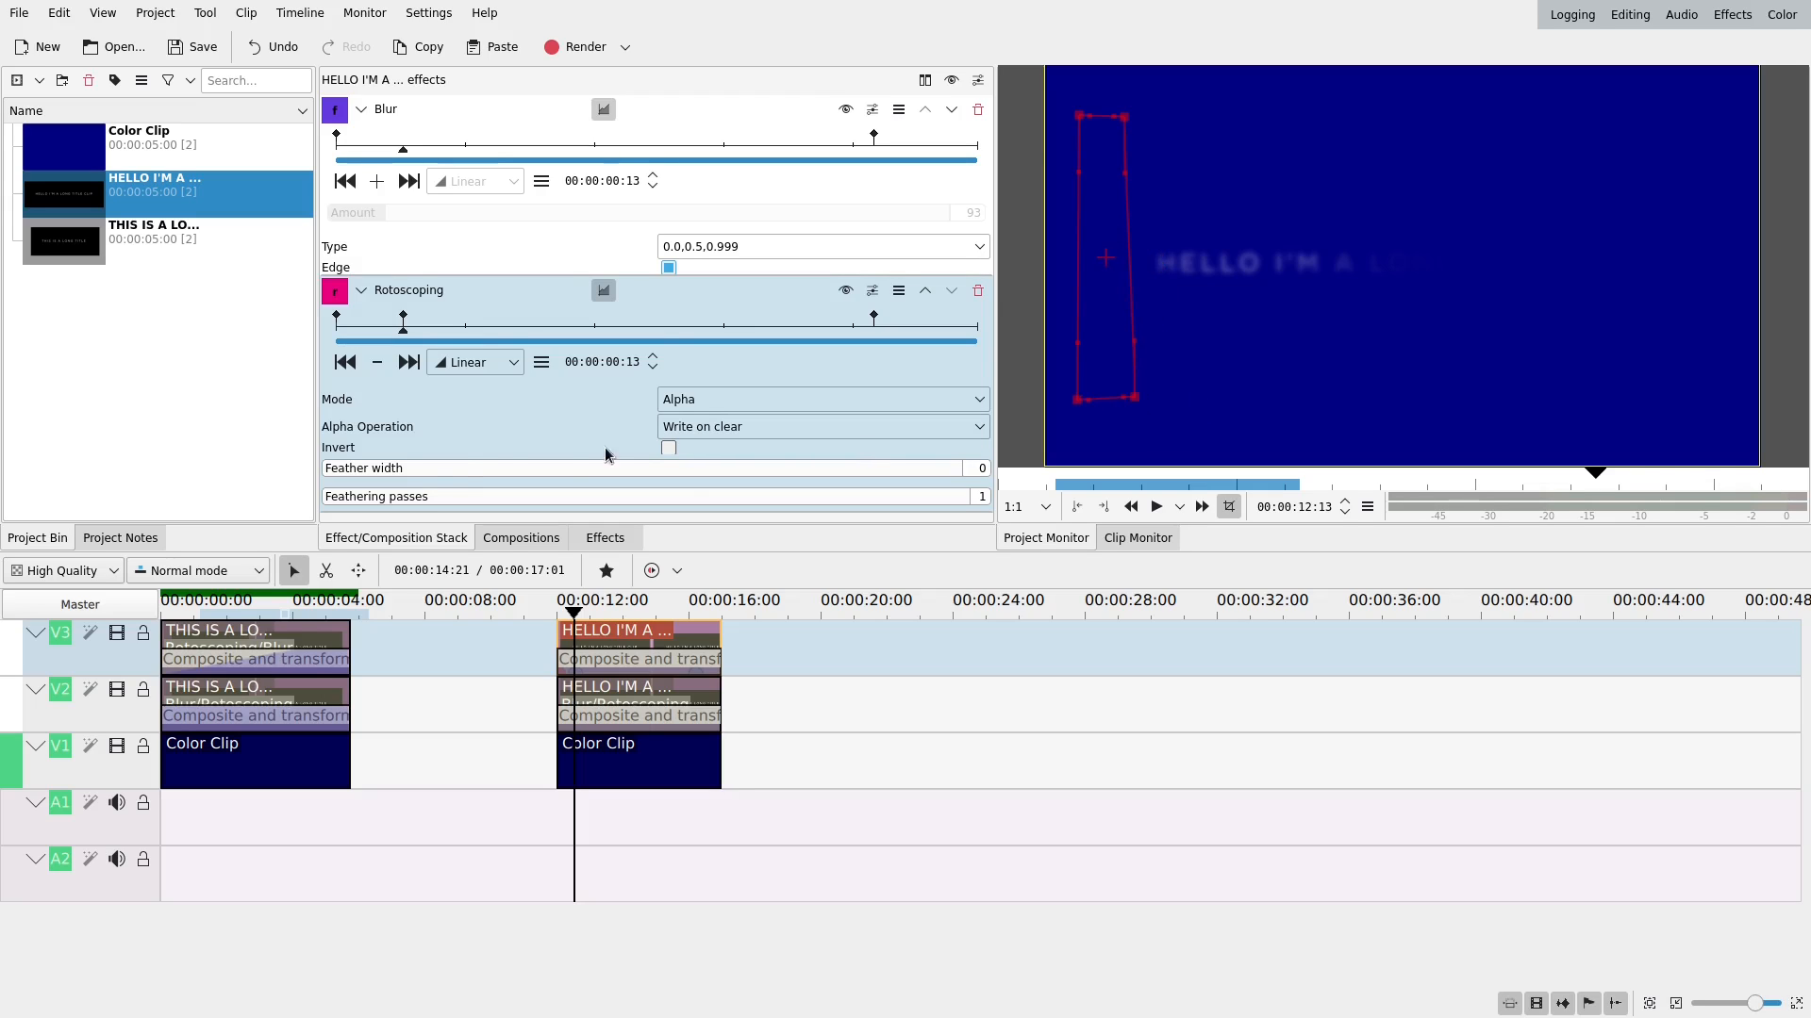
mouse_move(497, 462)
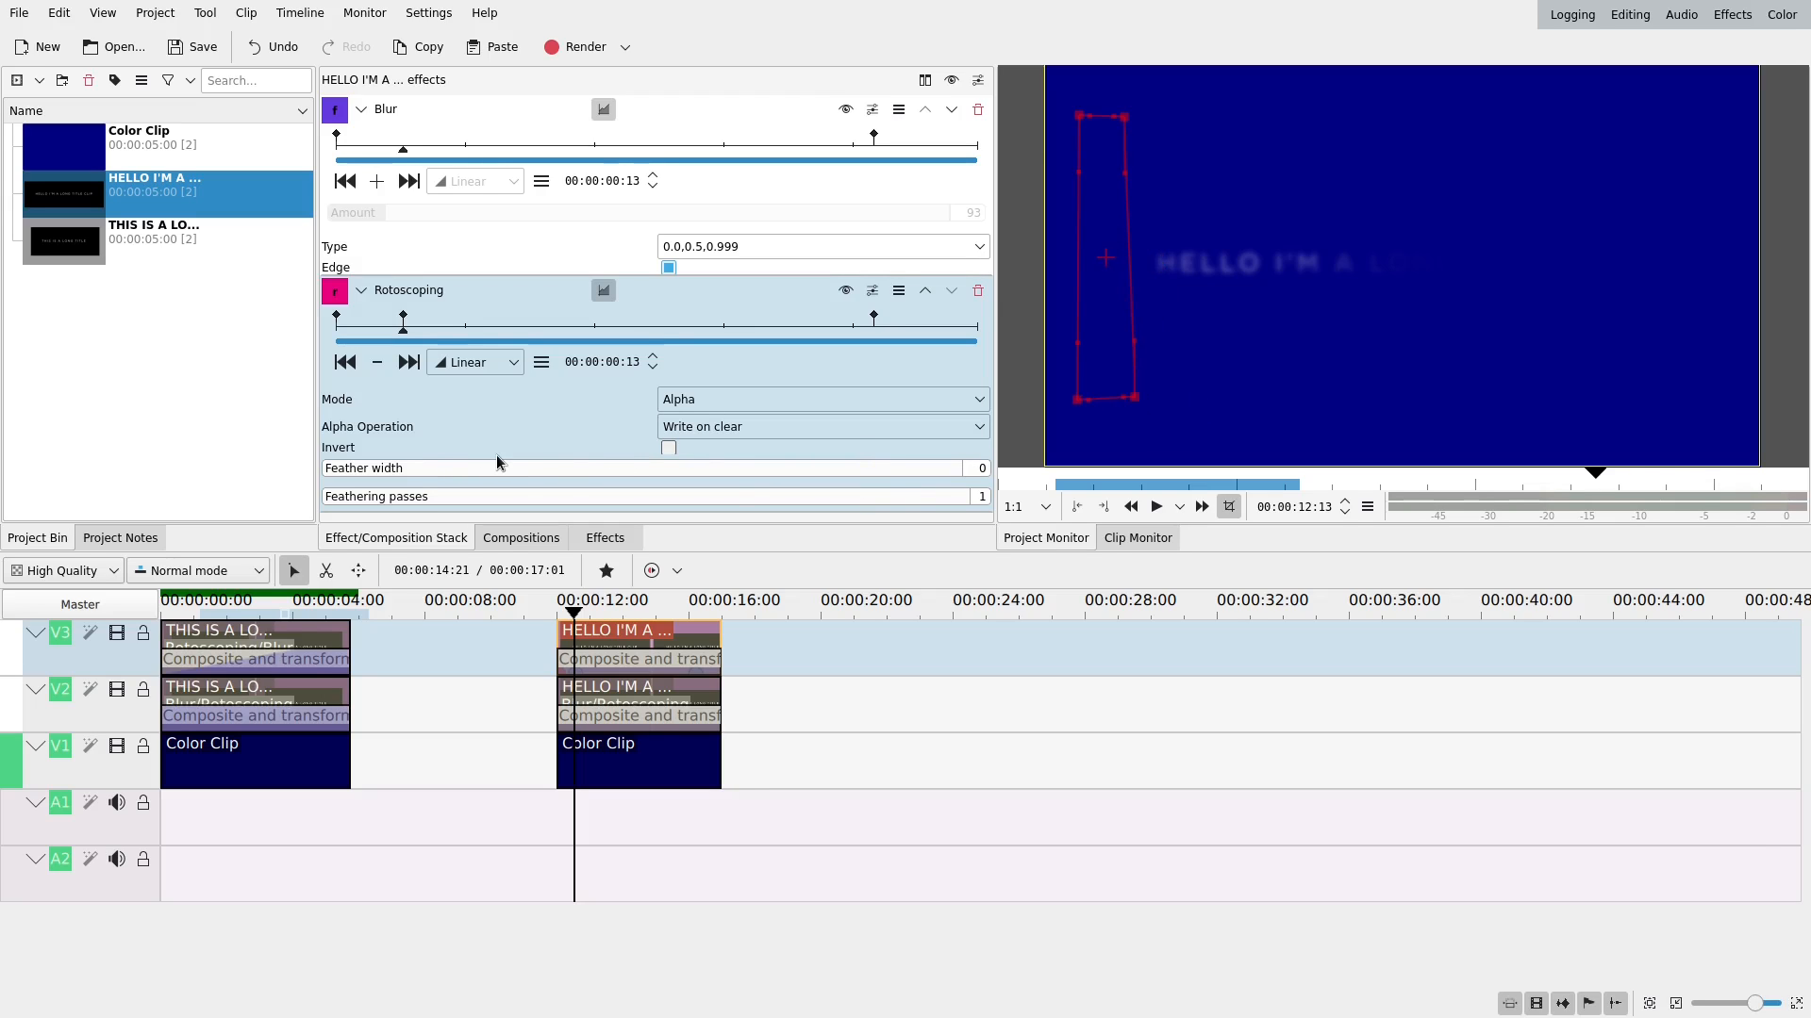
mouse_move(537, 483)
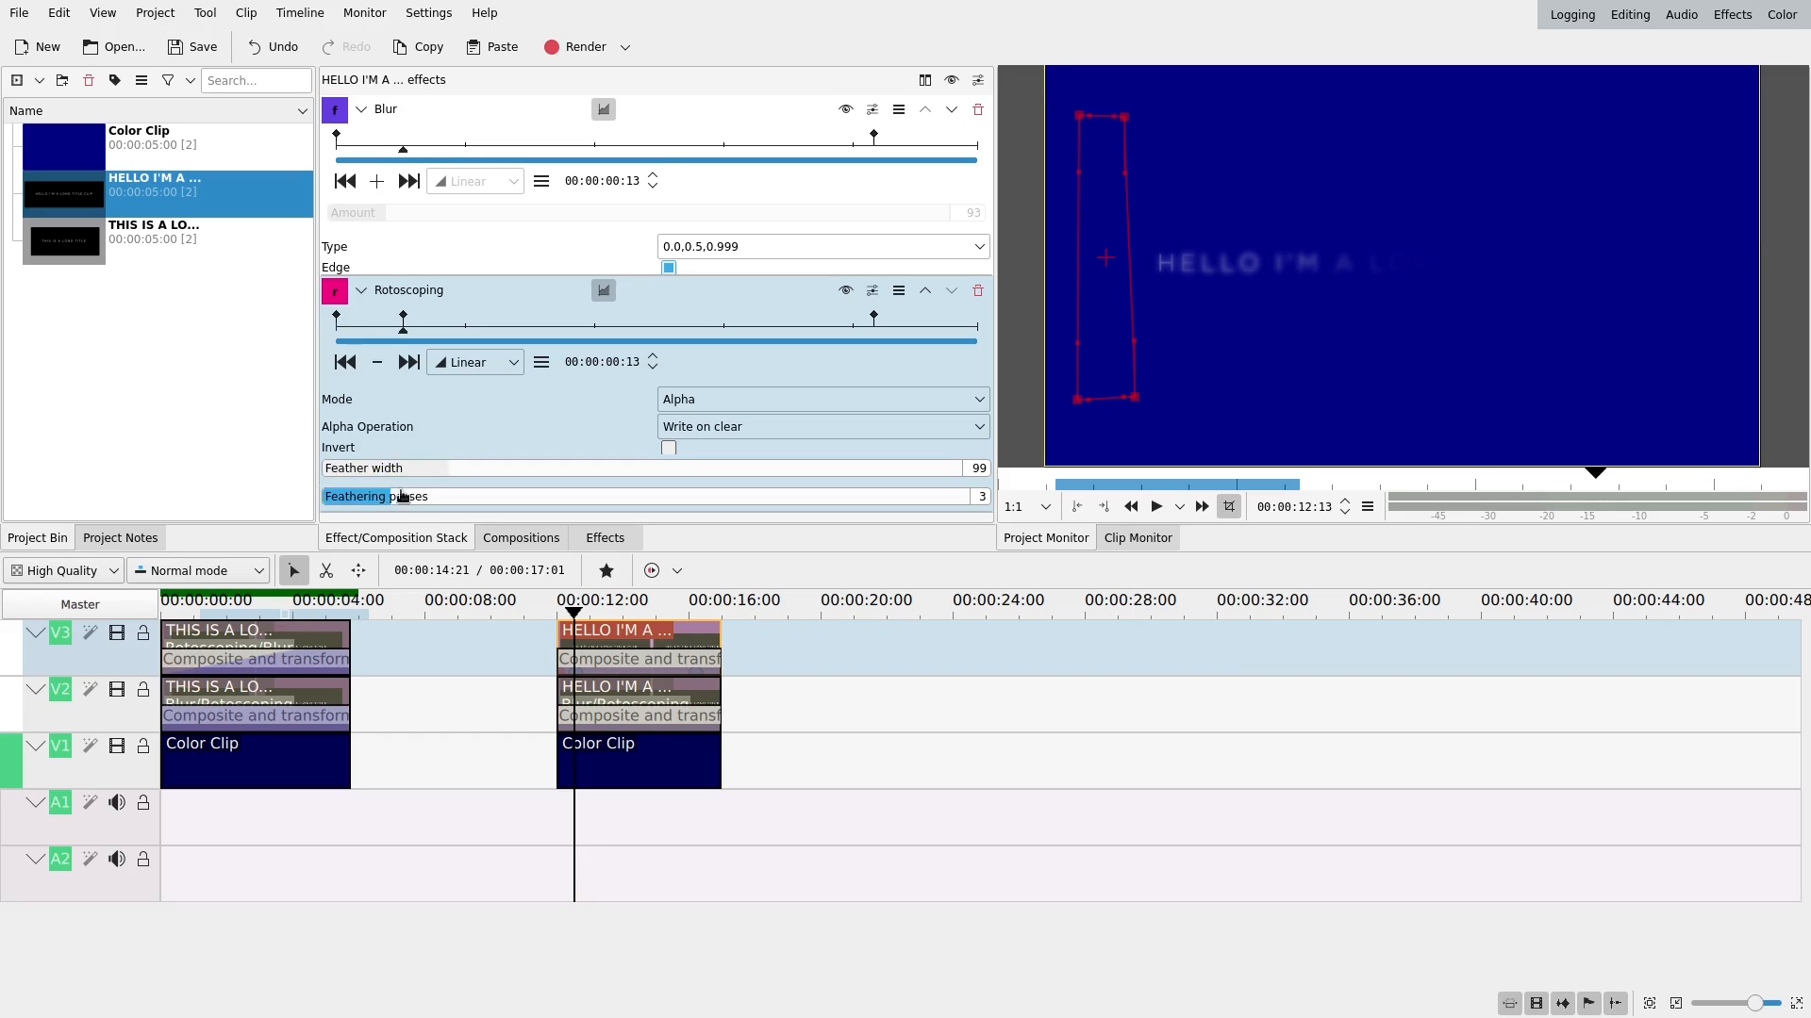
Set the rotoscoping mask's Feathering passes to 3.
left_click(566, 600)
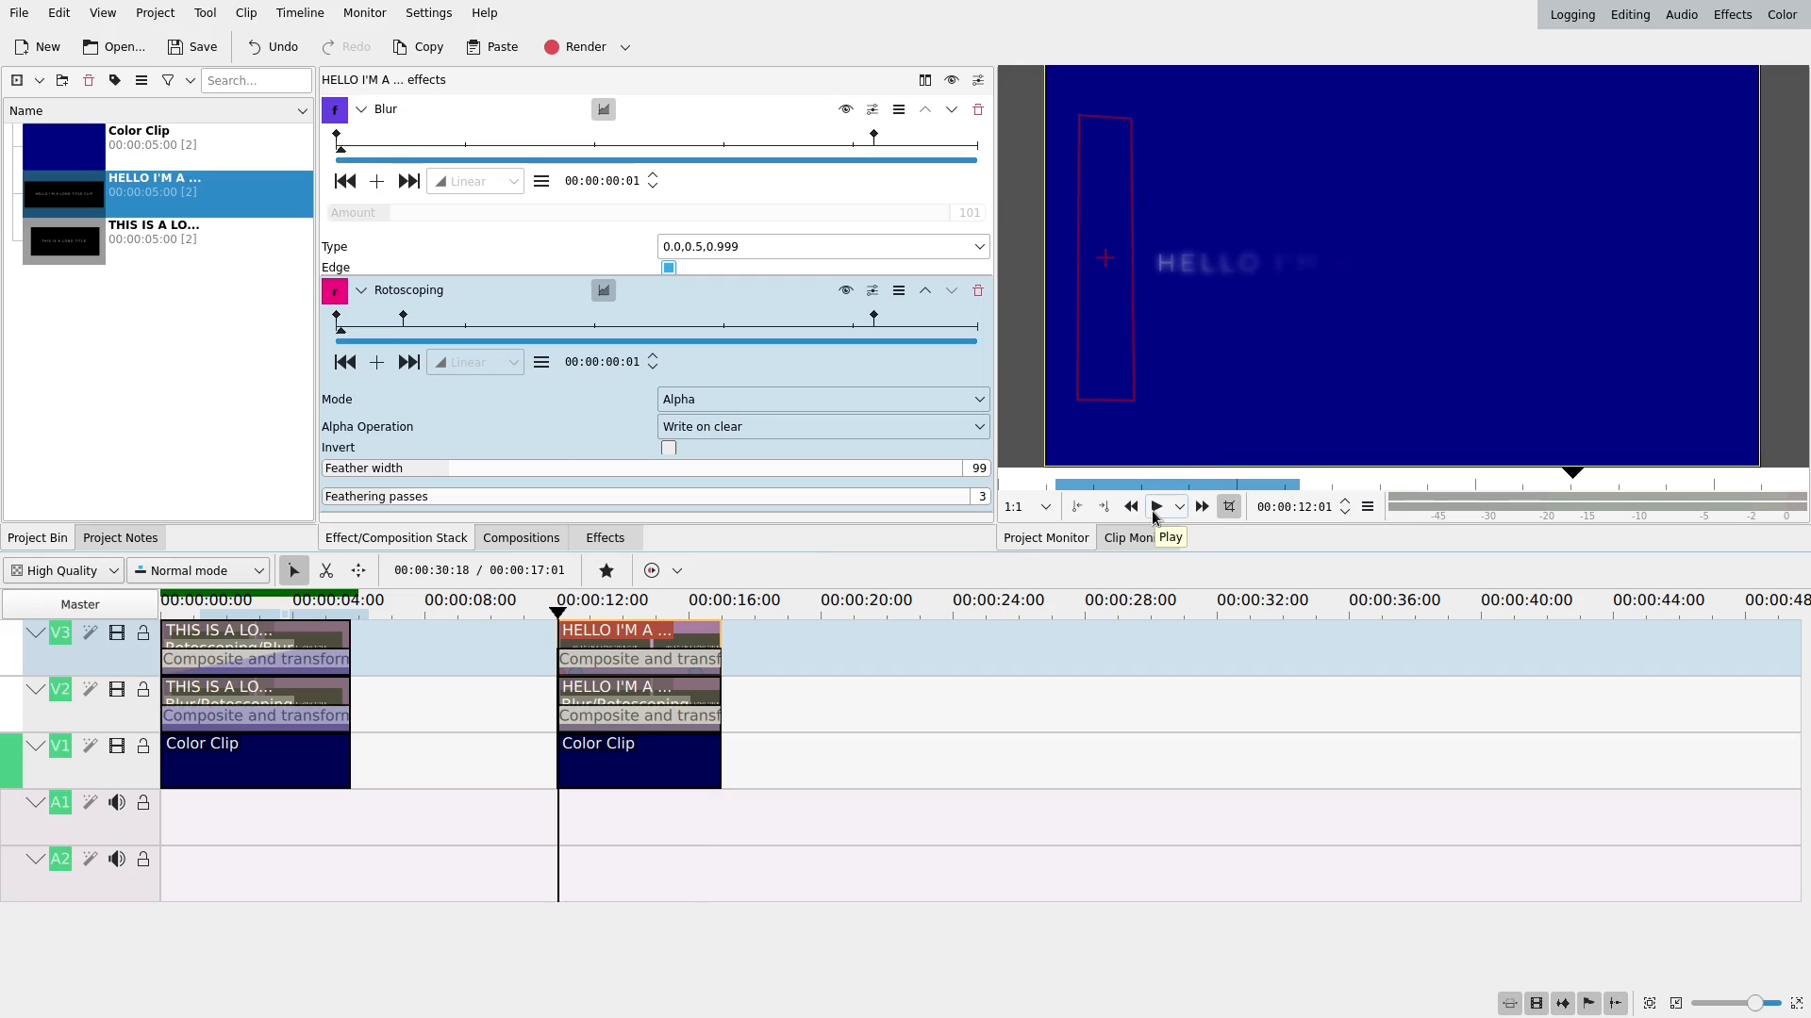
Preview the title reveal twice, then select the V2 title clip's Composite and transform composition.
left_click(1164, 506)
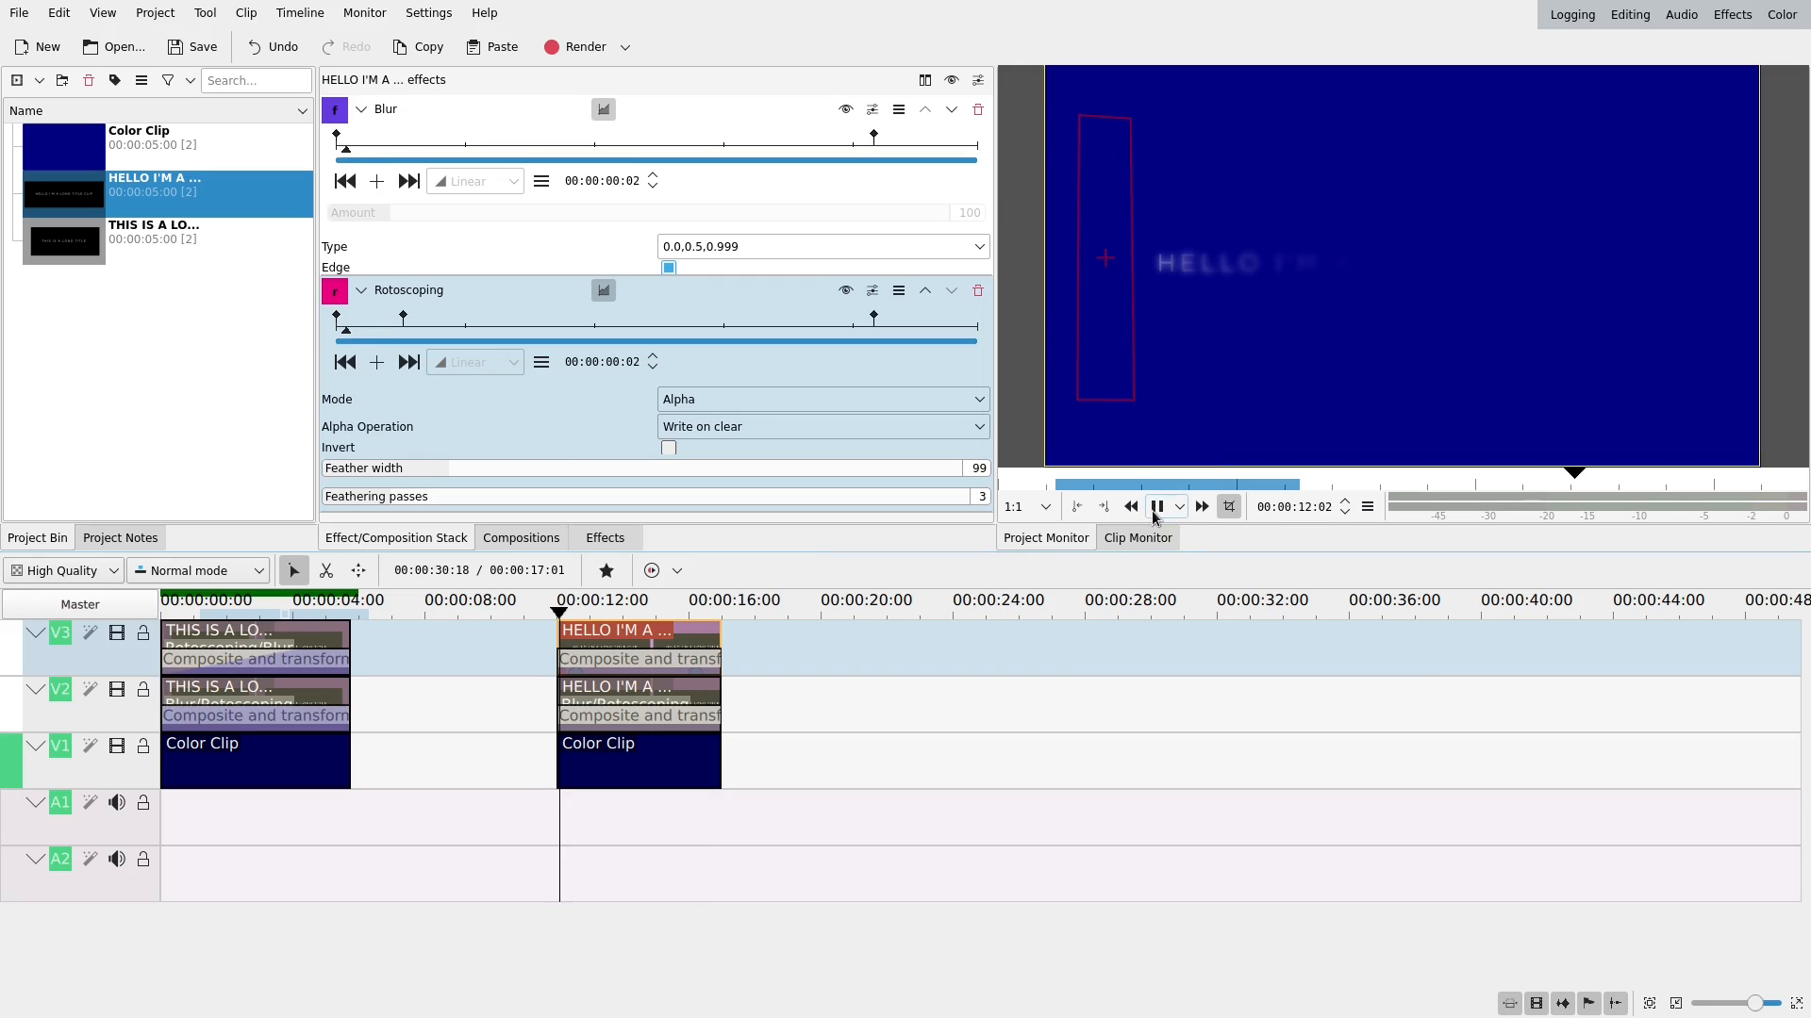
left_click(1164, 506)
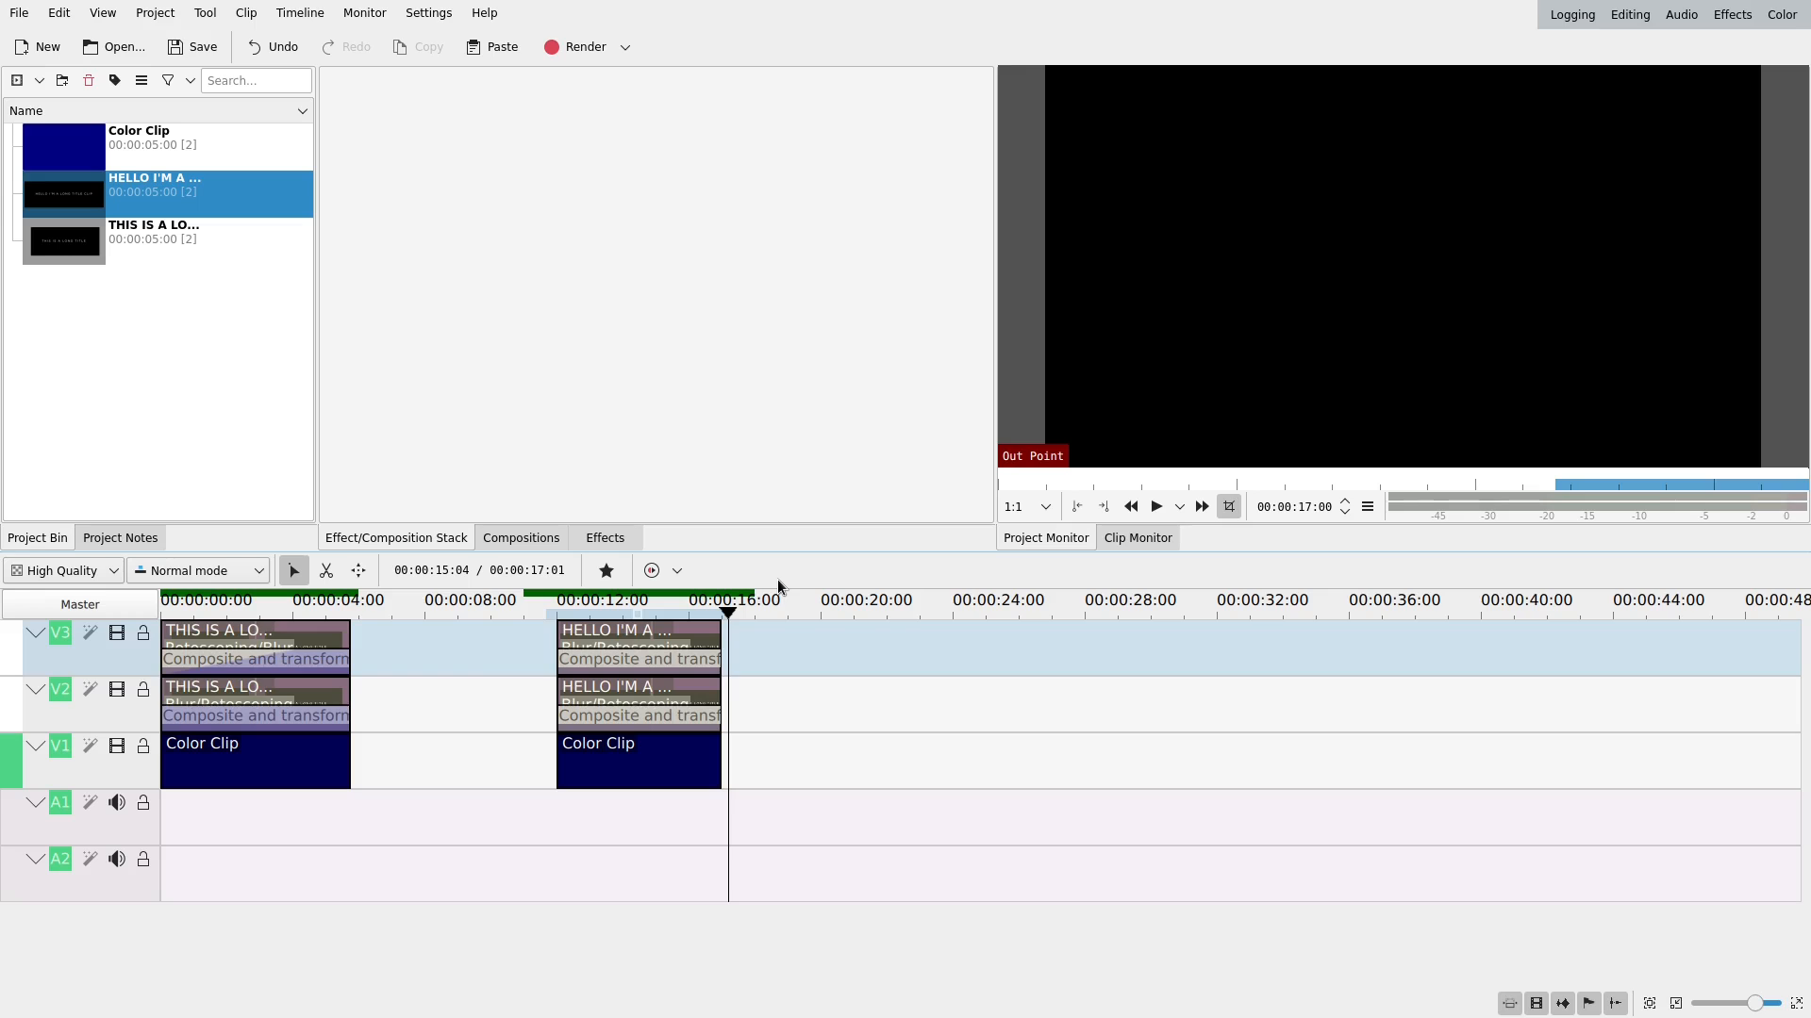
left_click(1153, 506)
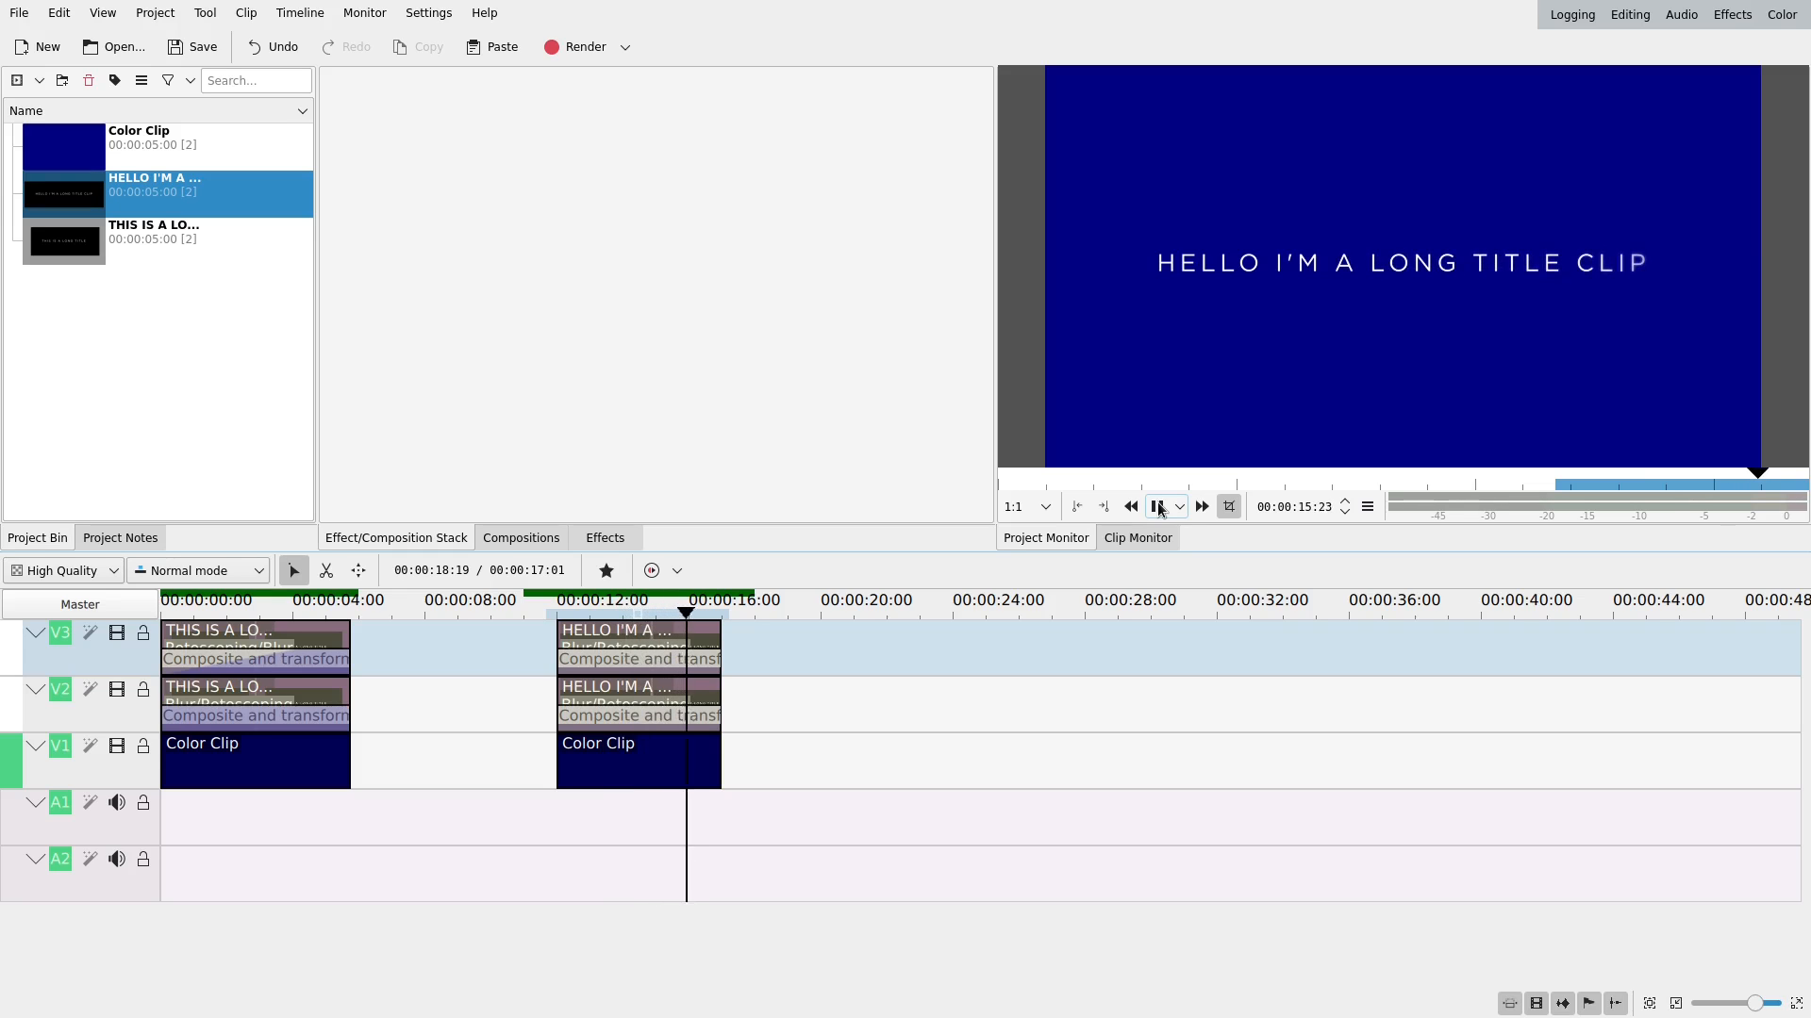
left_click(1156, 505)
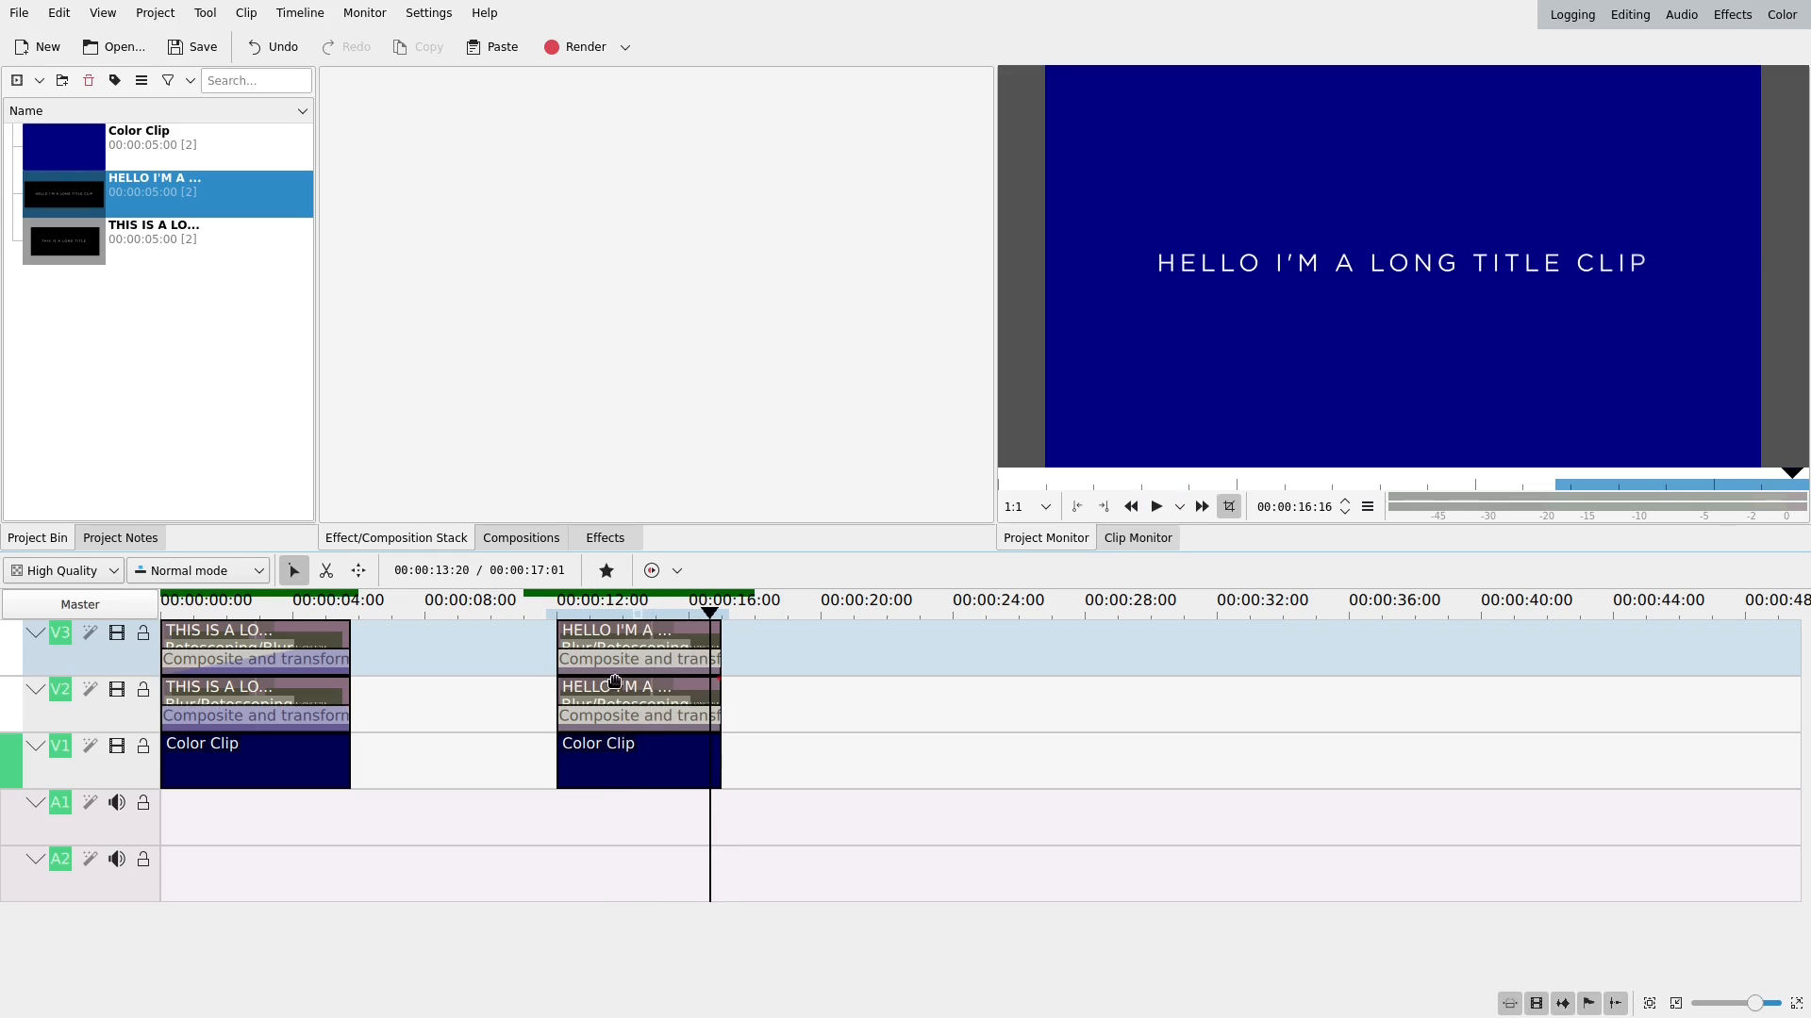
left_click(566, 601)
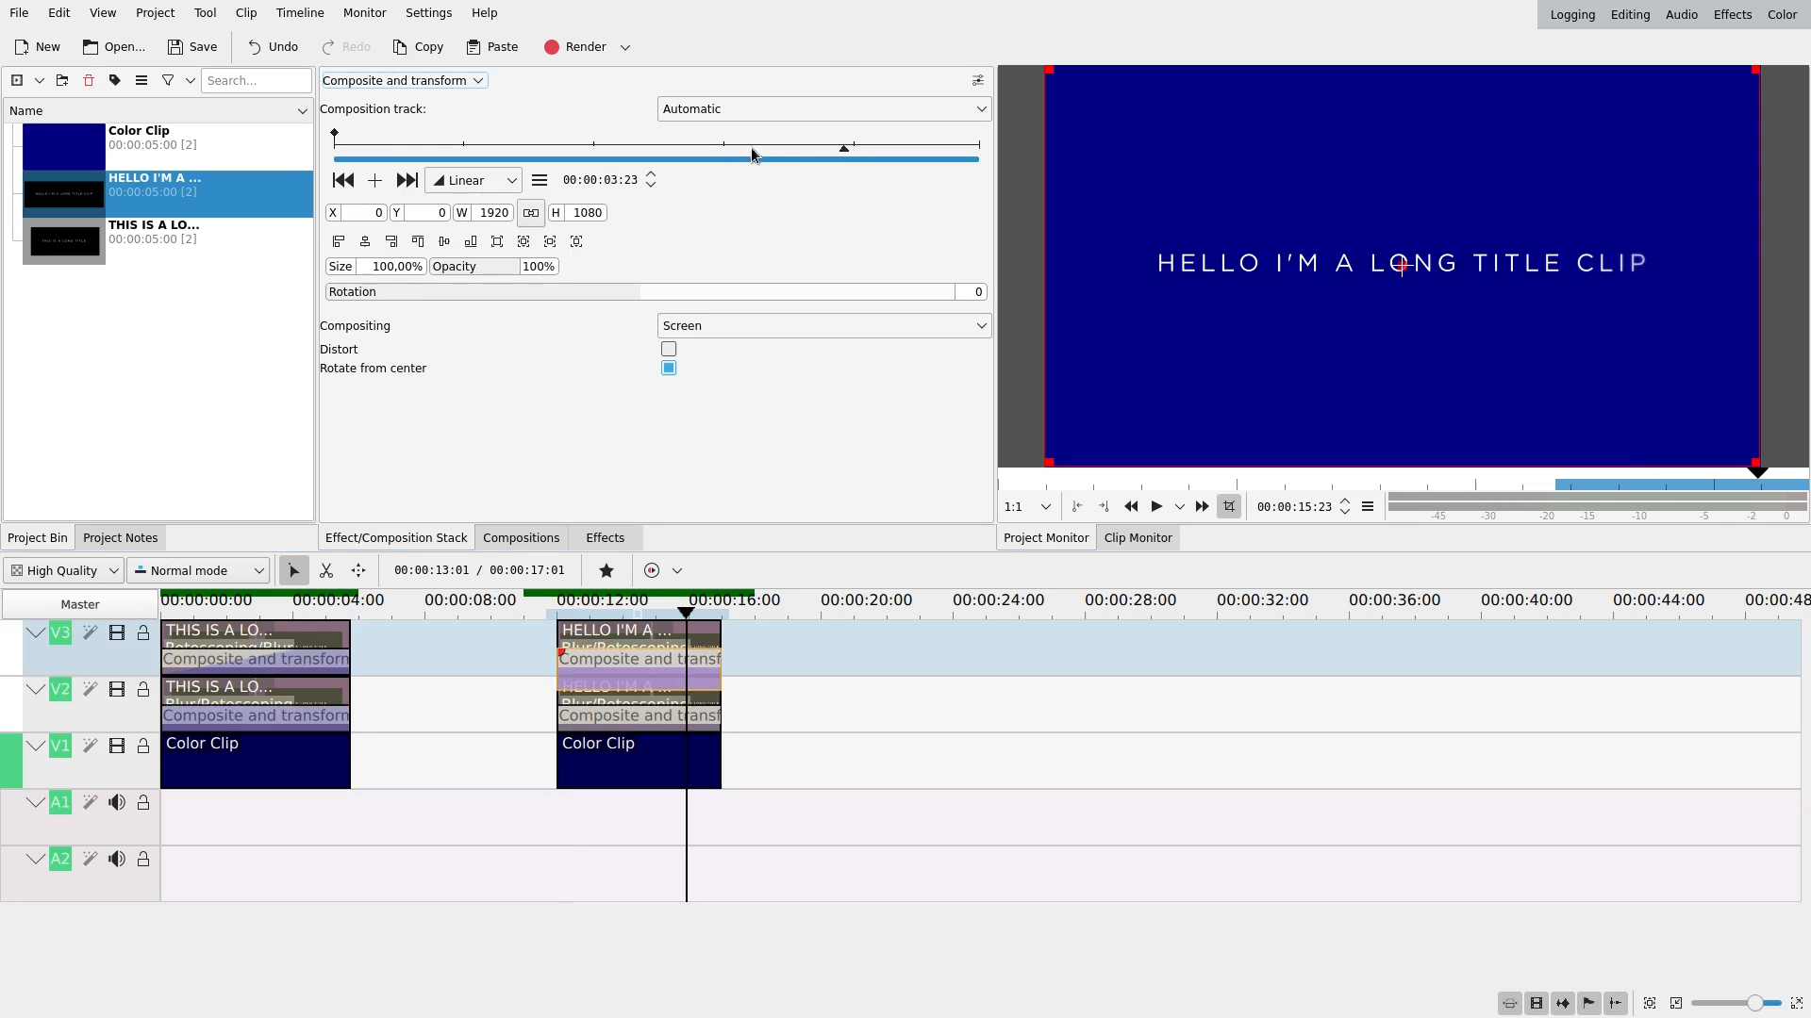
Scrub the composition ruler and jump back to the first keyframe at 0% opacity.
left_click(343, 180)
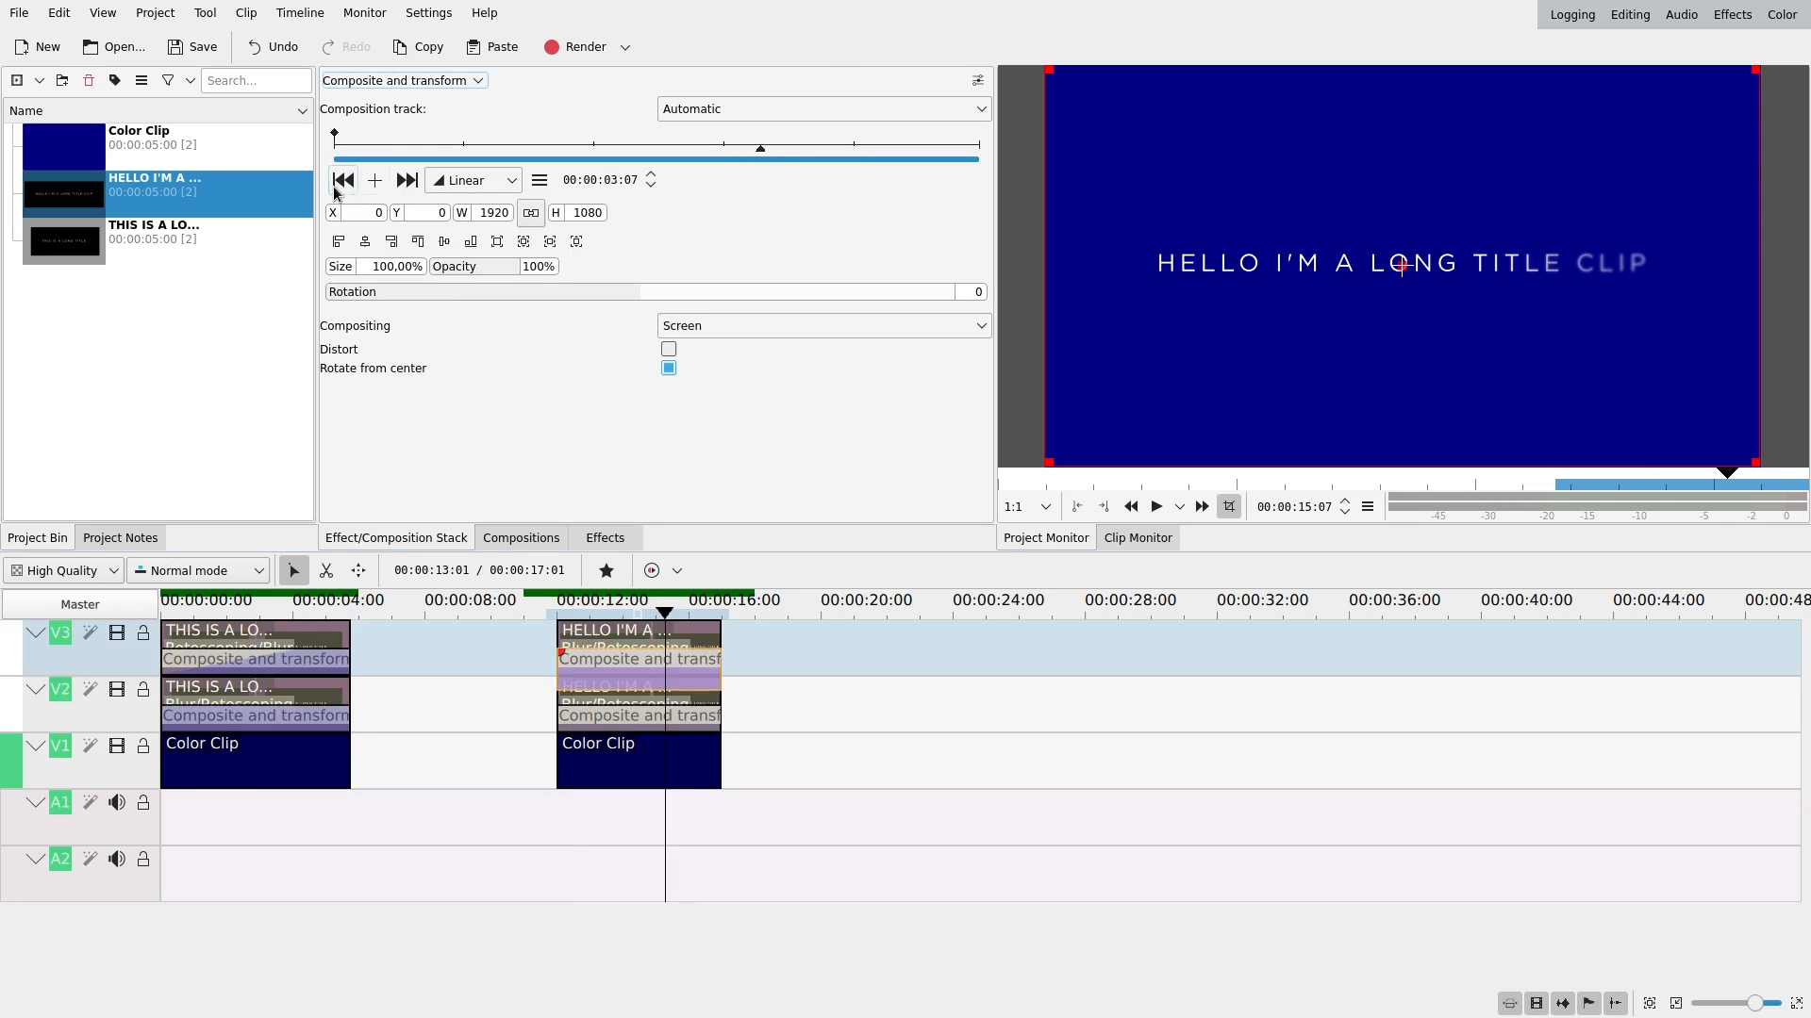
left_click(343, 180)
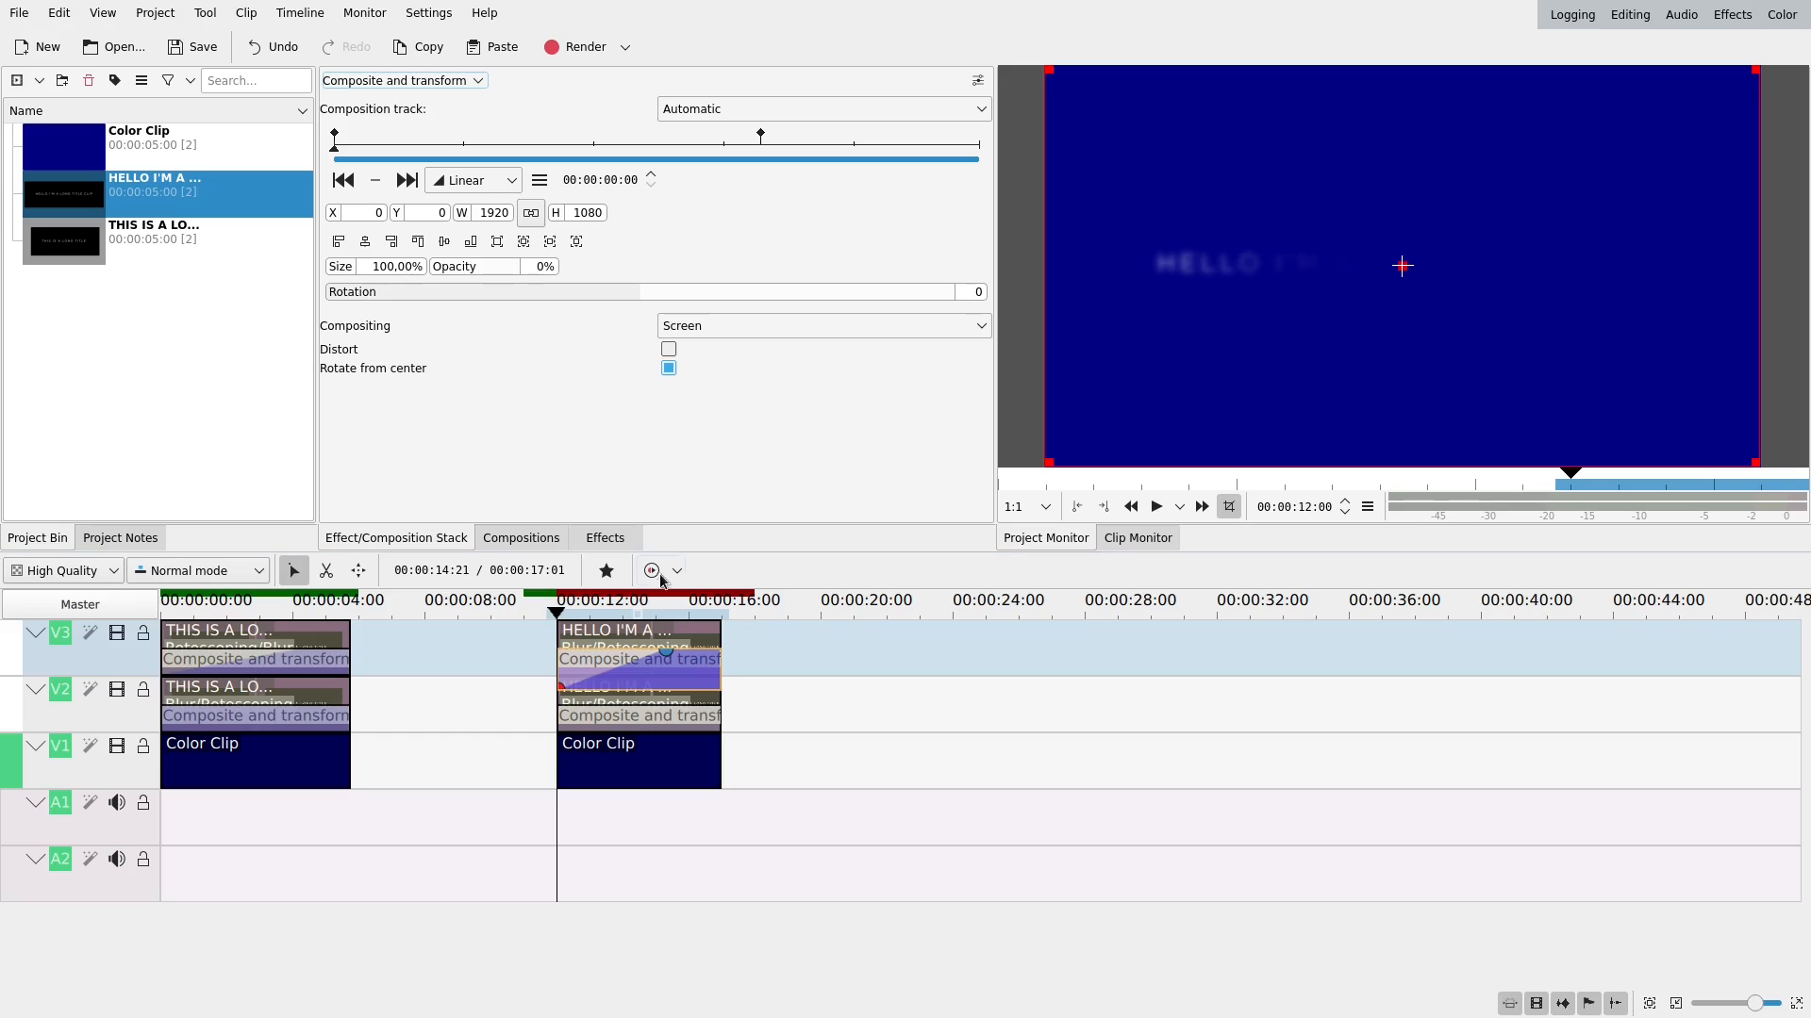
mouse_move(650, 571)
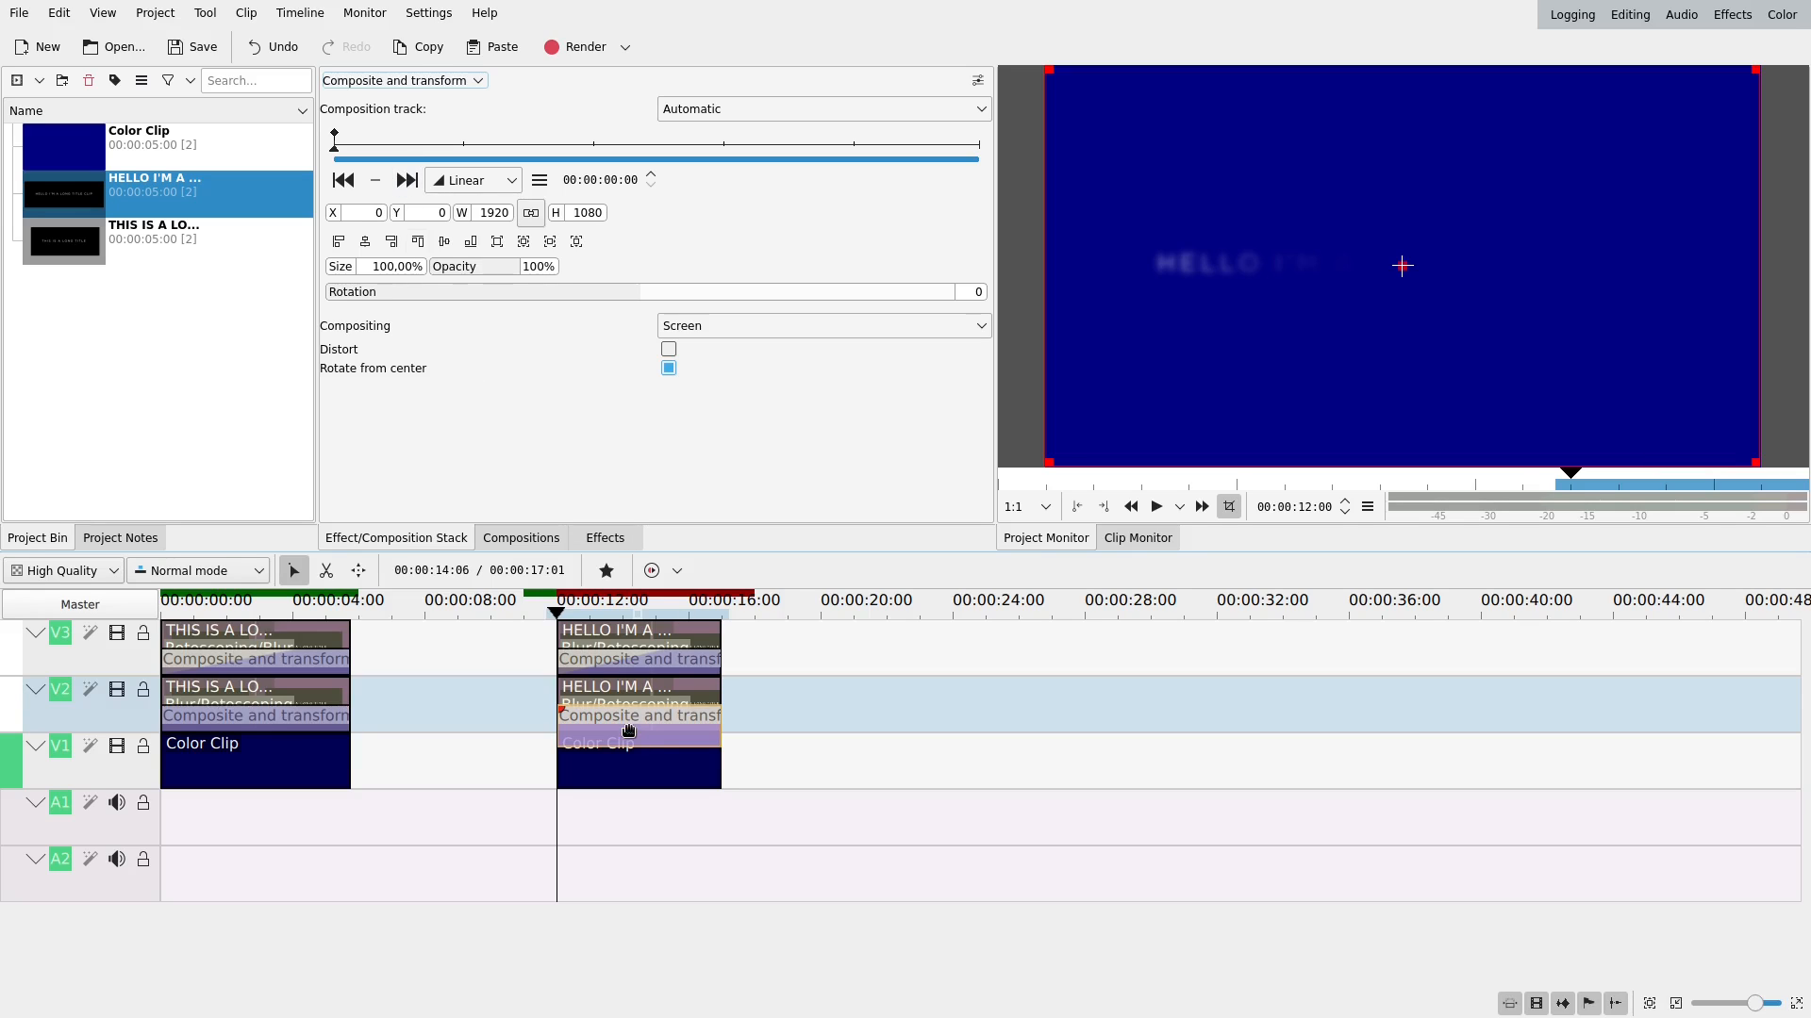
mouse_move(633, 720)
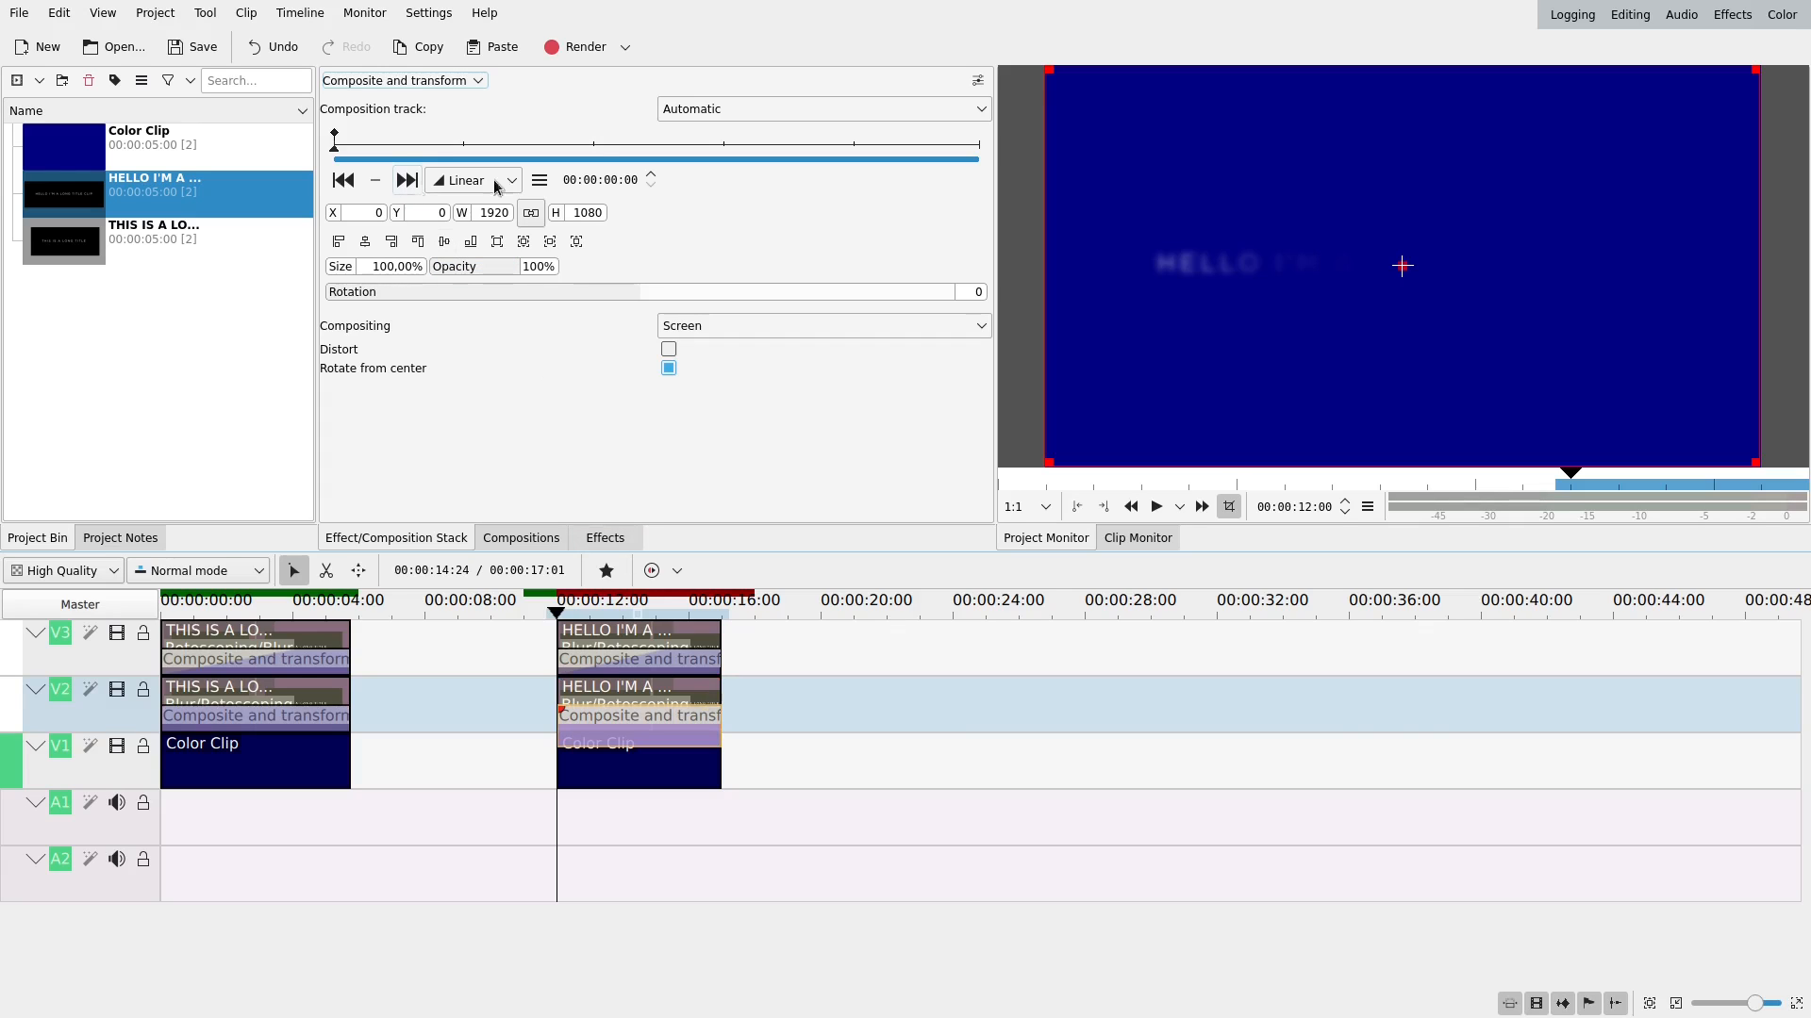
At the composition's last frame, set size to a centred 105%, with Smooth interpolation.
left_click(406, 180)
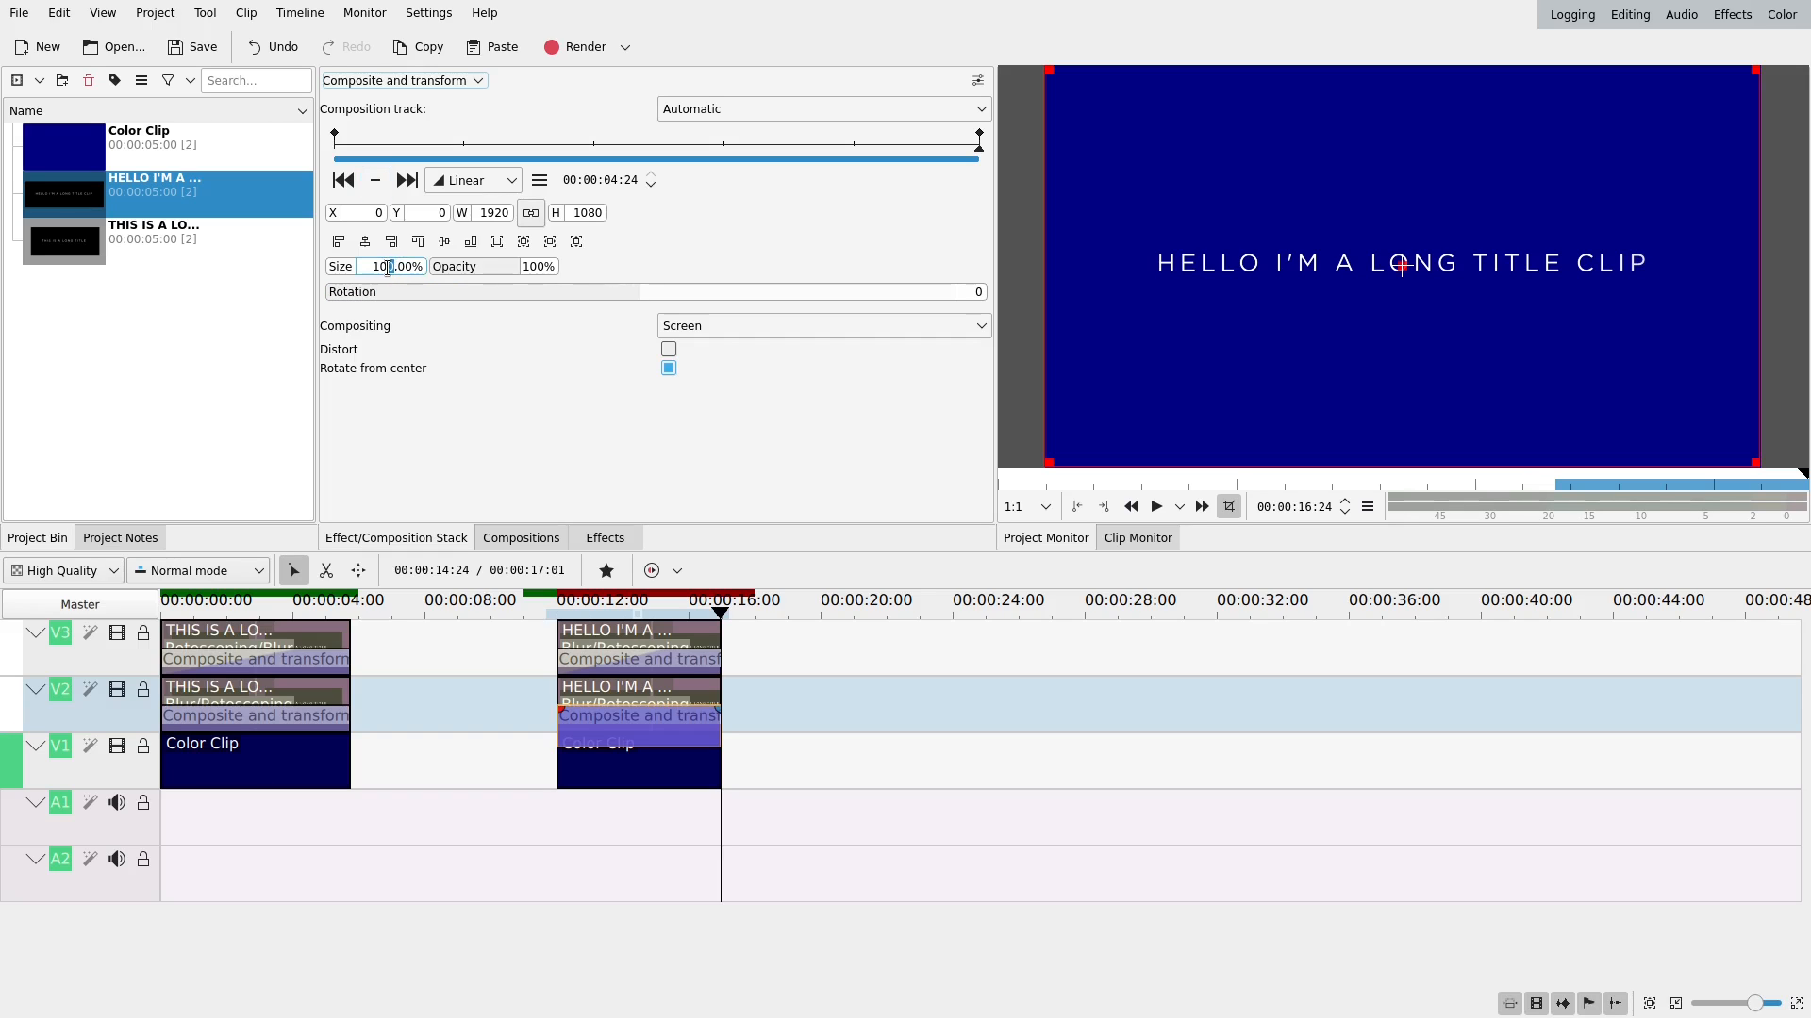
left_click(443, 241)
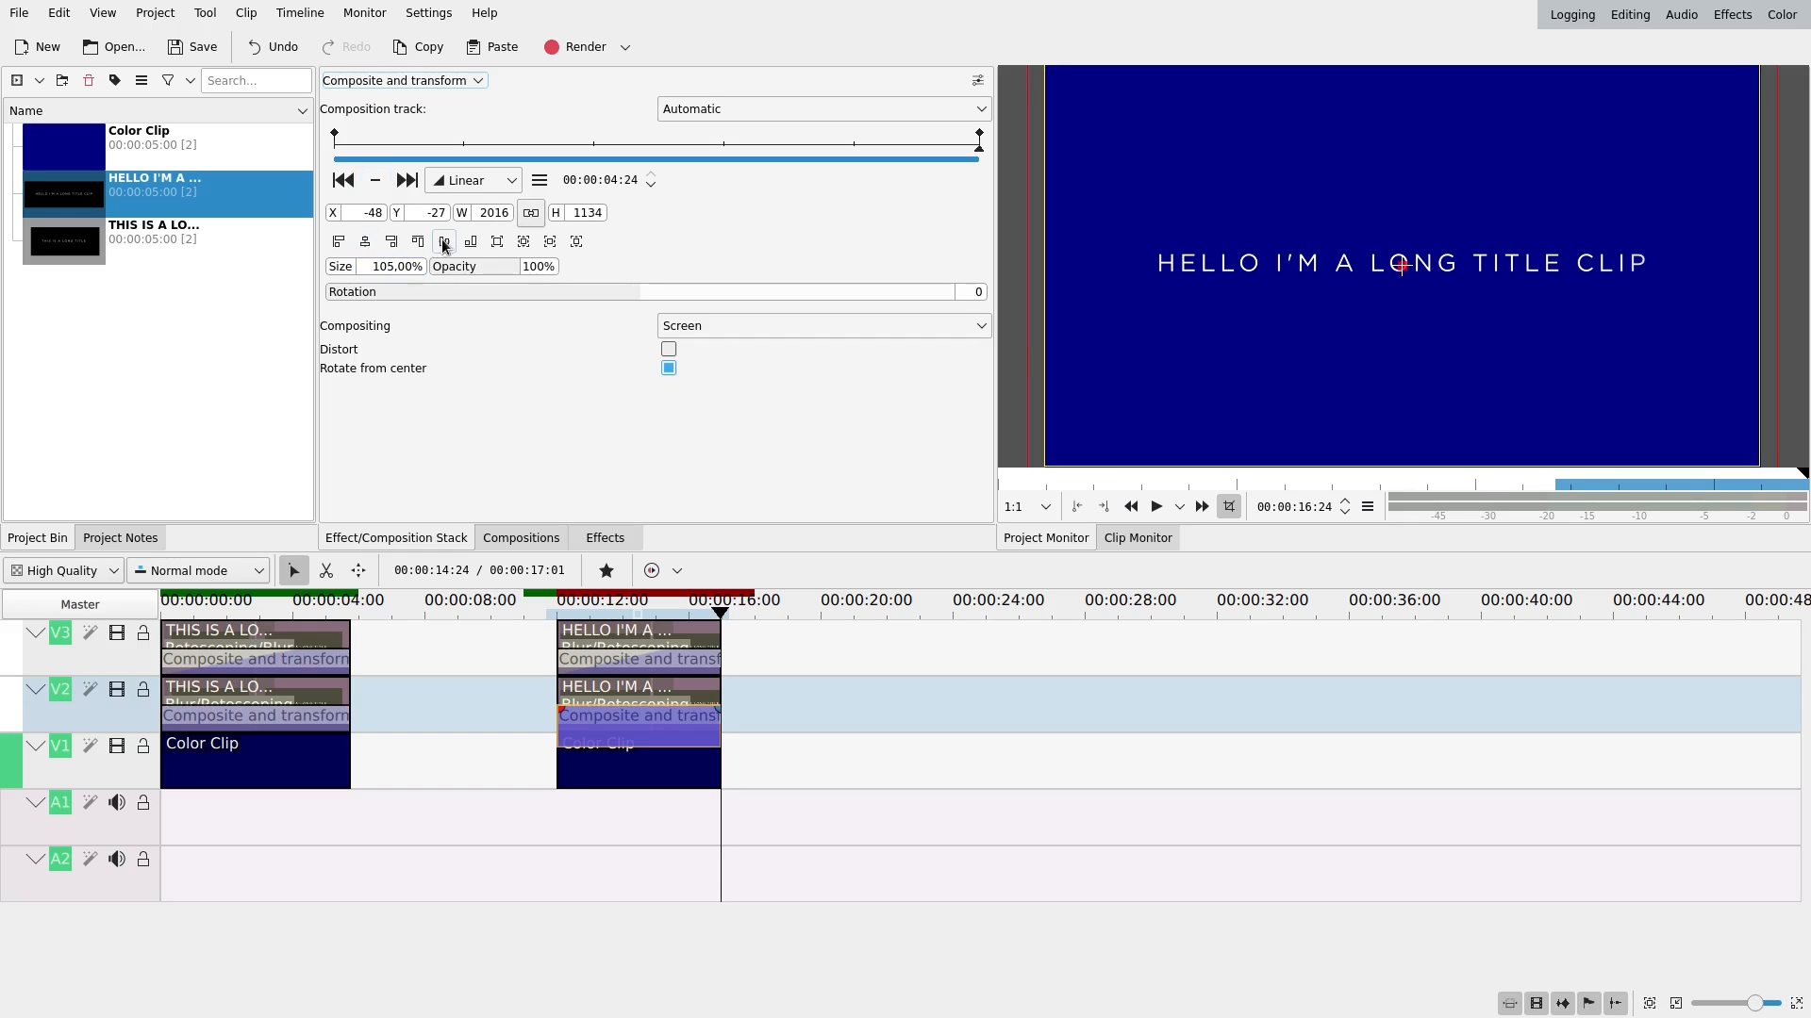
left_click(468, 180)
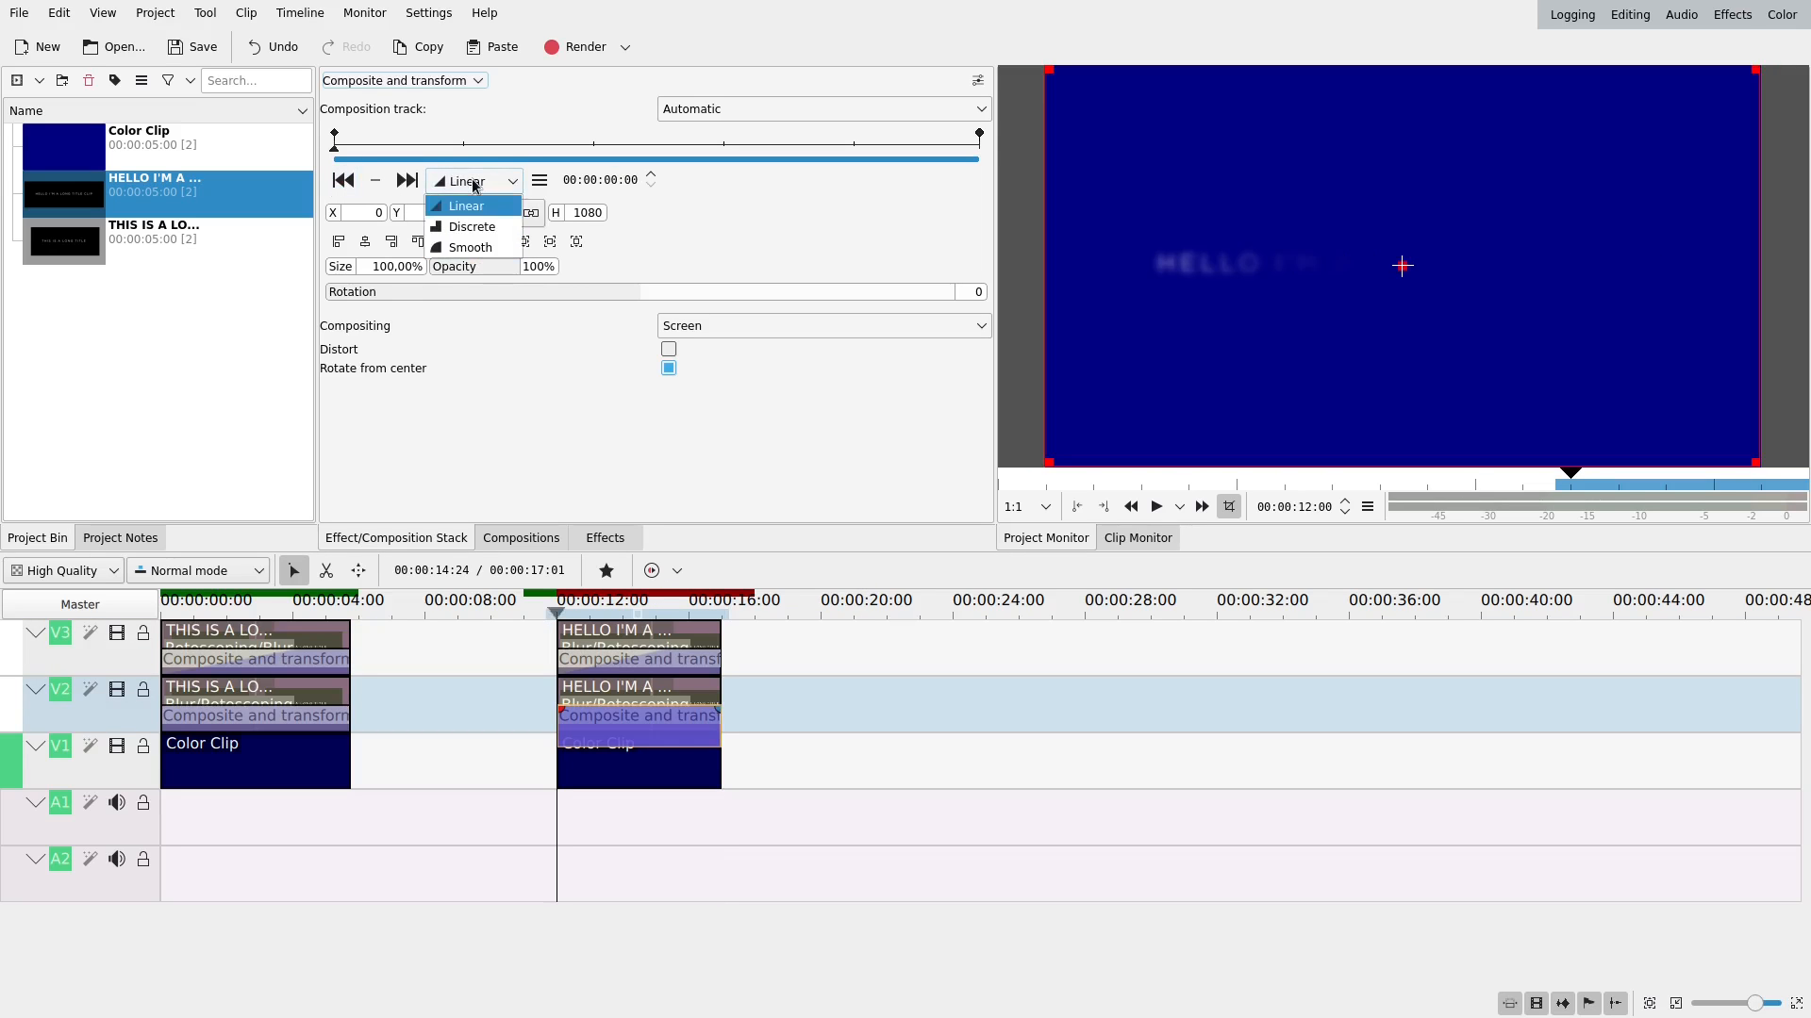
left_click(468, 247)
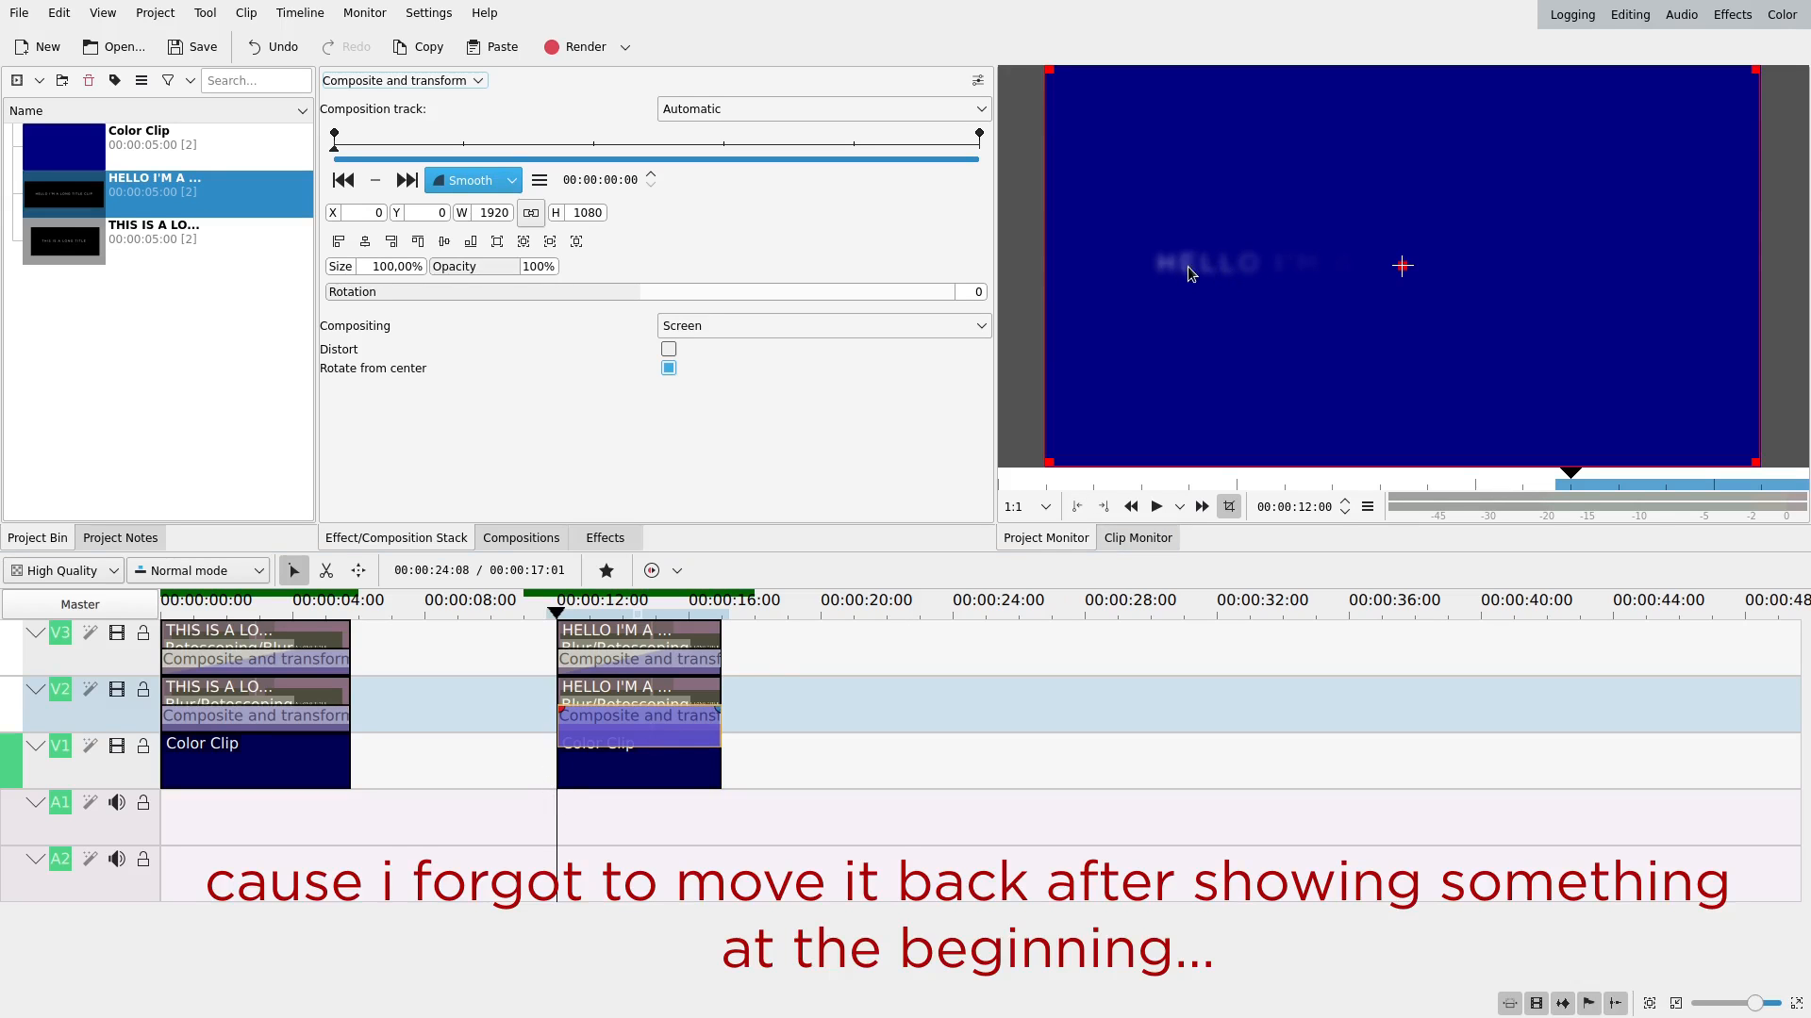
mouse_move(1267, 282)
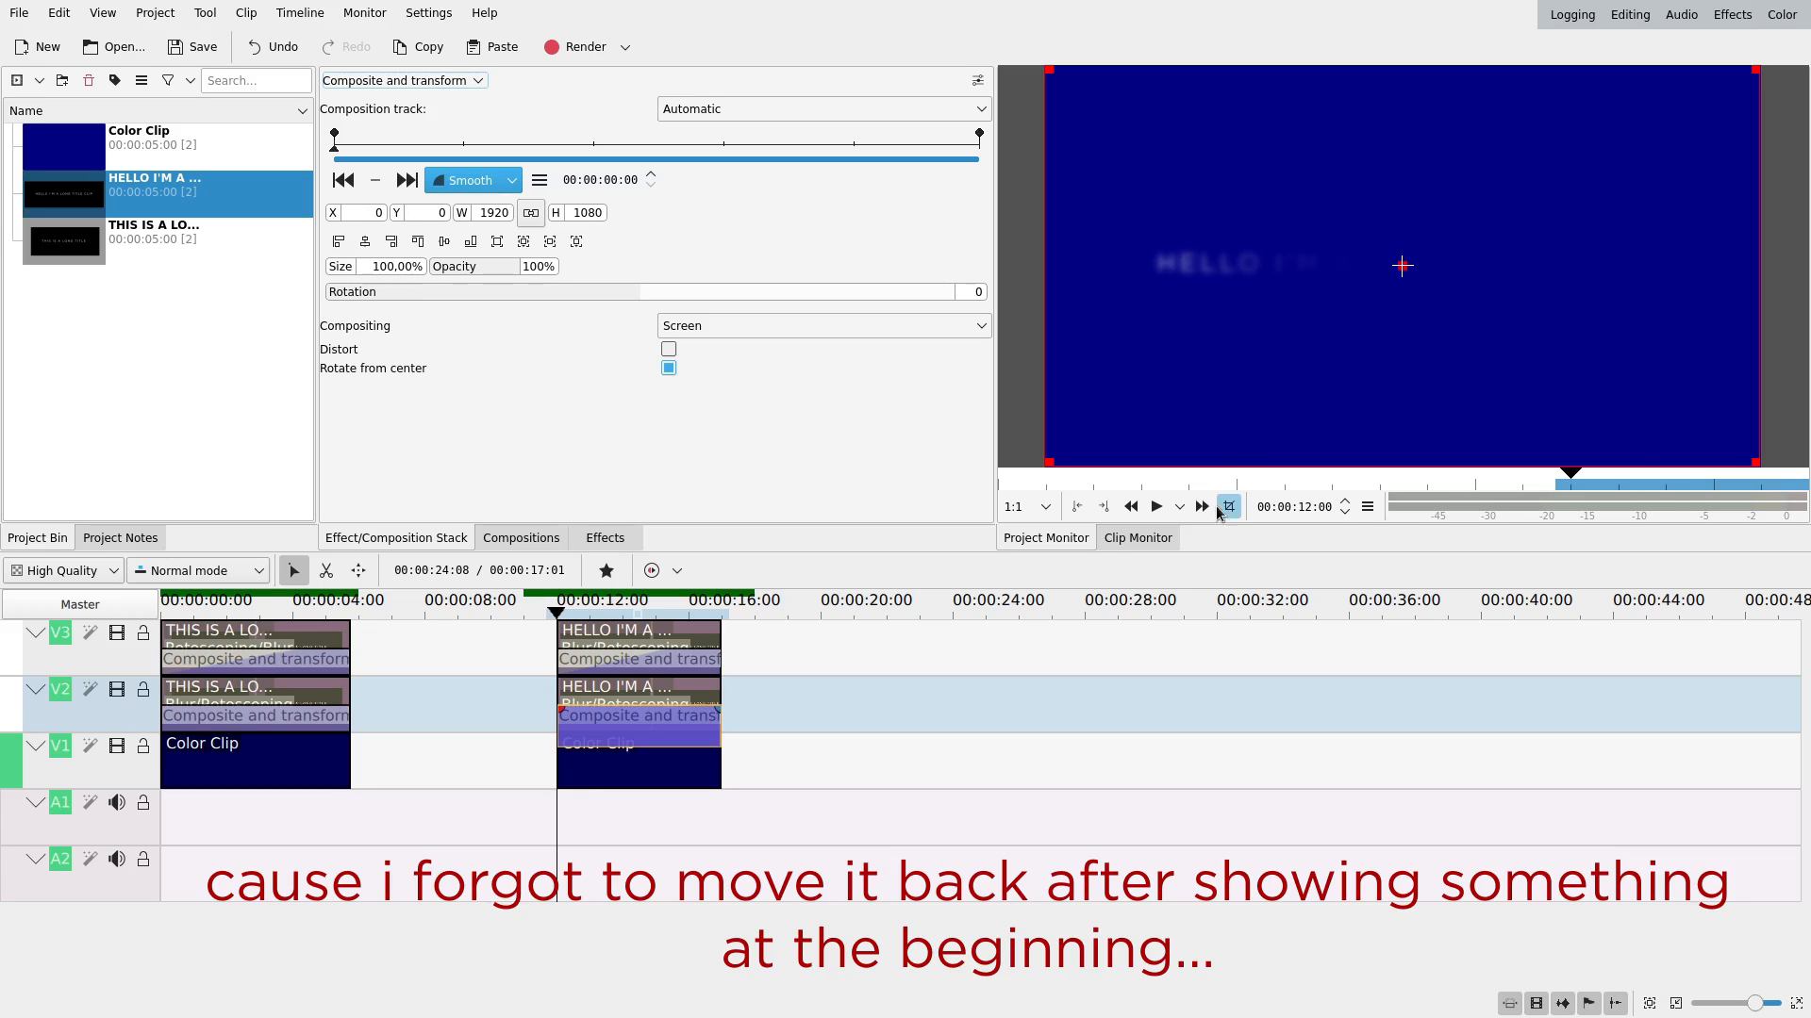
Move the playhead to just before the HELLO title clips to preview the reveal.
left_click(1156, 505)
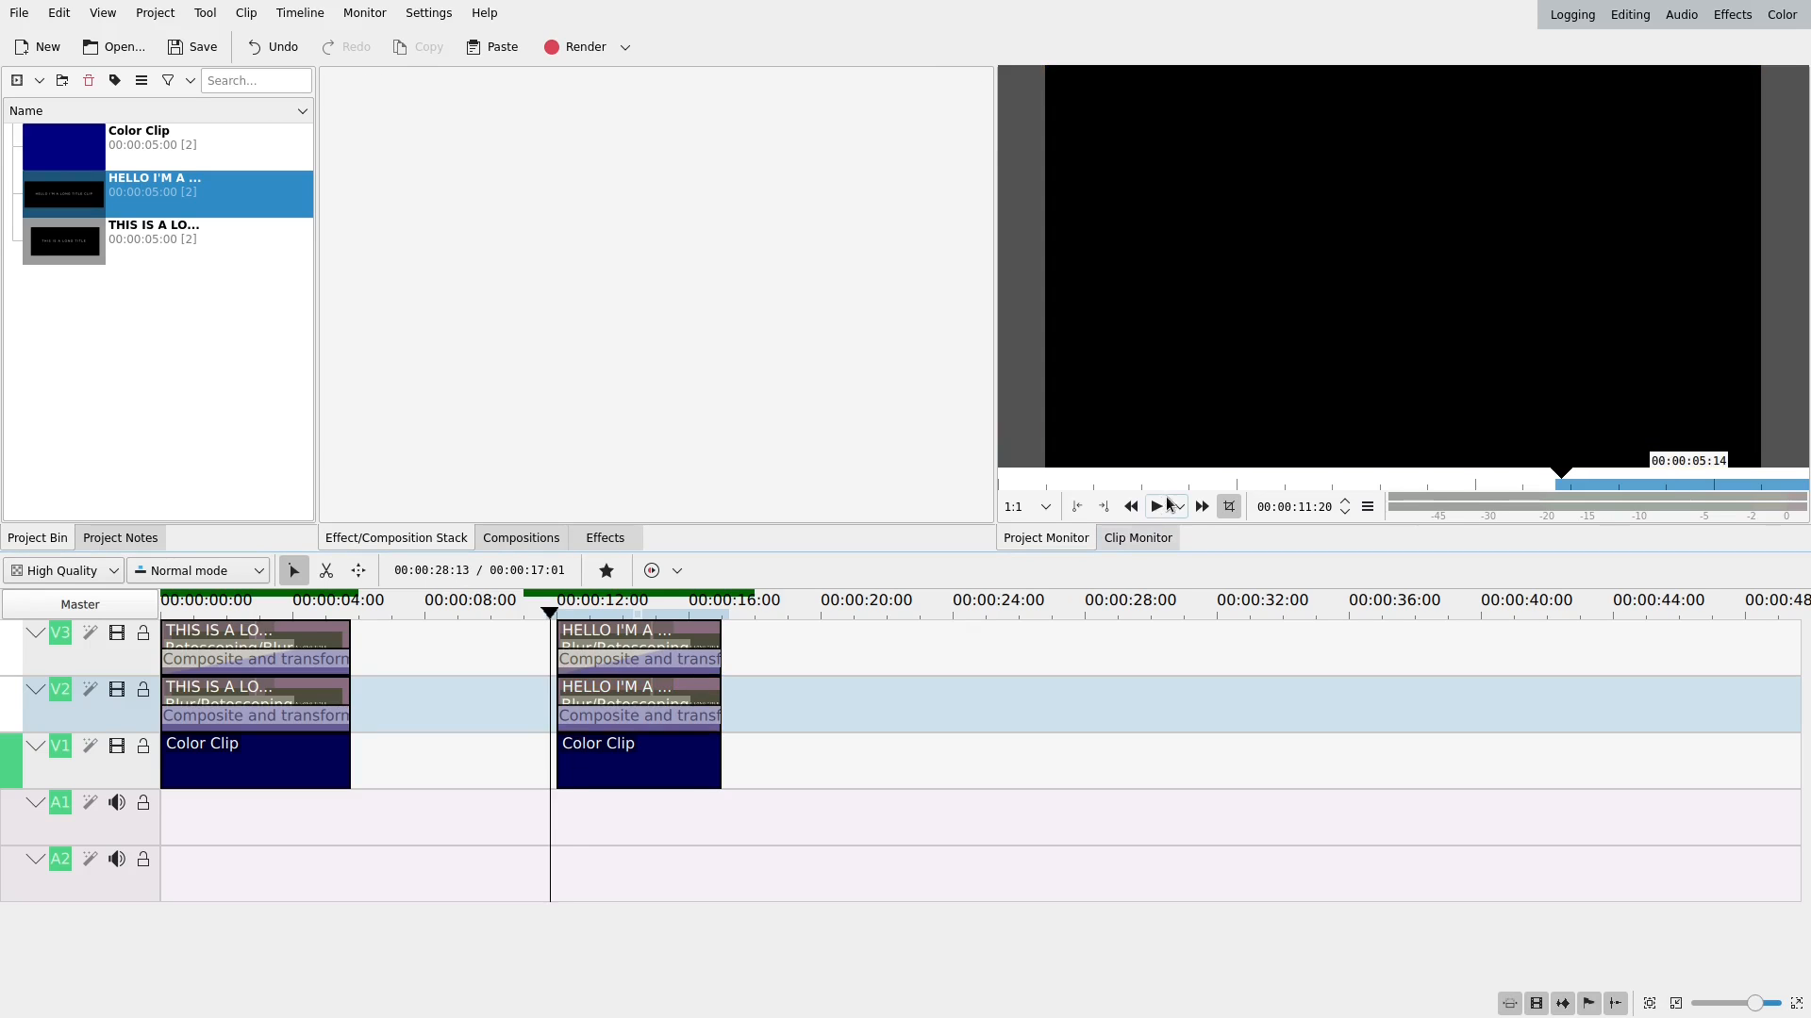
left_click(1154, 505)
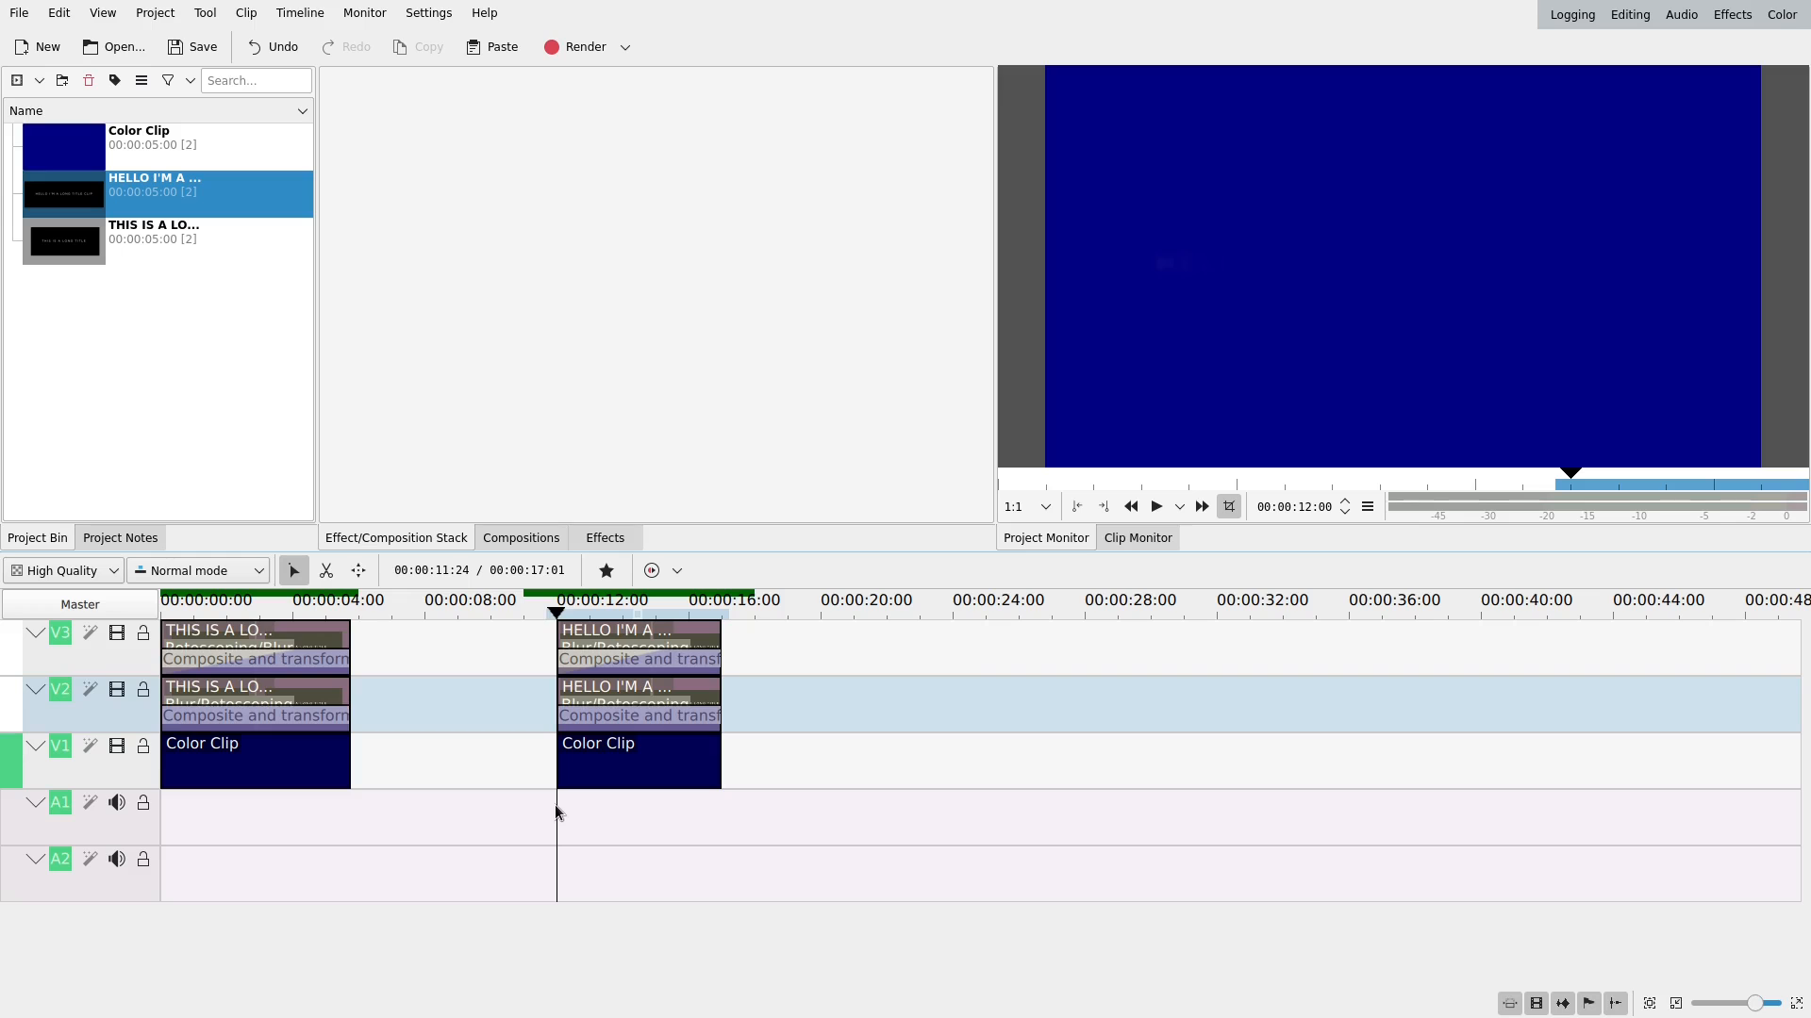
left_click(1153, 505)
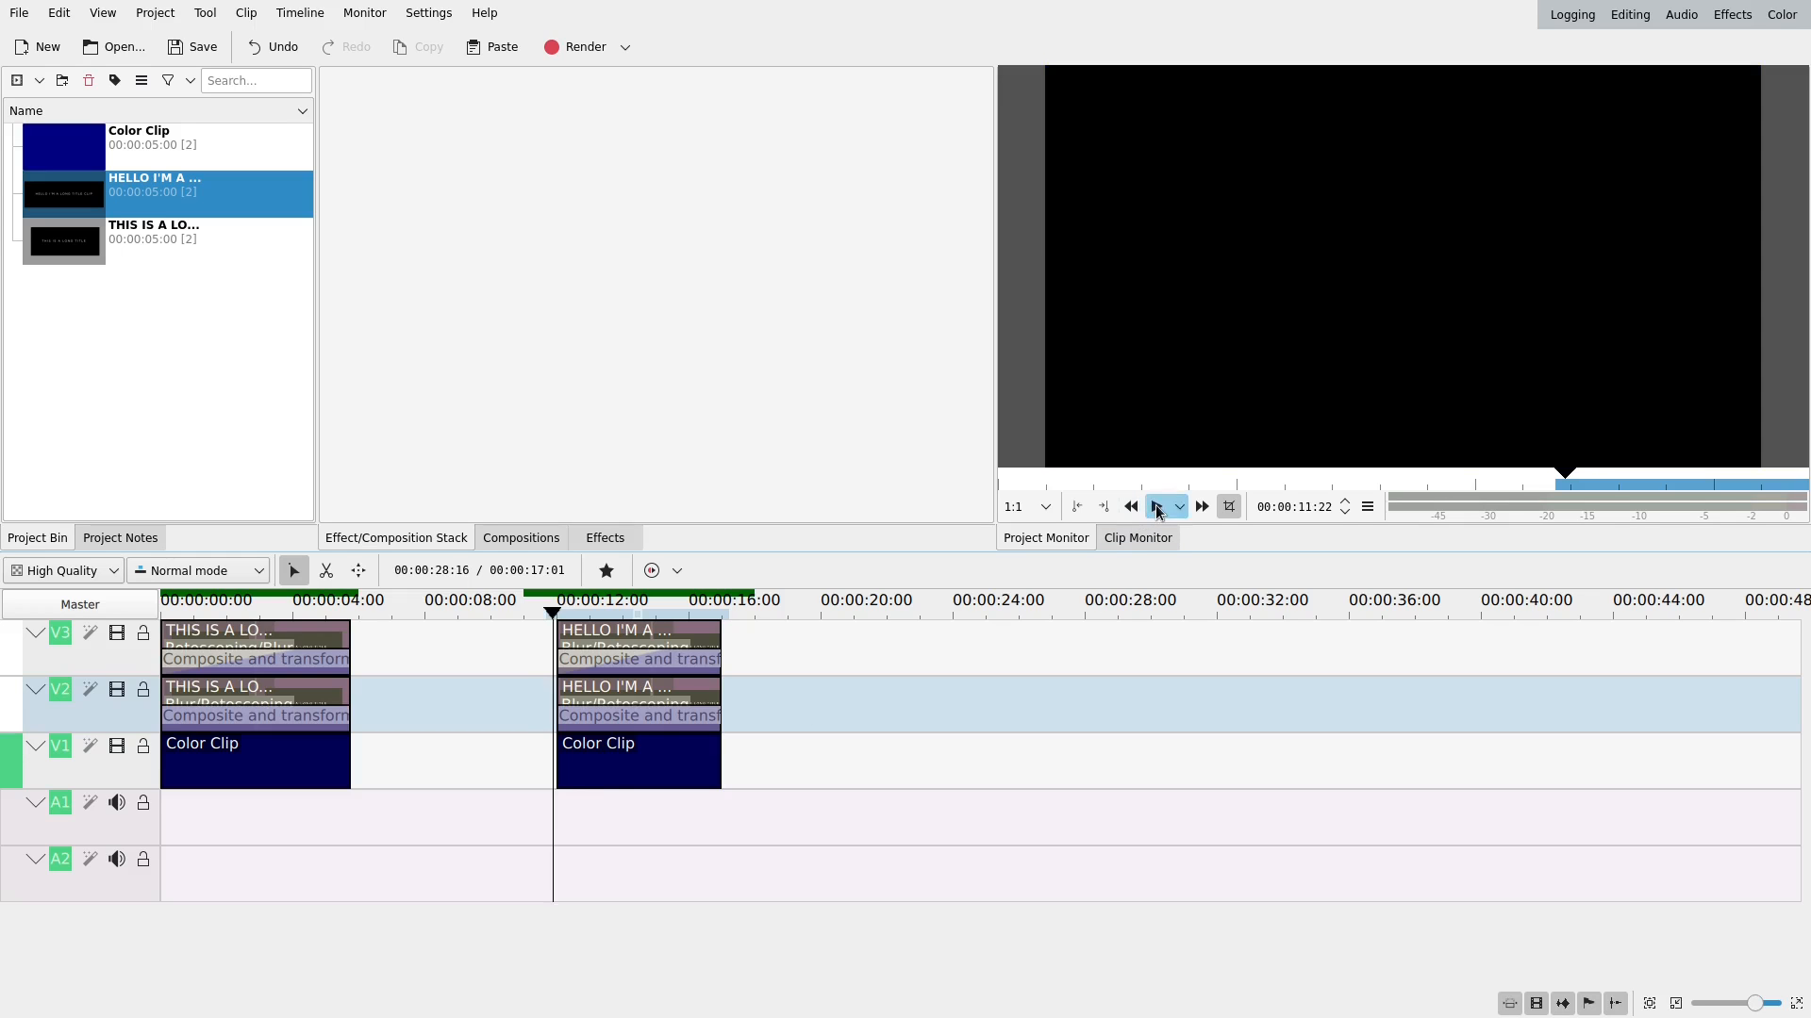
left_click(1158, 505)
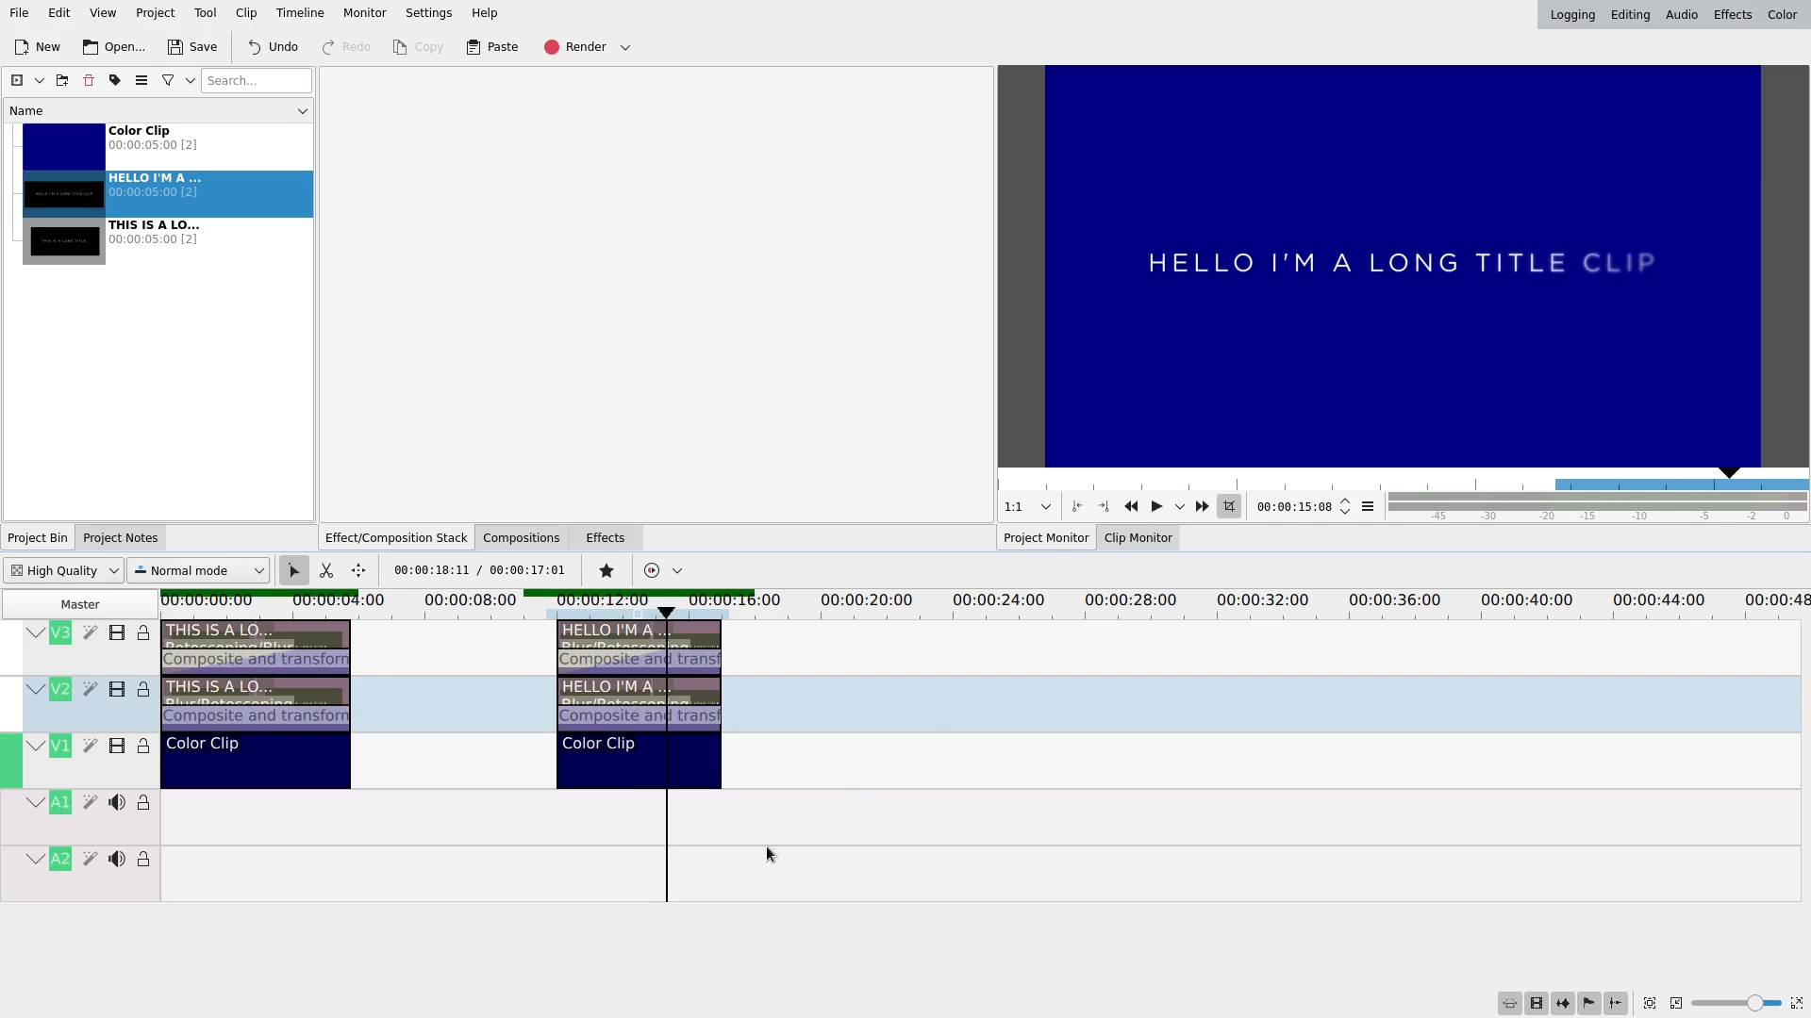
left_click(606, 601)
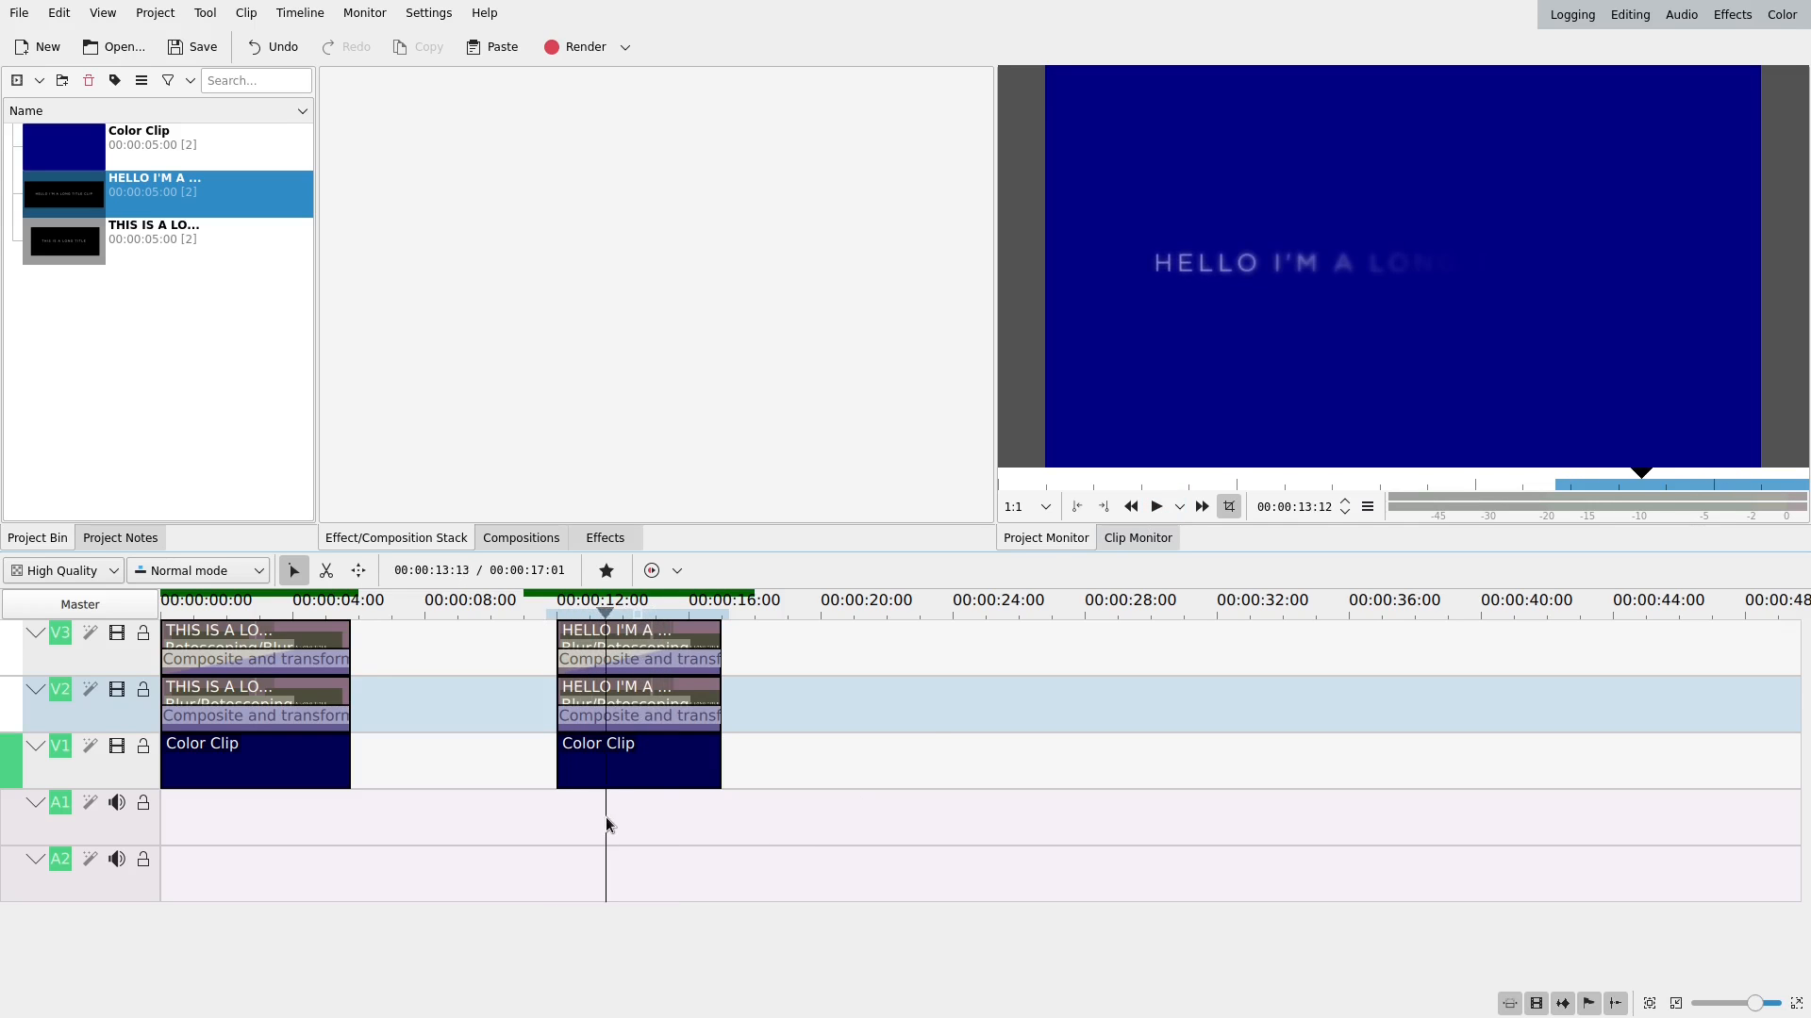